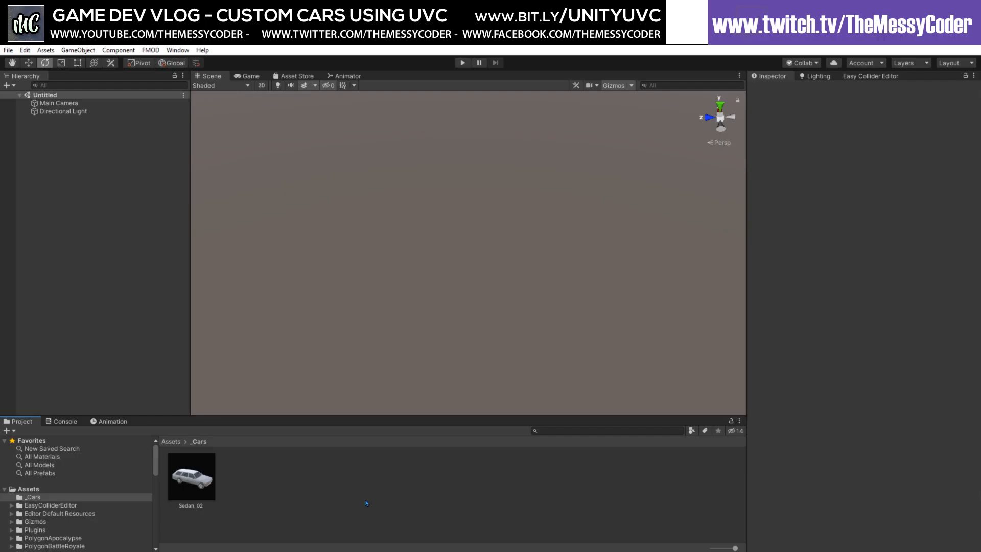
mouse_move(382, 461)
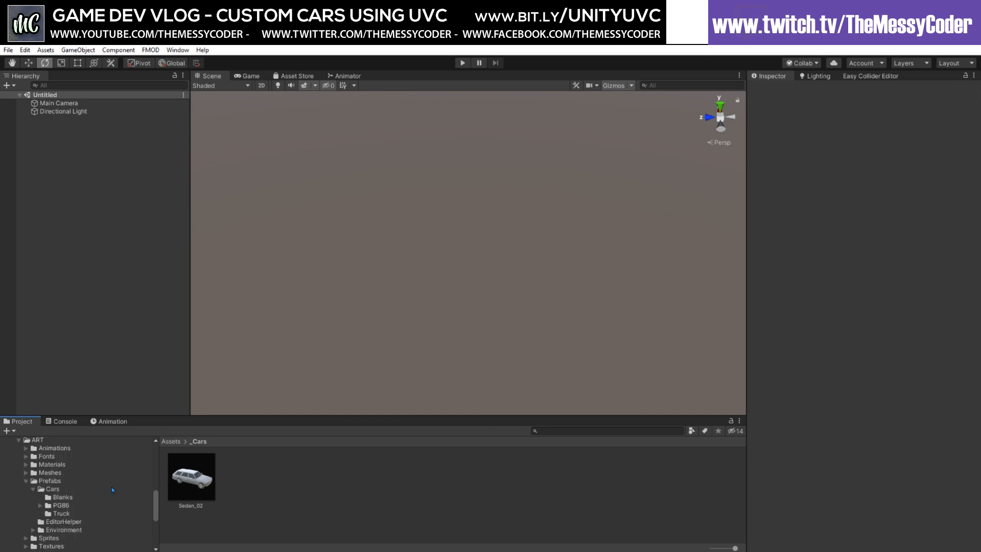
Place a blank car template in the scene as Sedan_01 and store it in the _Cars folder
scroll("down", 3)
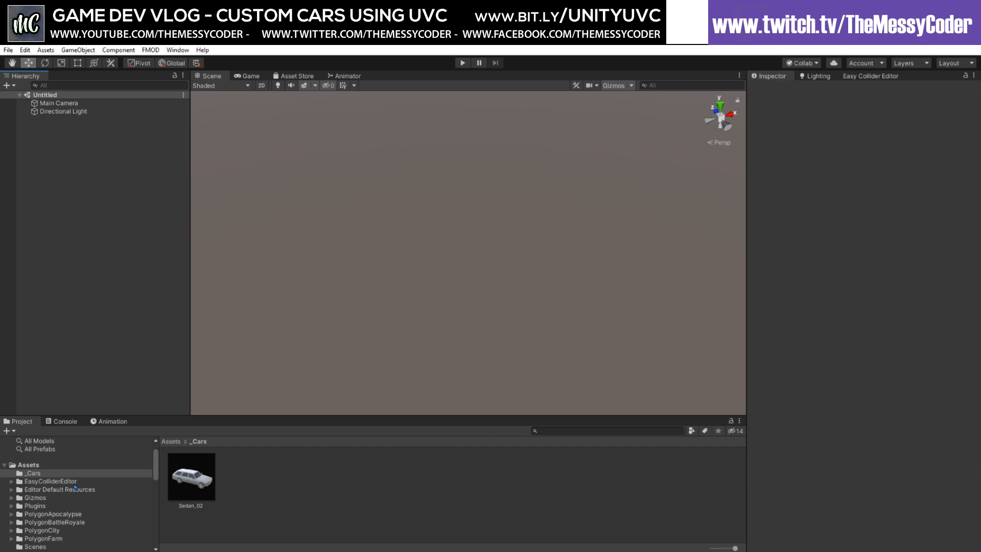
scroll("down", 3)
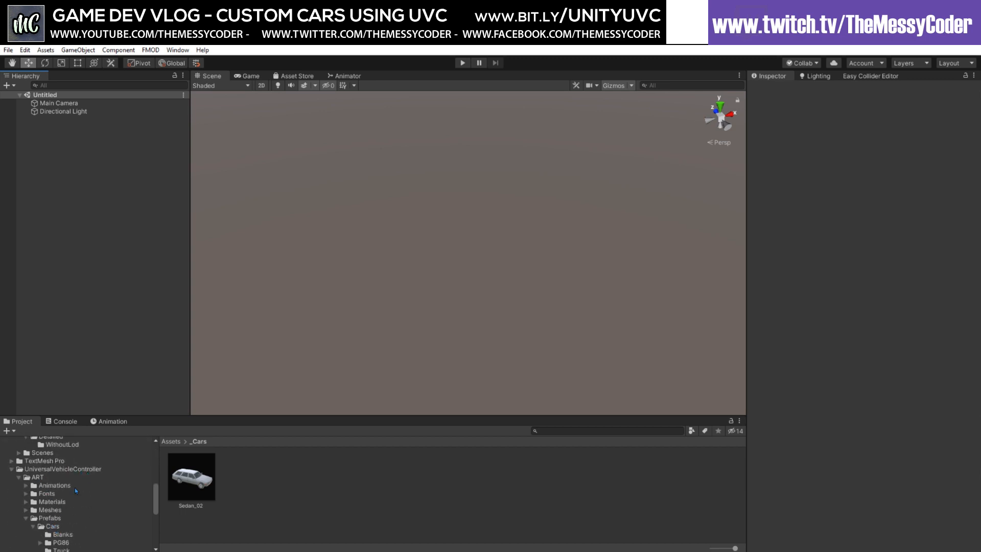
left_click(61, 535)
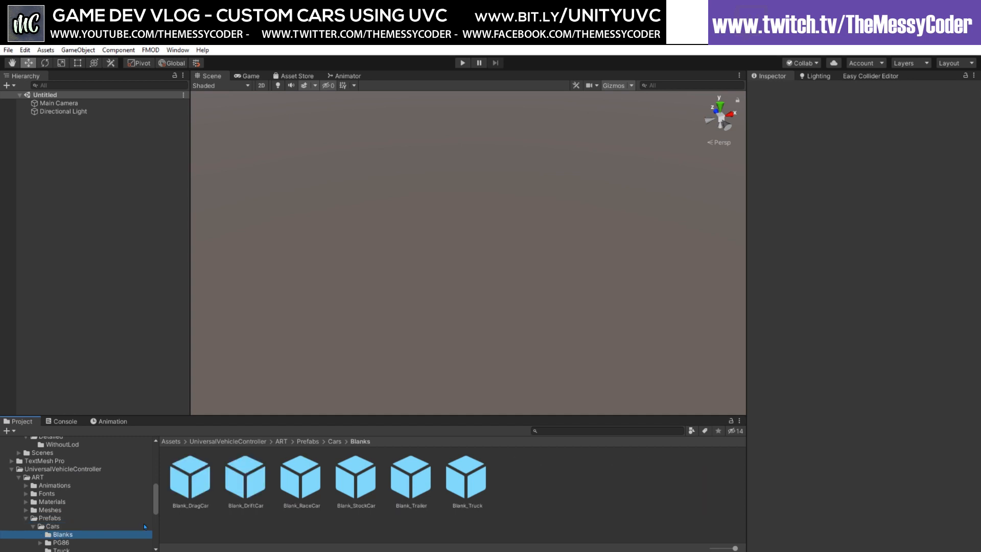
mouse_move(366, 478)
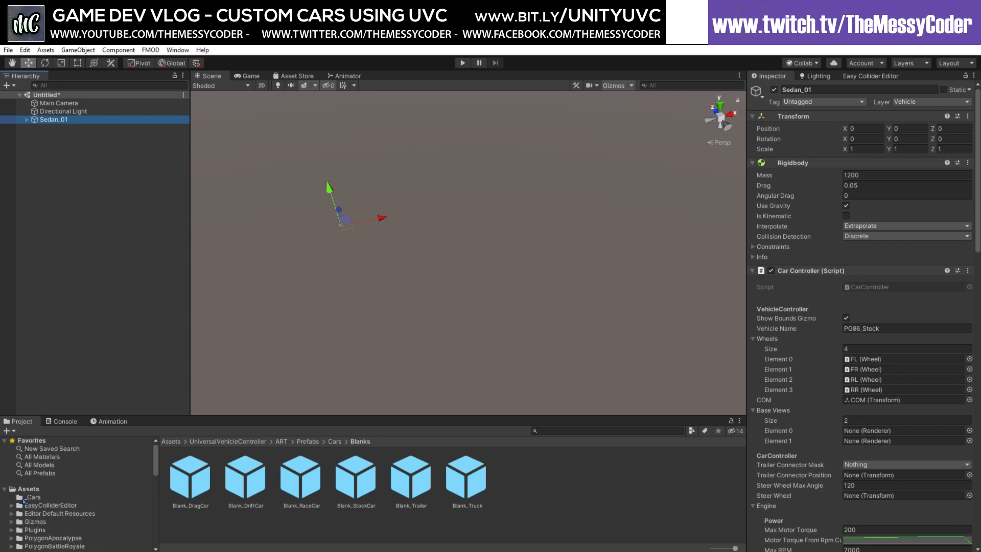
left_click(31, 496)
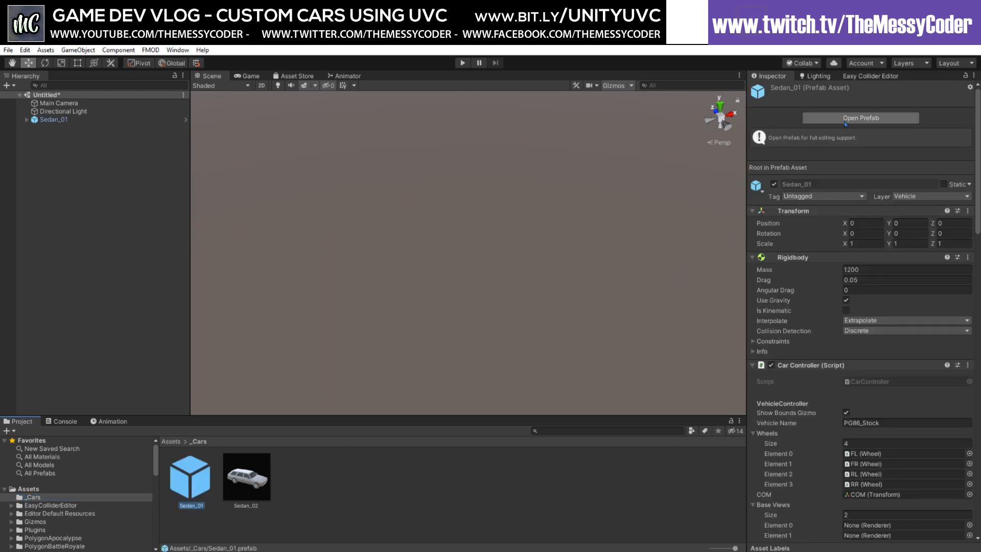
Add the Sedan1 model from Stylized Vehicles Pack into the Sedan_01 prefab at 0.8 scale
left_click(861, 118)
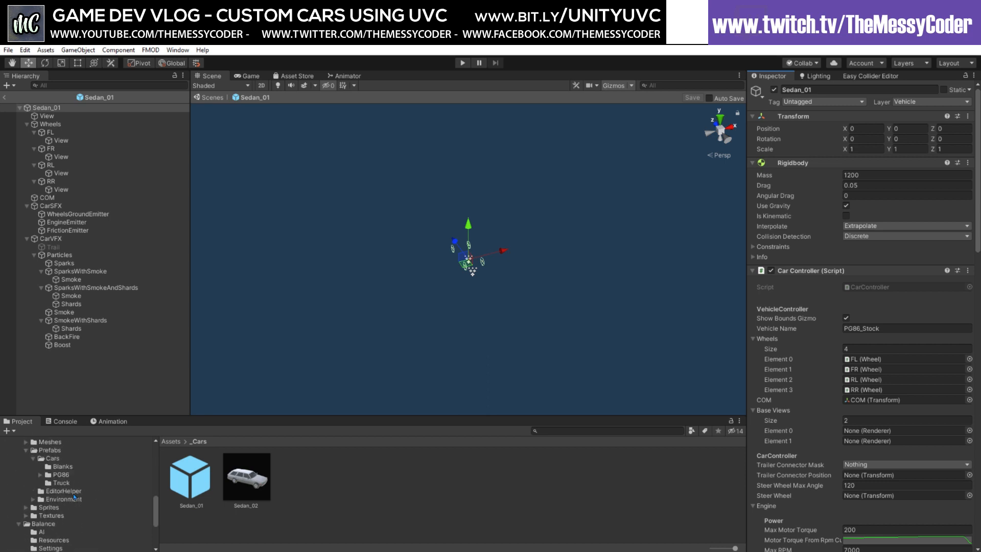
scroll("down", 3)
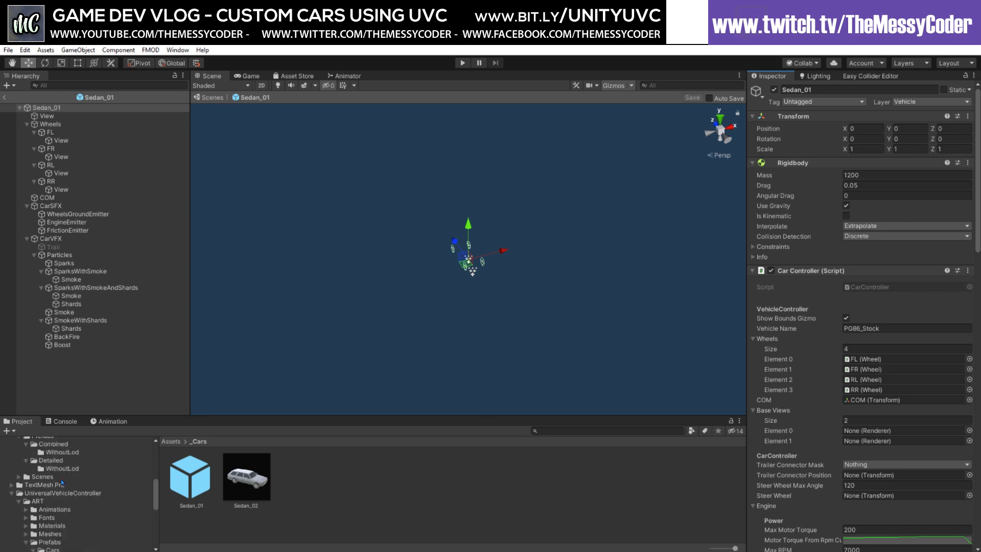
left_click(61, 468)
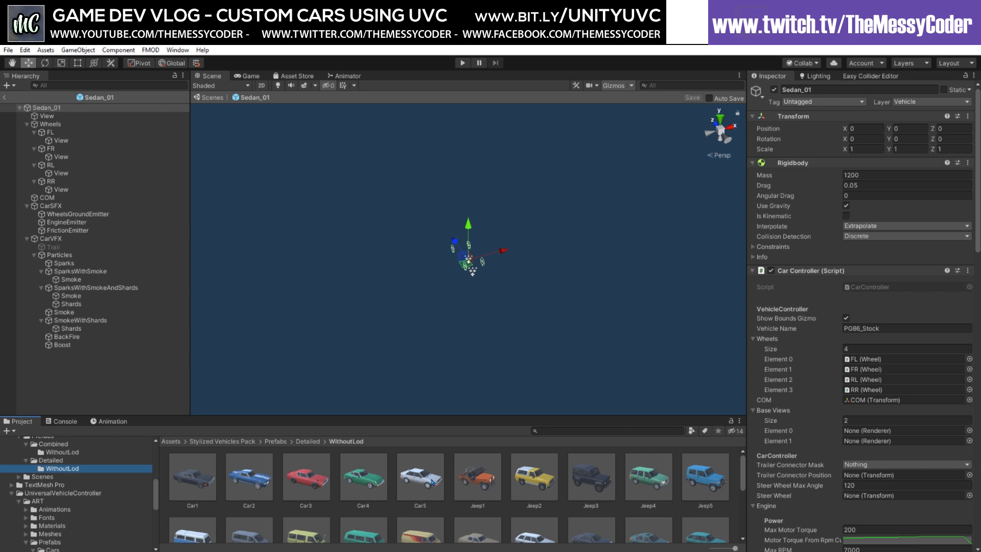
scroll("down", 3)
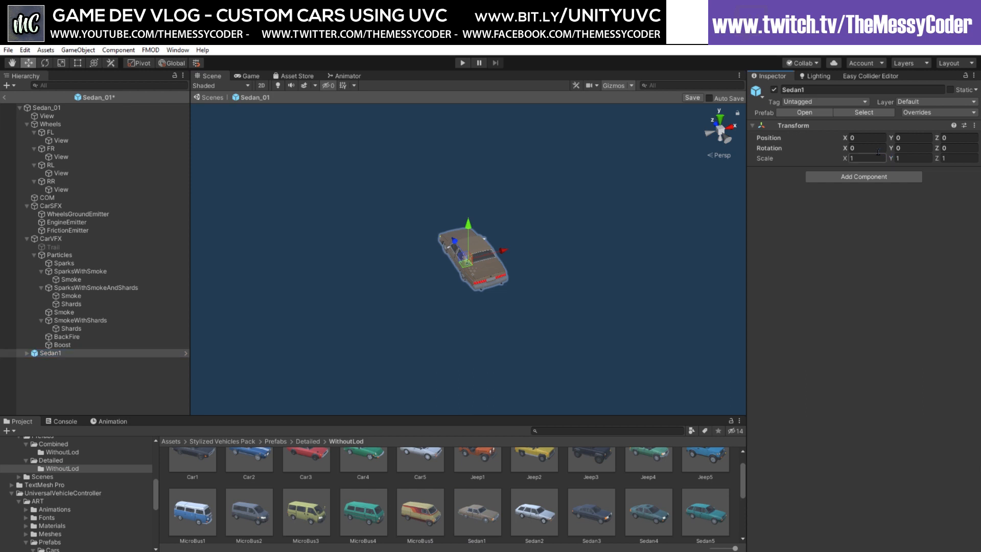
type("0.8")
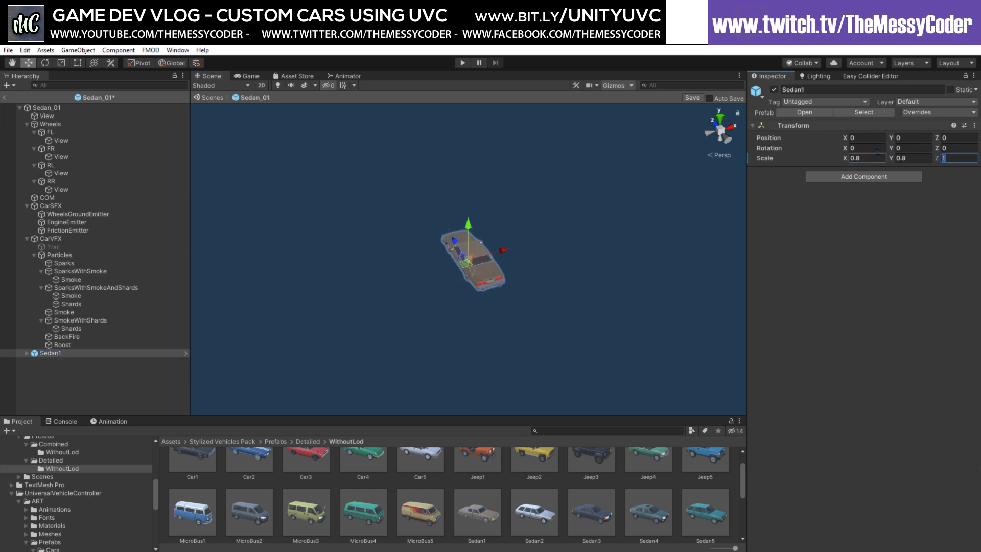
type("0.")
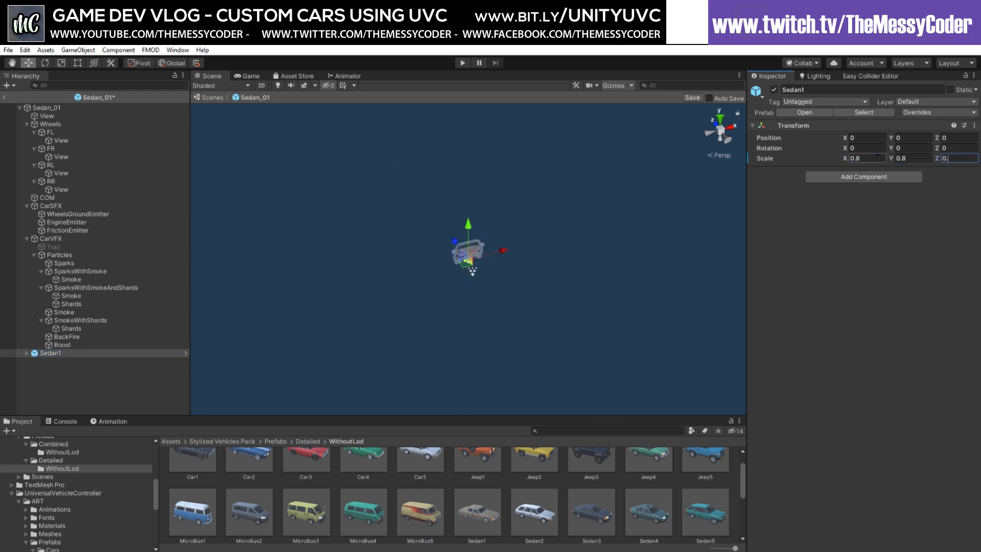
type("0.8")
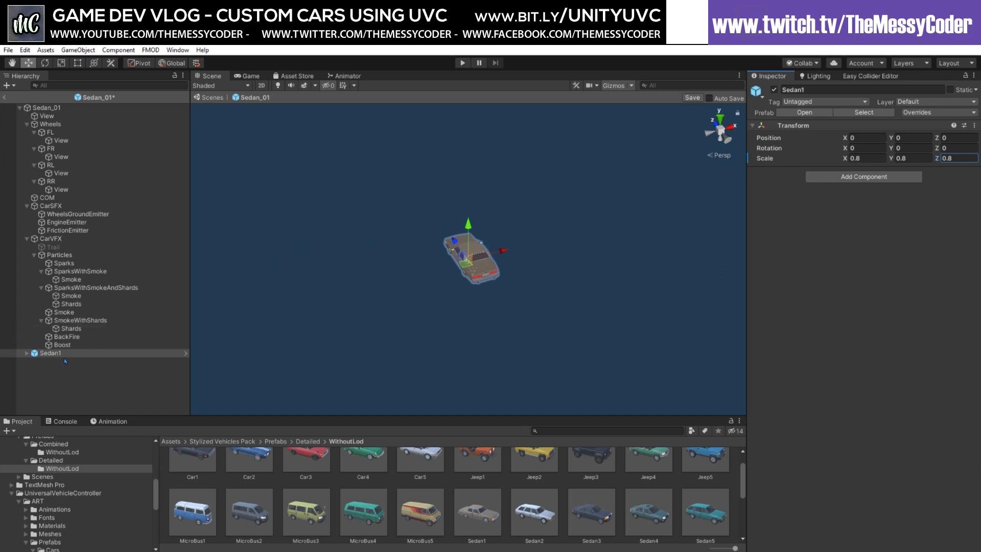
Unpack Sedan1 and reparent body, doors and windows under View and wheel meshes under their wheels
left_click(27, 352)
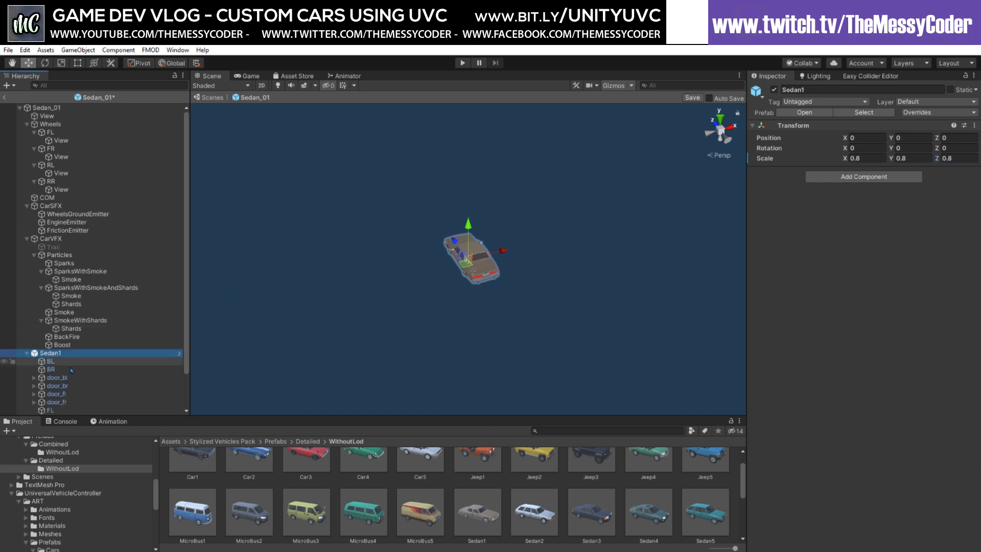
right_click(51, 353)
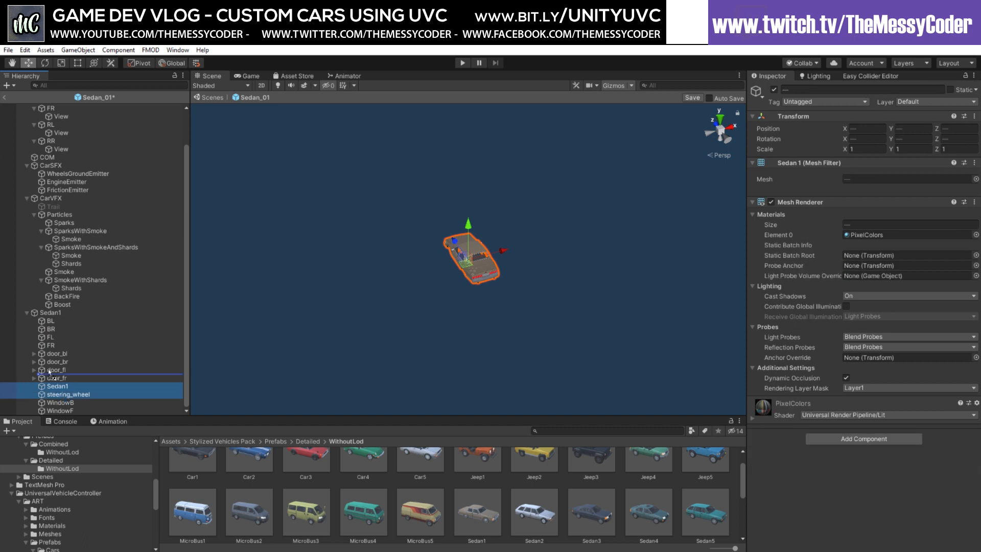
left_click(57, 353)
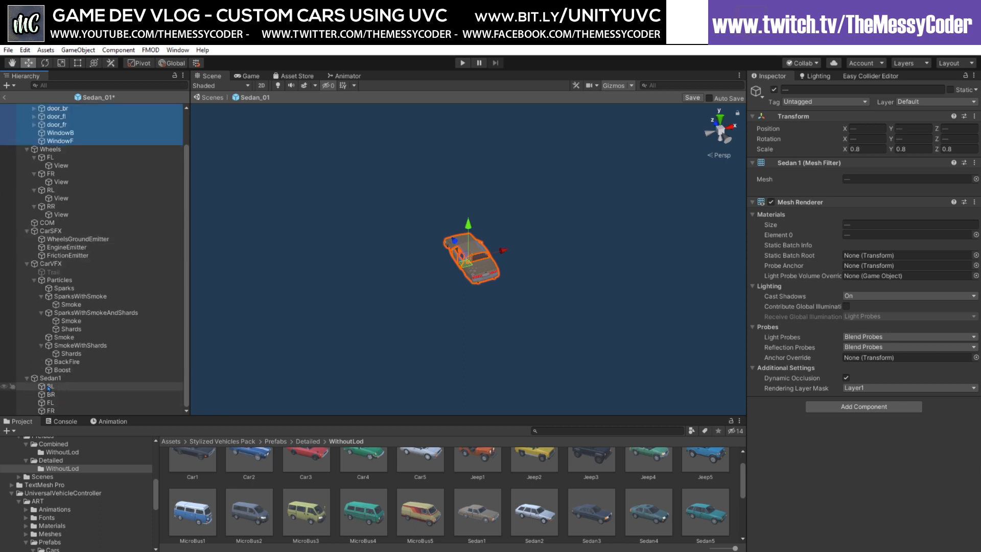
left_click(42, 386)
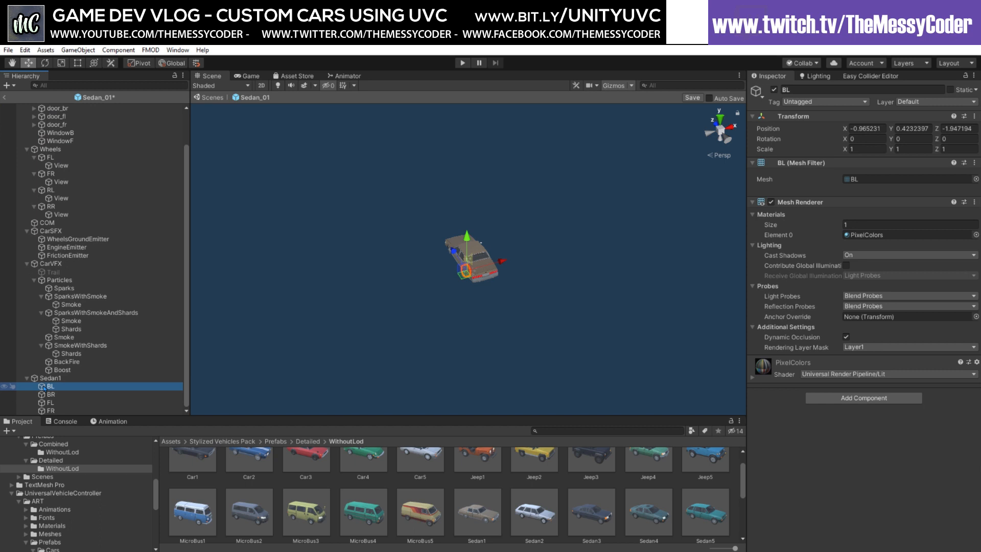
mouse_move(60, 200)
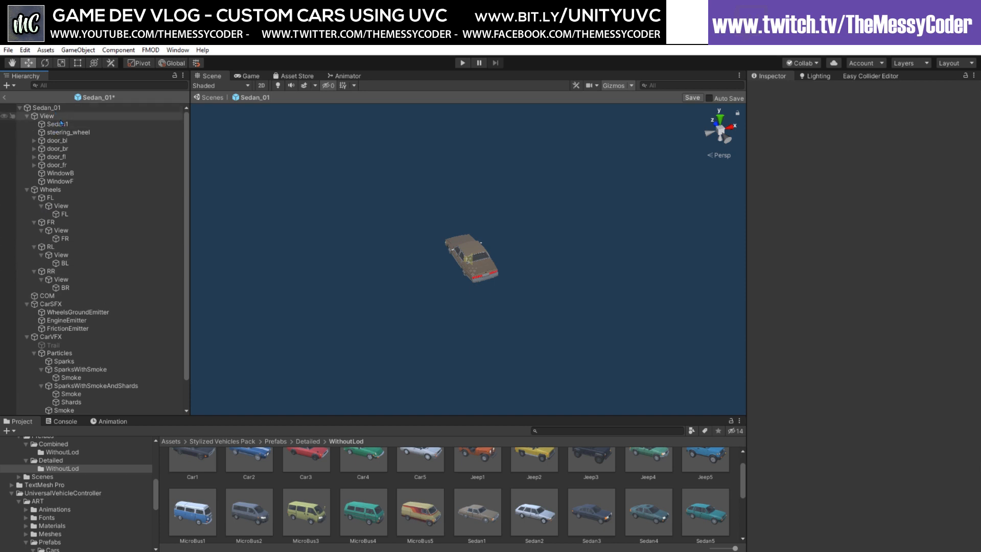
Give the Sedan1 car body a convex Mesh Collider
left_click(55, 123)
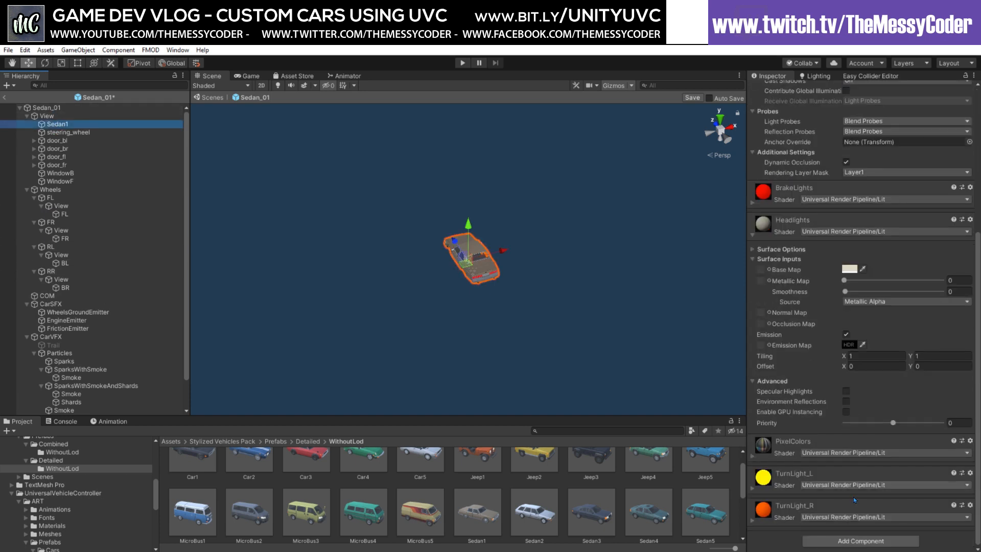
type("mesh")
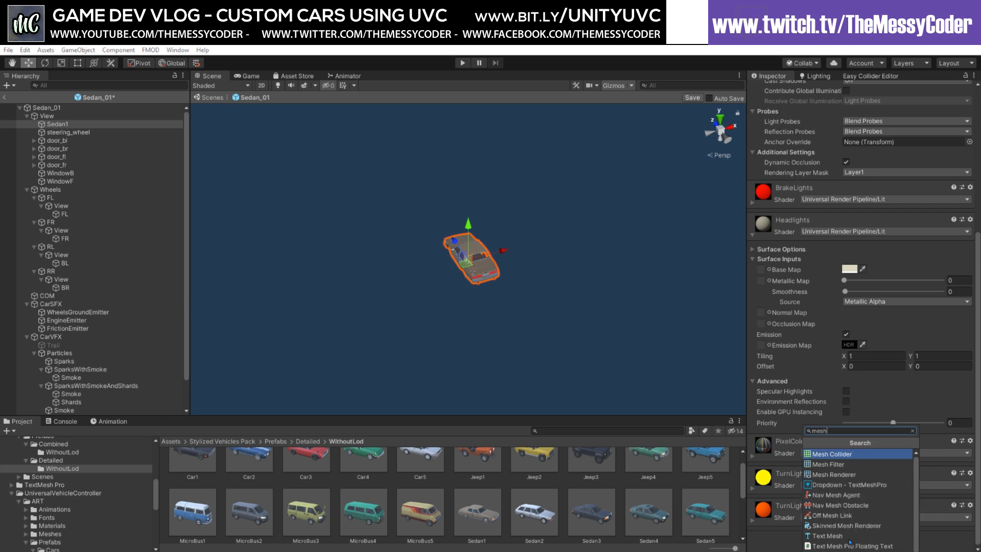
left_click(826, 454)
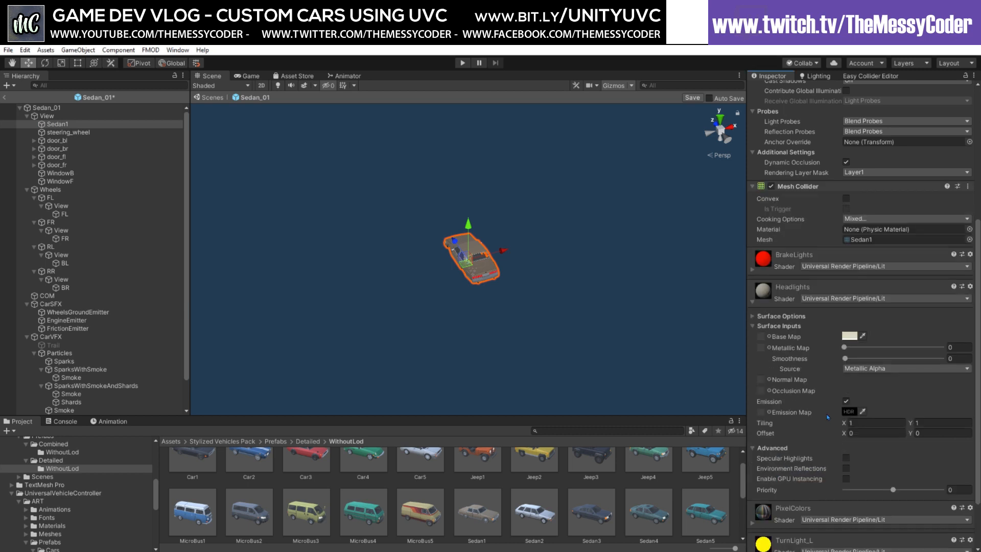
left_click(847, 198)
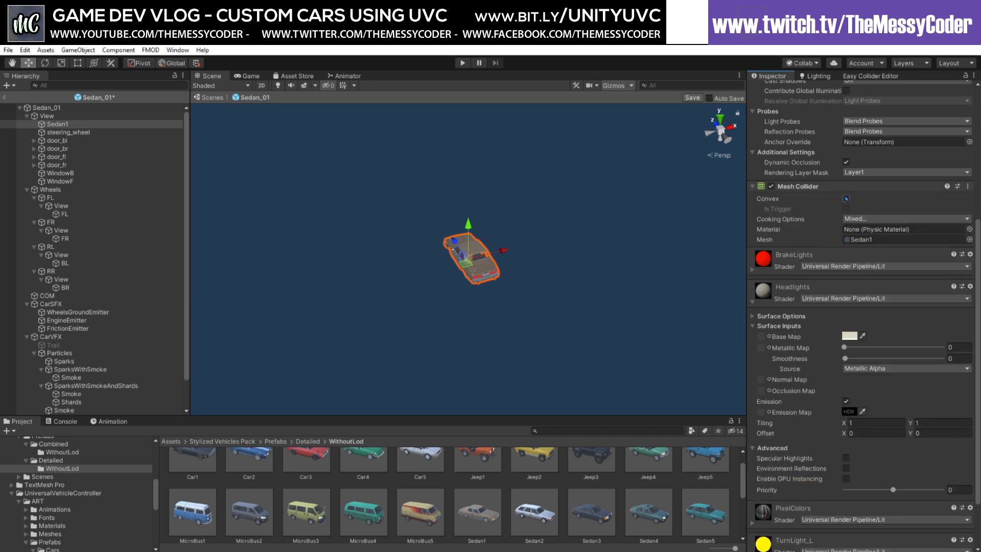
left_click(846, 198)
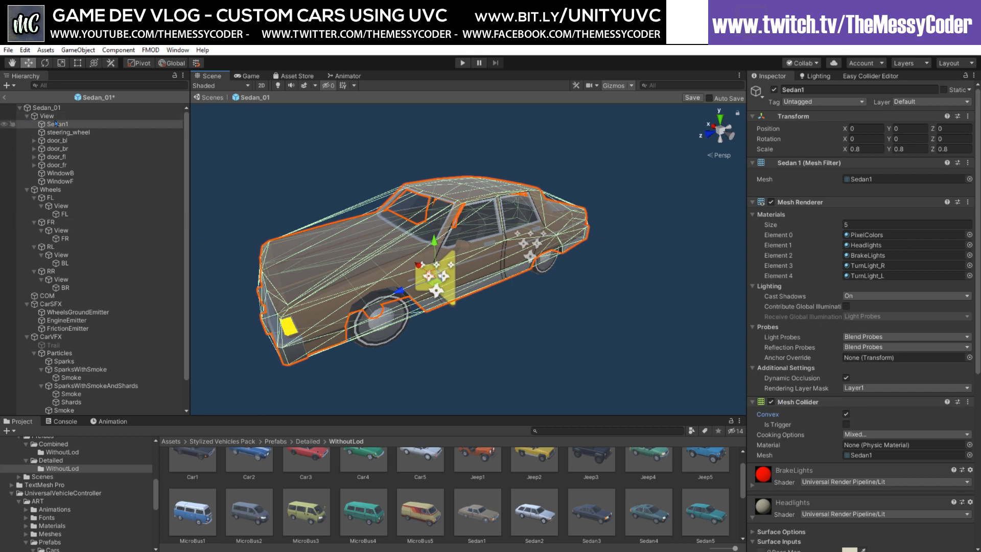
Give the steering wheel the Moveable DO behaviour with infinite health
left_click(67, 132)
type("mo")
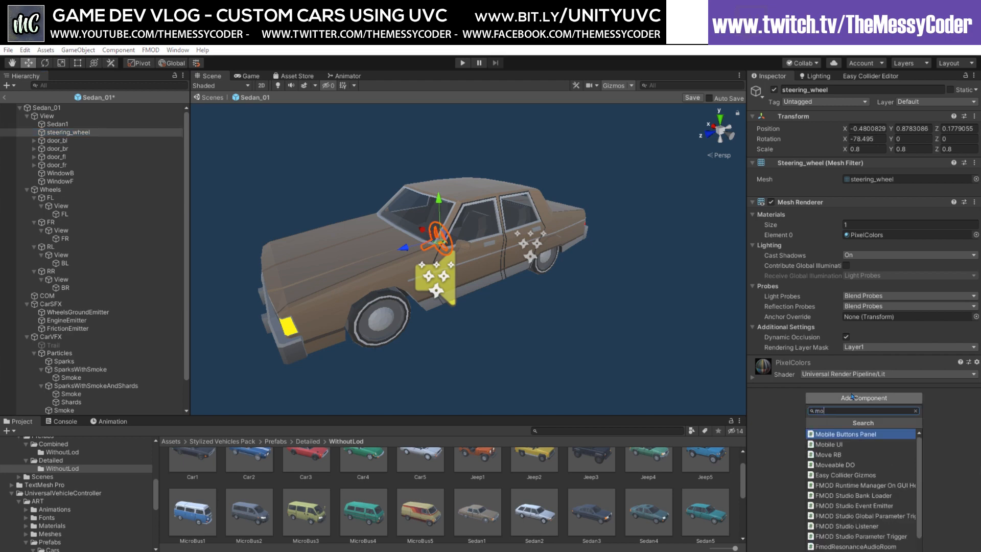
left_click(836, 464)
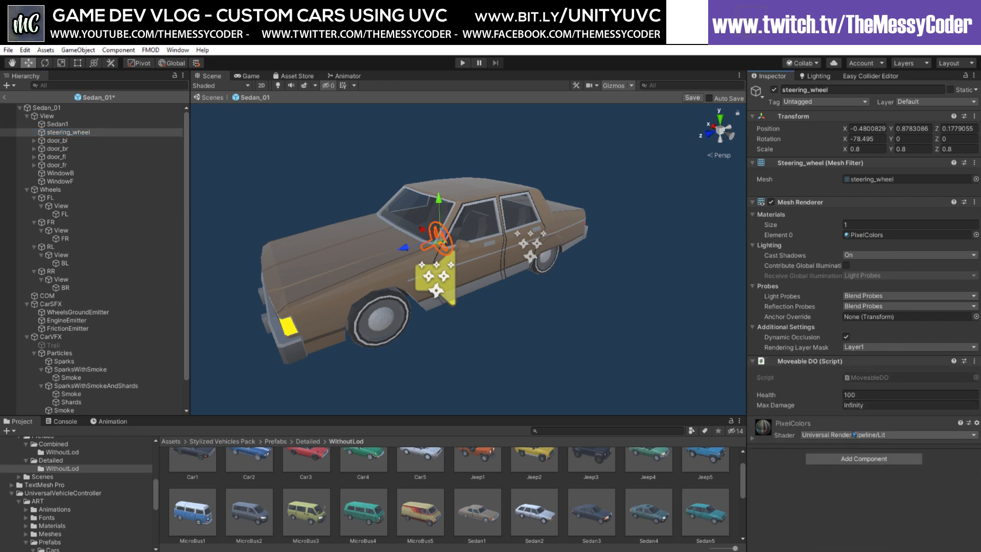
left_click(910, 395)
type("Infinity")
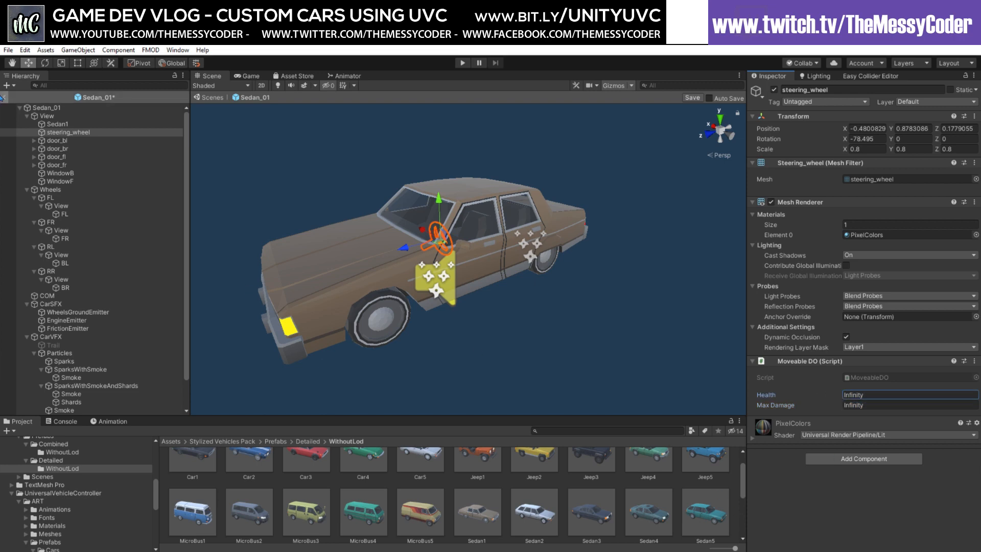
Set the Car Controller's single base view to the Sedan1 renderer and assign the steering wheel object
left_click(40, 108)
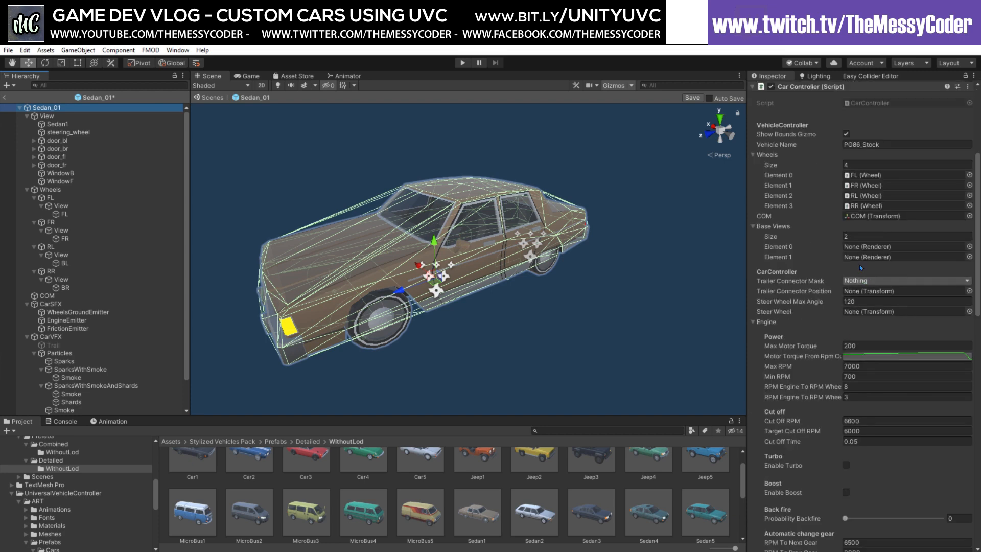
left_click(906, 236)
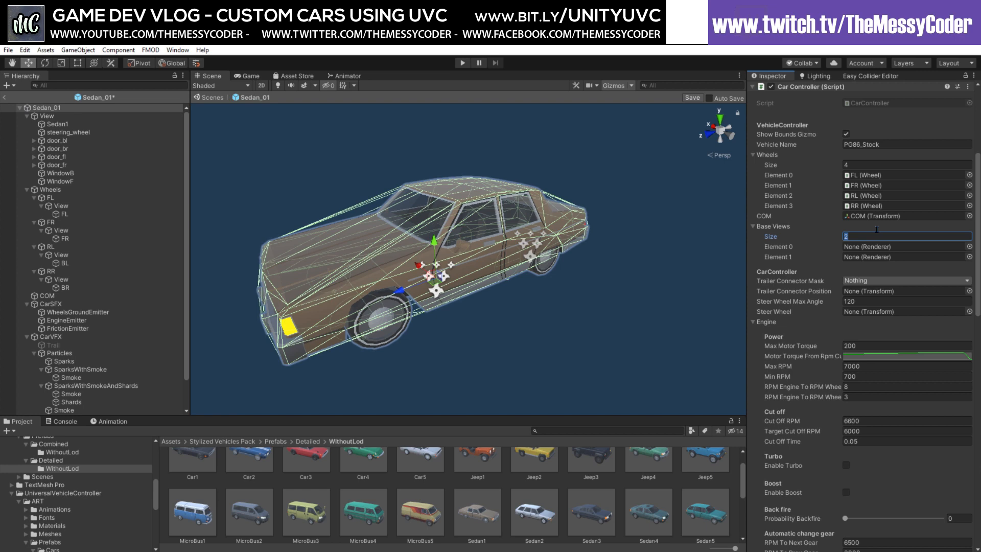
type("1")
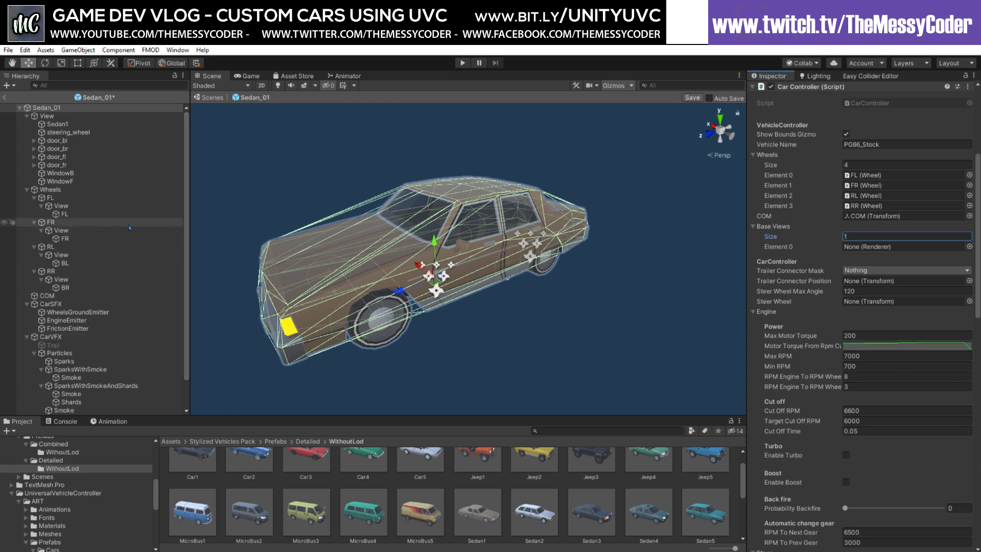
left_click(903, 246)
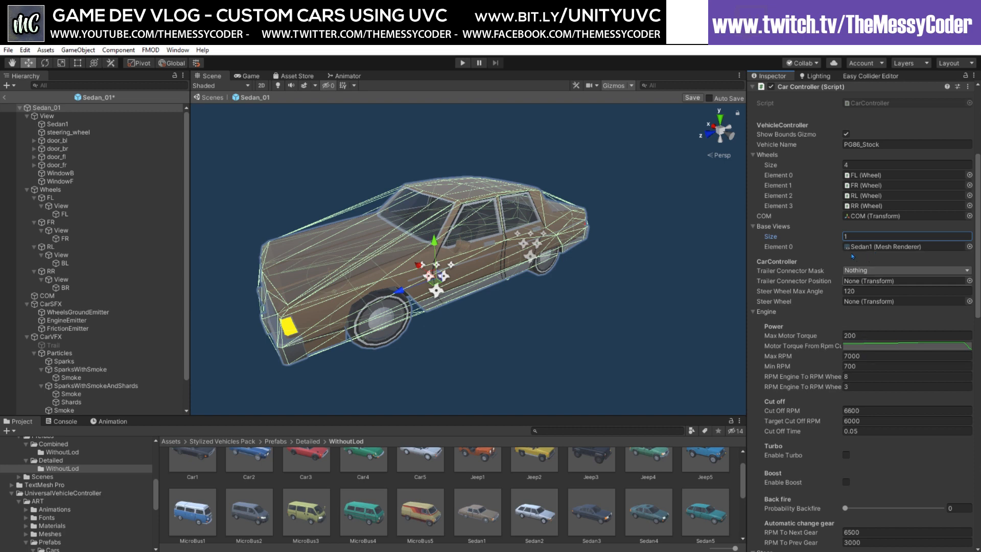
left_click(905, 301)
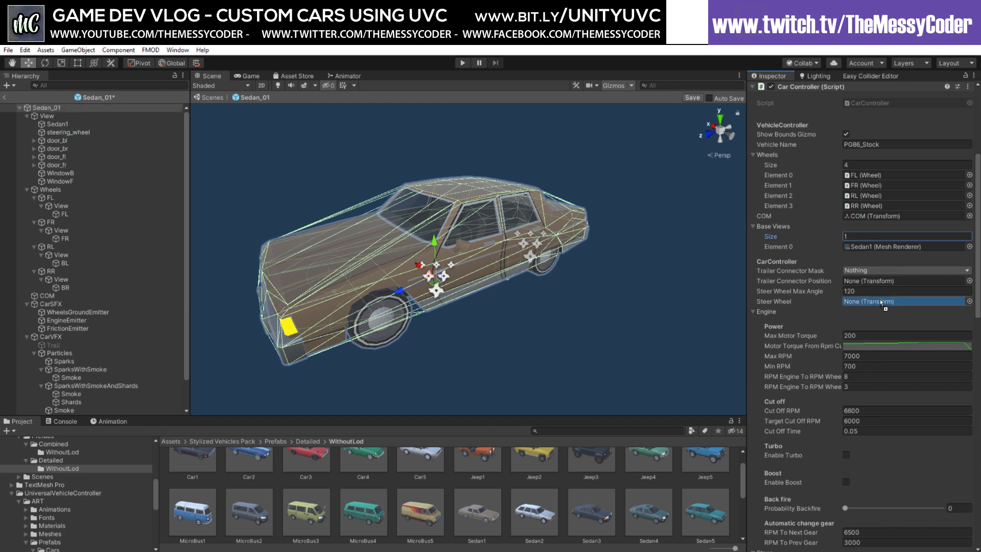
scroll("down", 3)
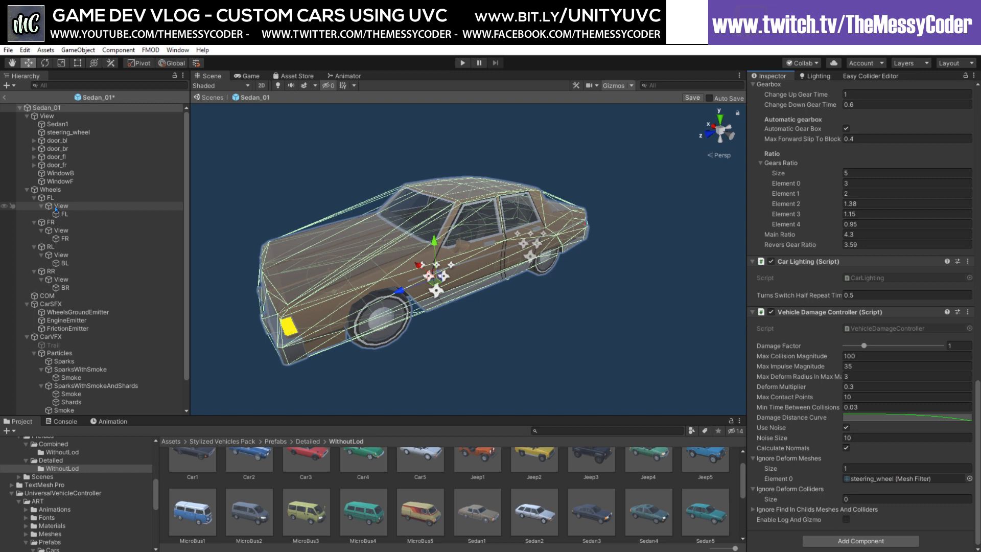
left_click(45, 197)
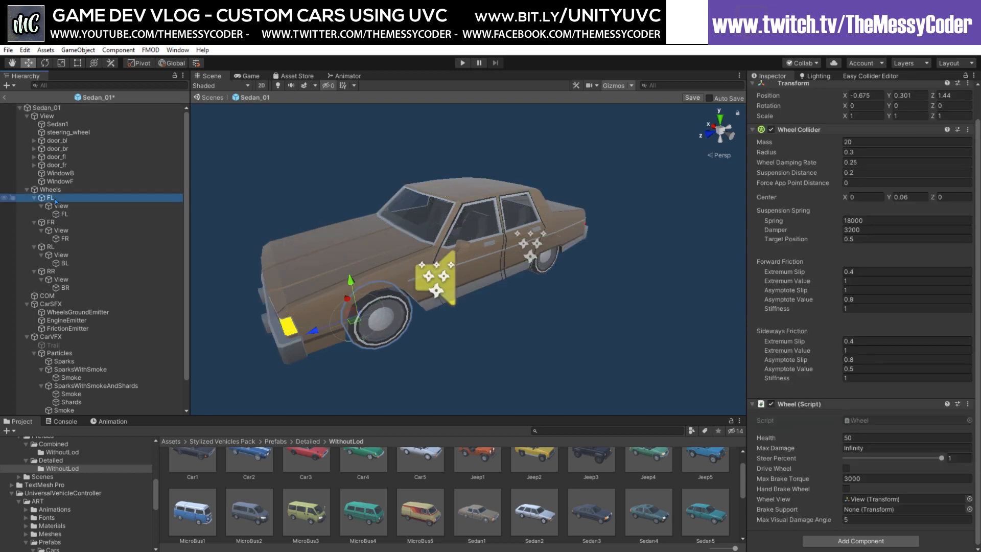
left_click(61, 214)
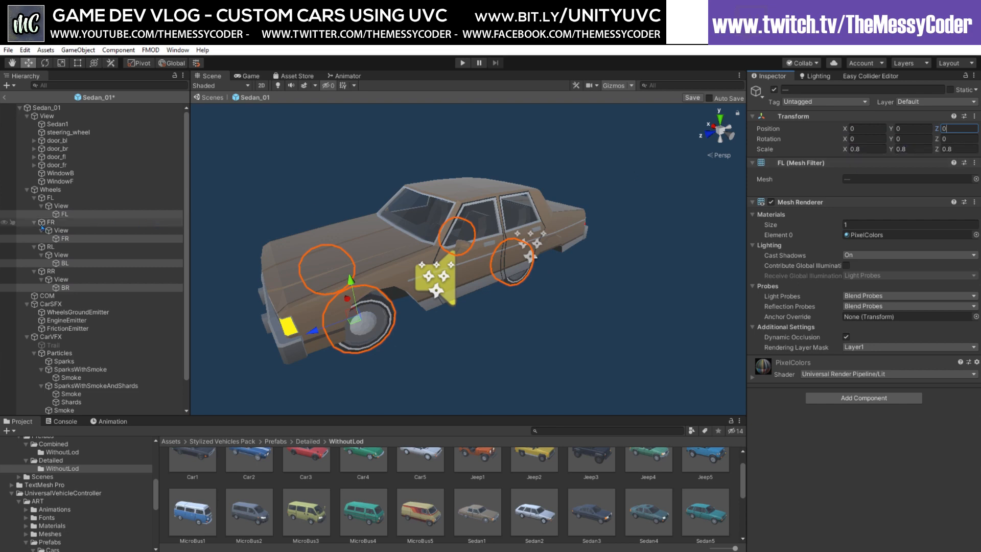
left_click(51, 198)
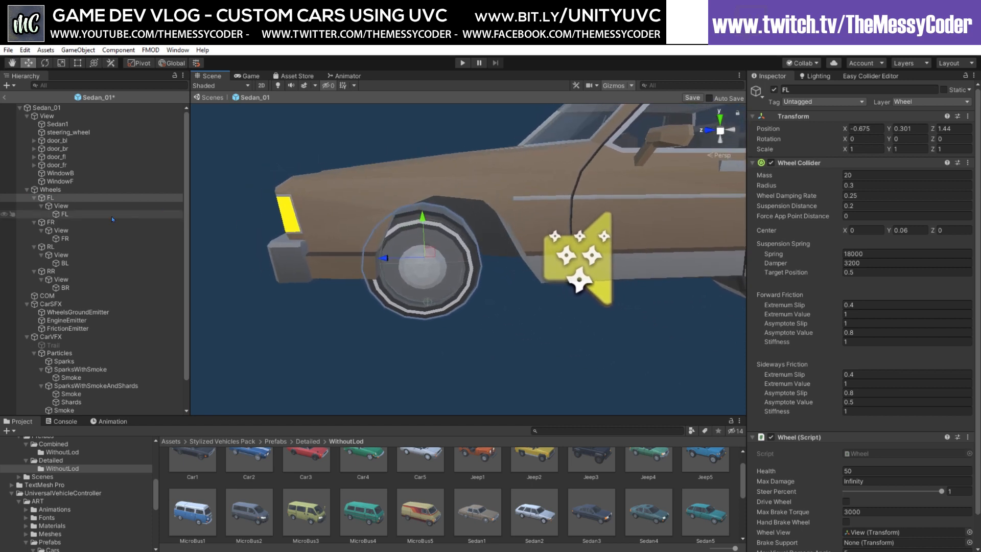
left_click(29, 197)
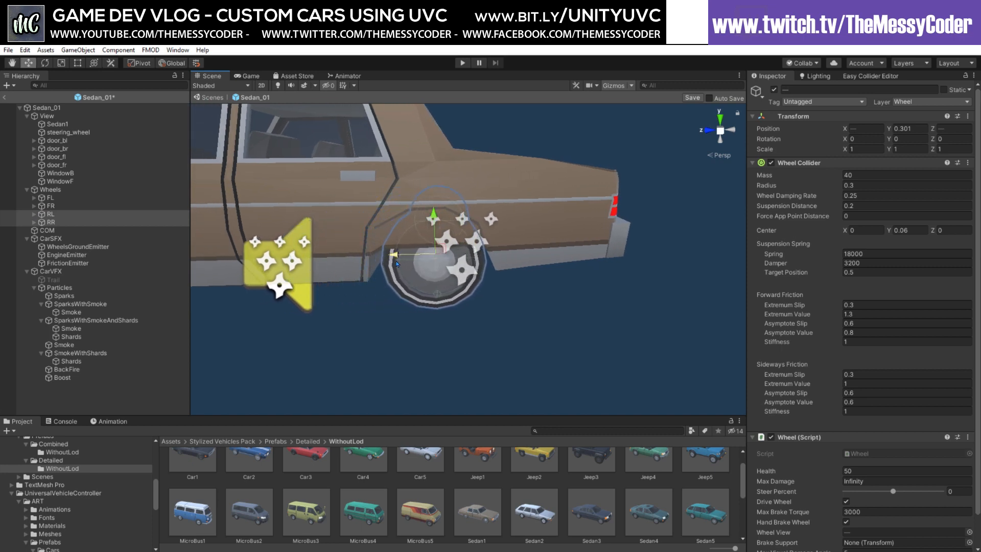
left_click(50, 221)
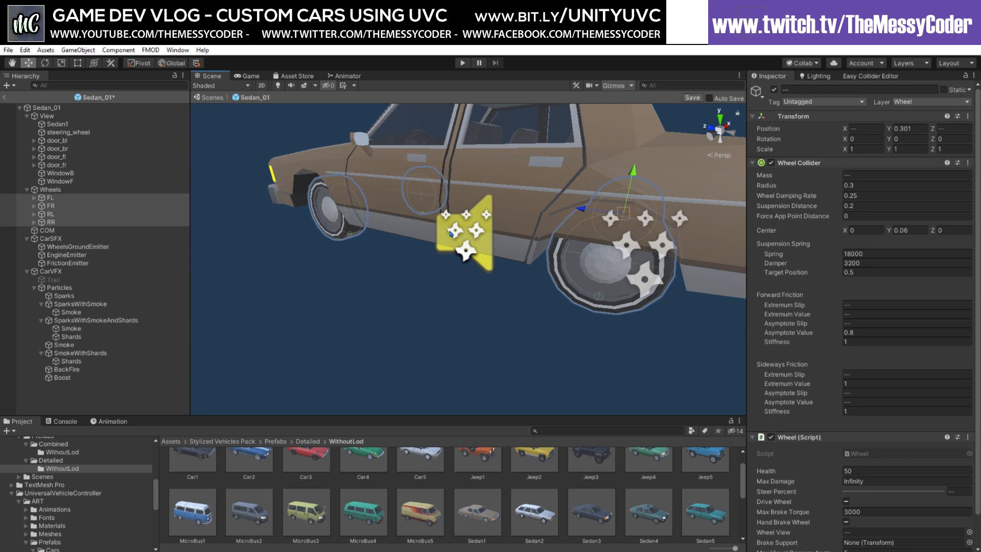
left_click(41, 197)
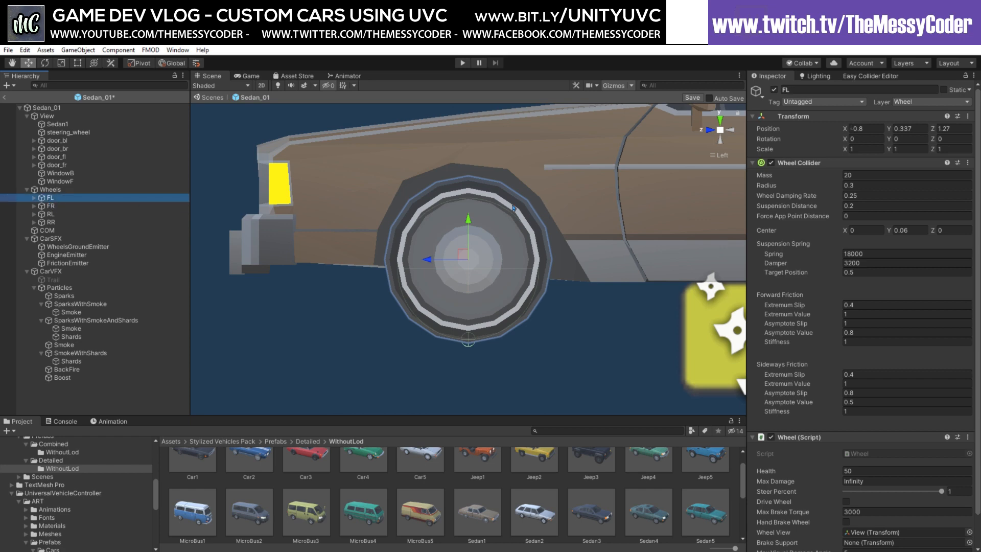
Set all four wheel colliders to radius 0.35 and centre Y 0.1, then save the prefab
left_click(906, 185)
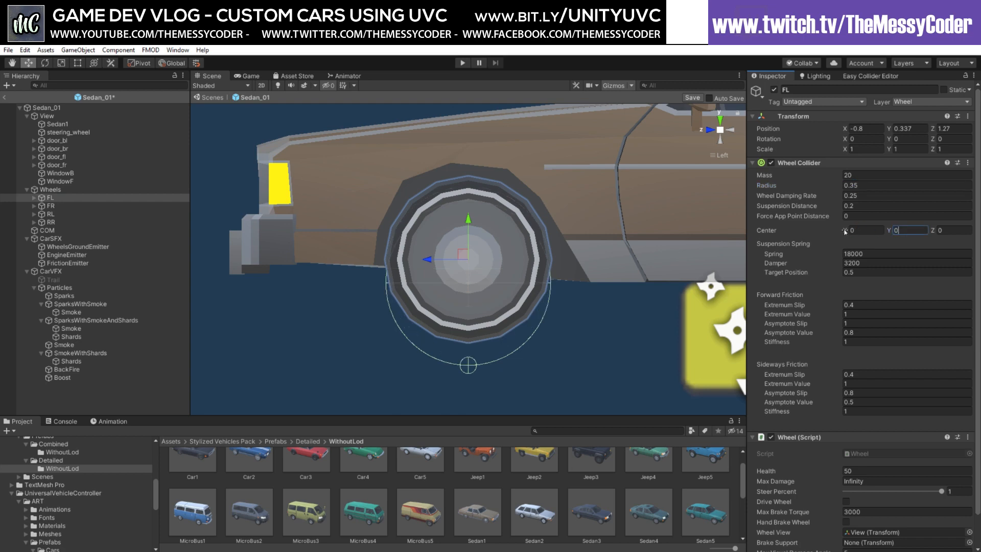
type("0.10")
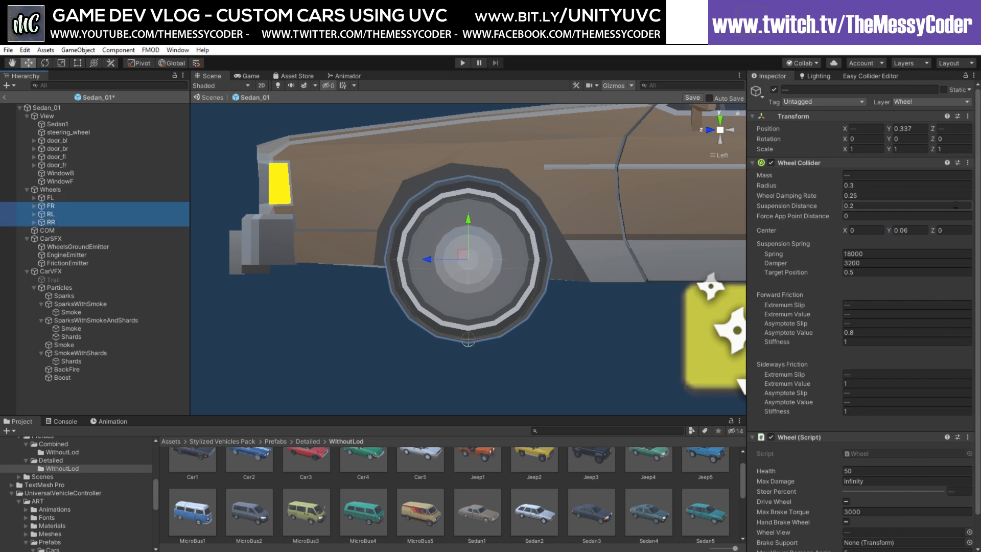
left_click(907, 185)
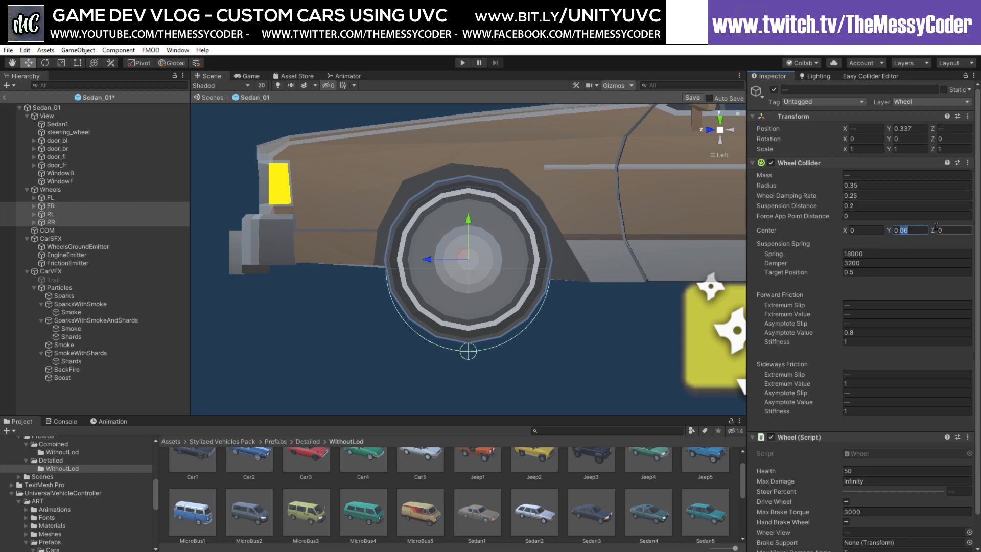
type("0.1")
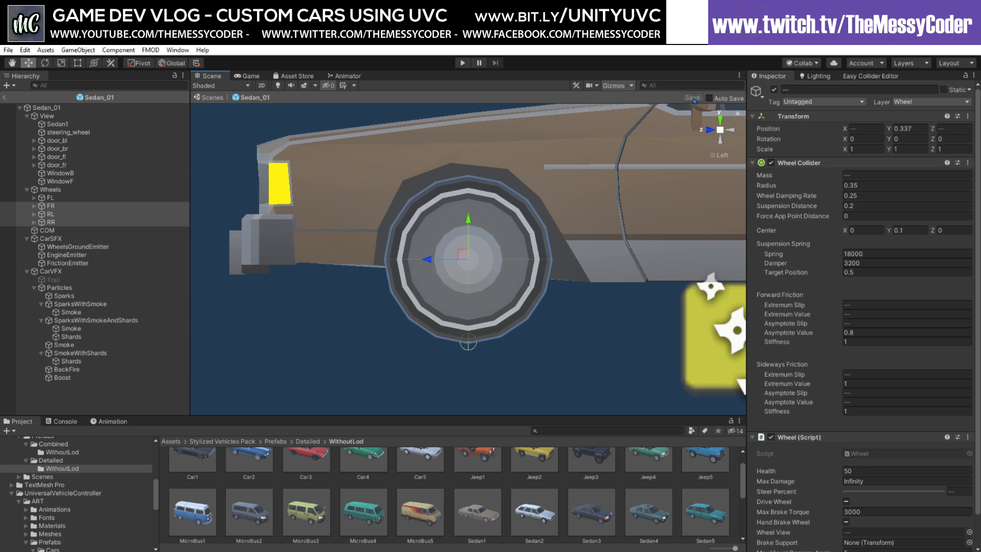
mouse_move(448, 246)
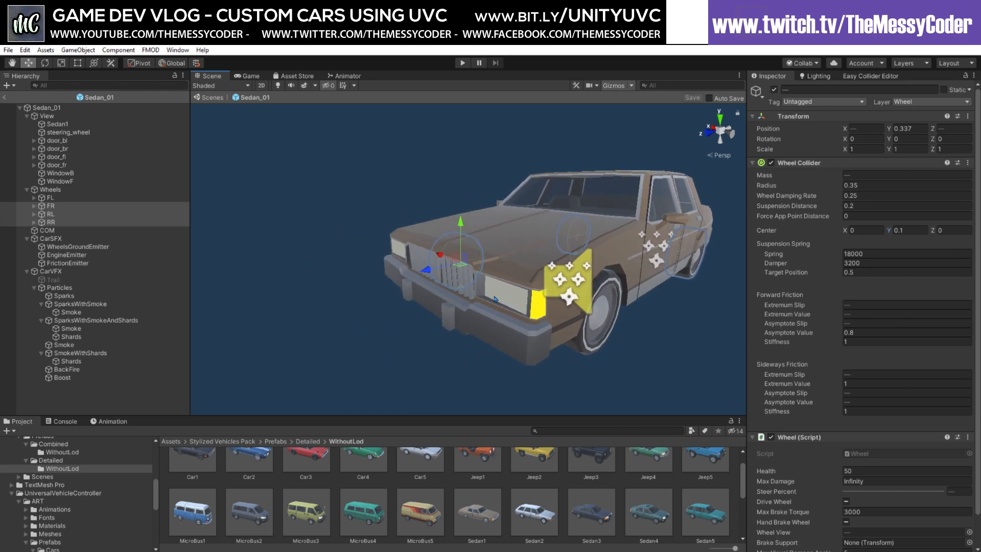
mouse_move(507, 295)
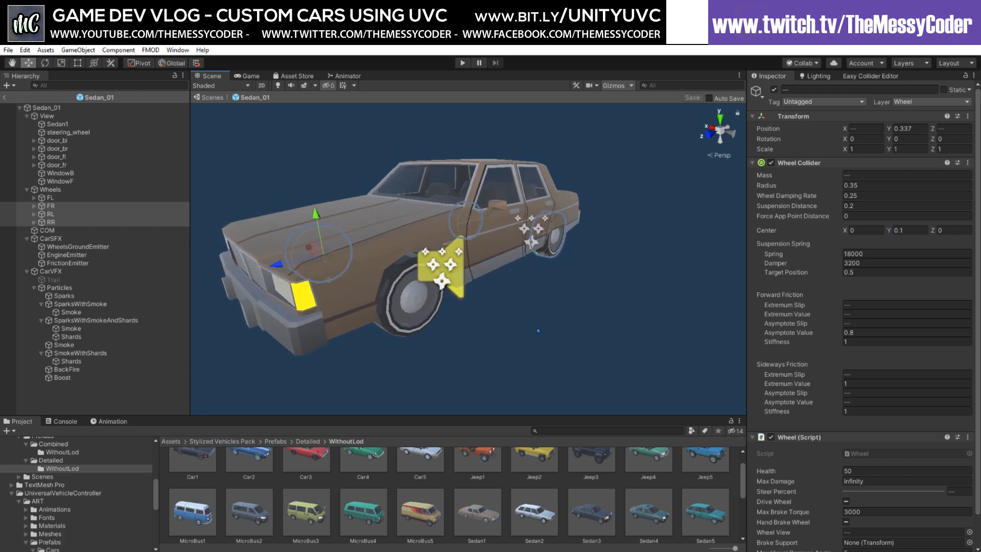
left_click_drag(536, 330, 587, 322)
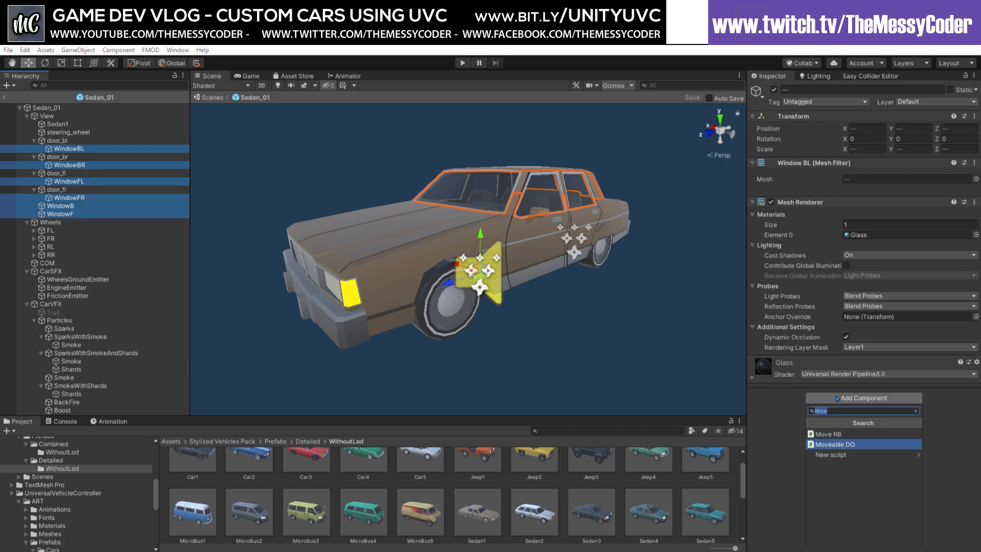
Add Glass DO to all windows with health 3 and the Crashes glass shards FMOD sound event
type("glas")
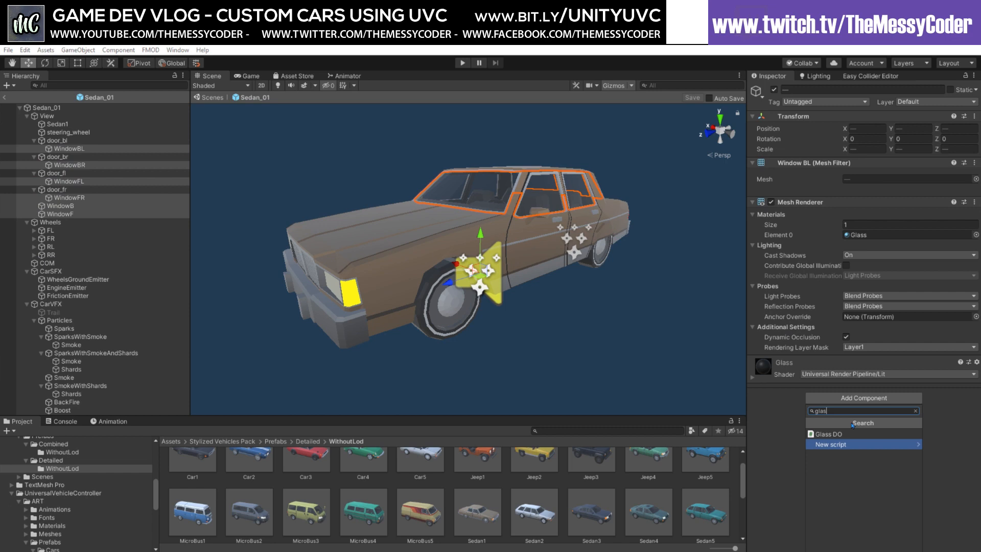
left_click(826, 433)
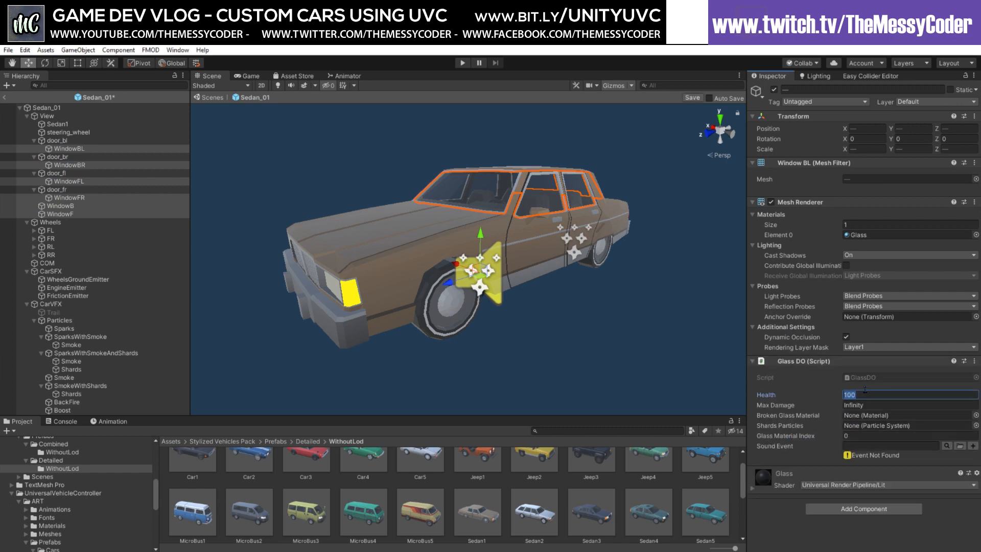
type("3")
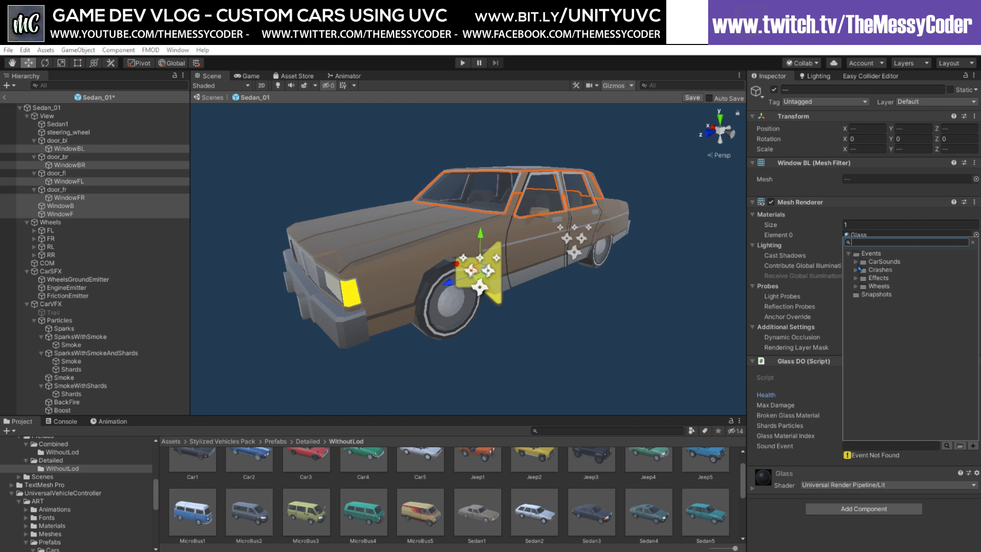
left_click(863, 270)
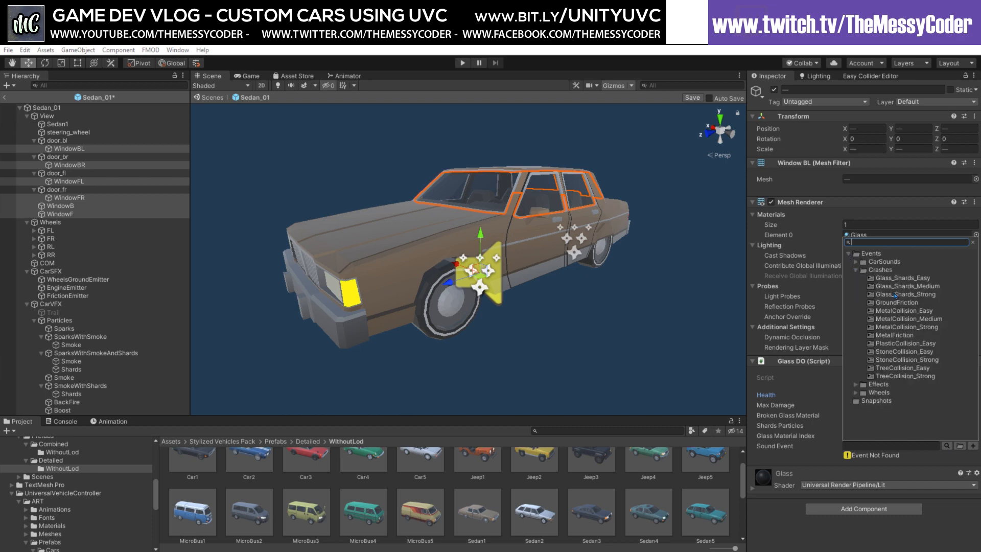
left_click(906, 294)
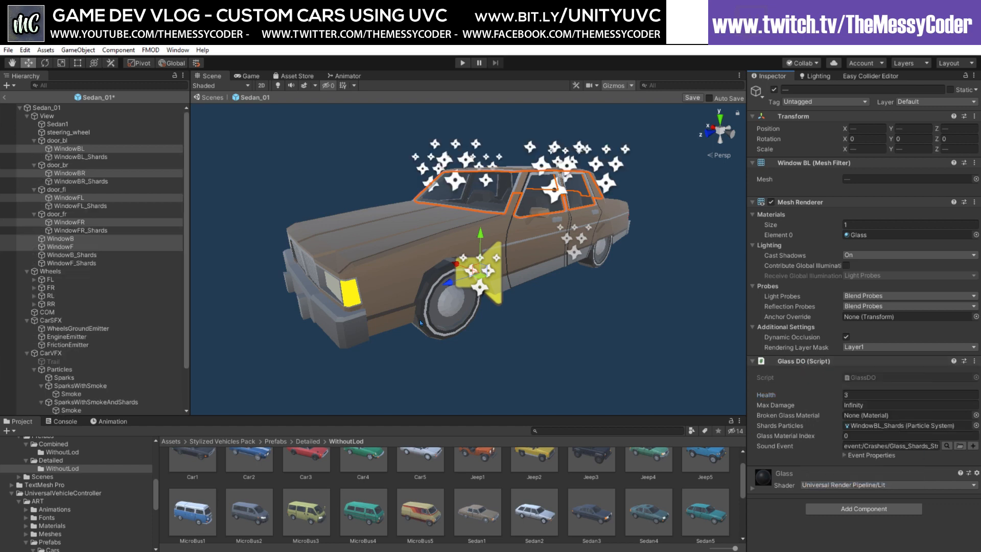
left_click(50, 247)
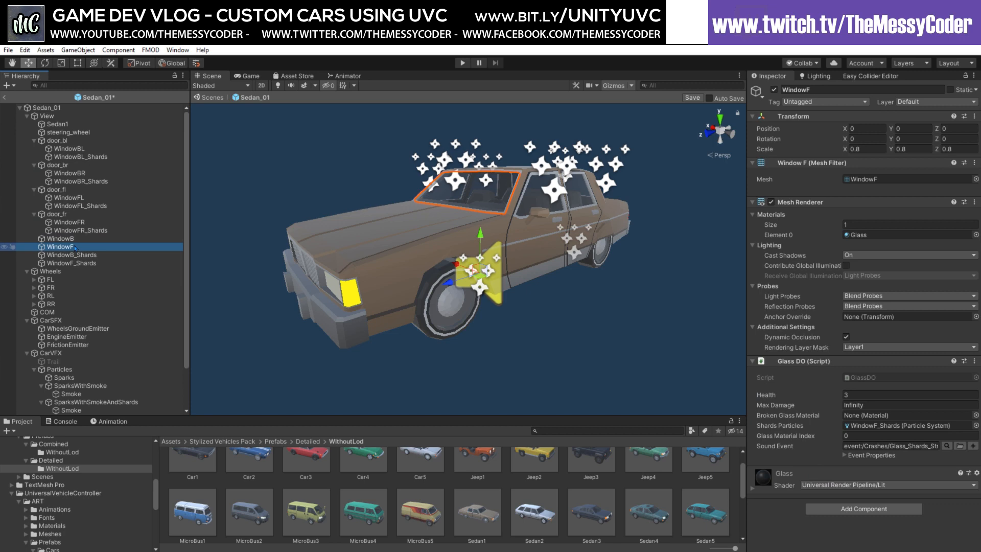
Configure each window's shards particle system with collision, size over lifetime and Destroy stop action
left_click(71, 255)
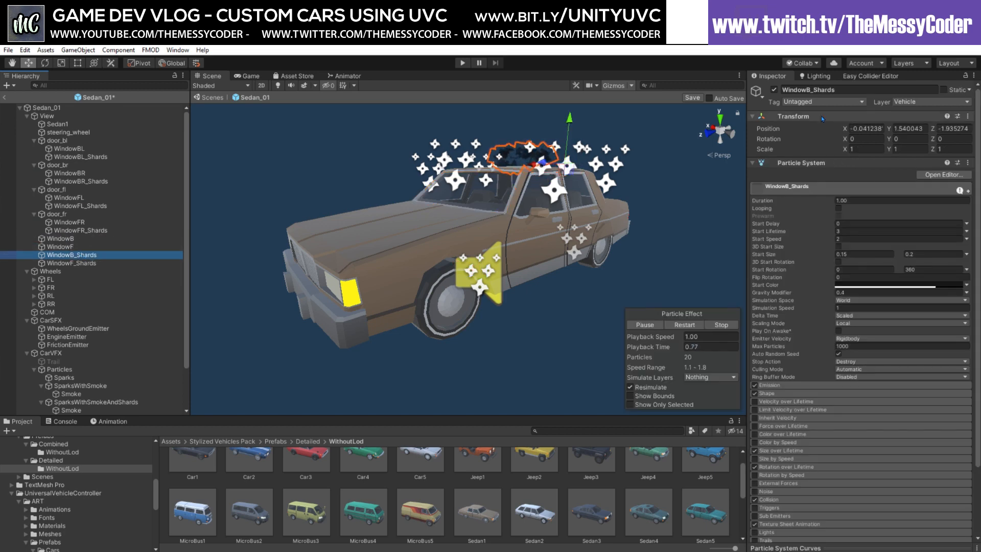
type("180")
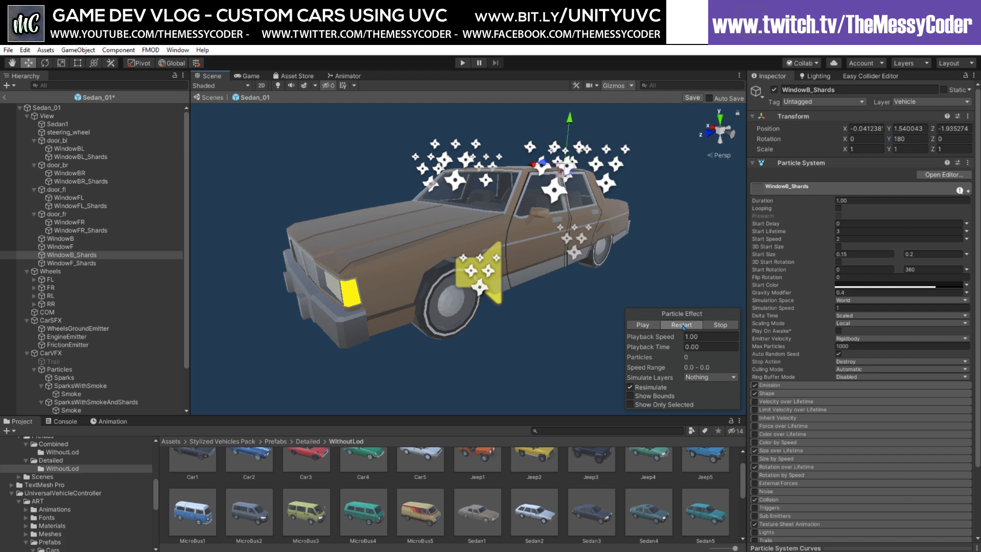
left_click(69, 223)
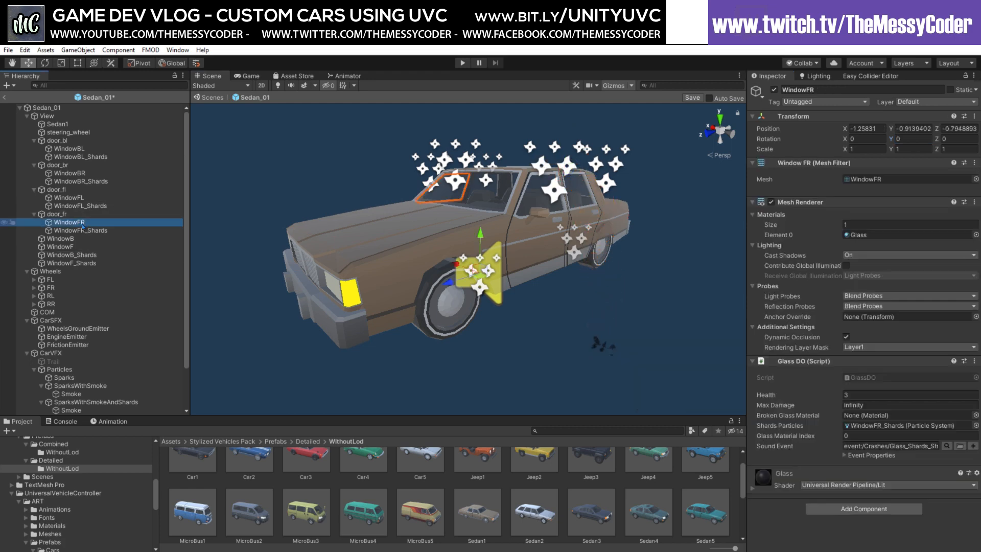
left_click(80, 230)
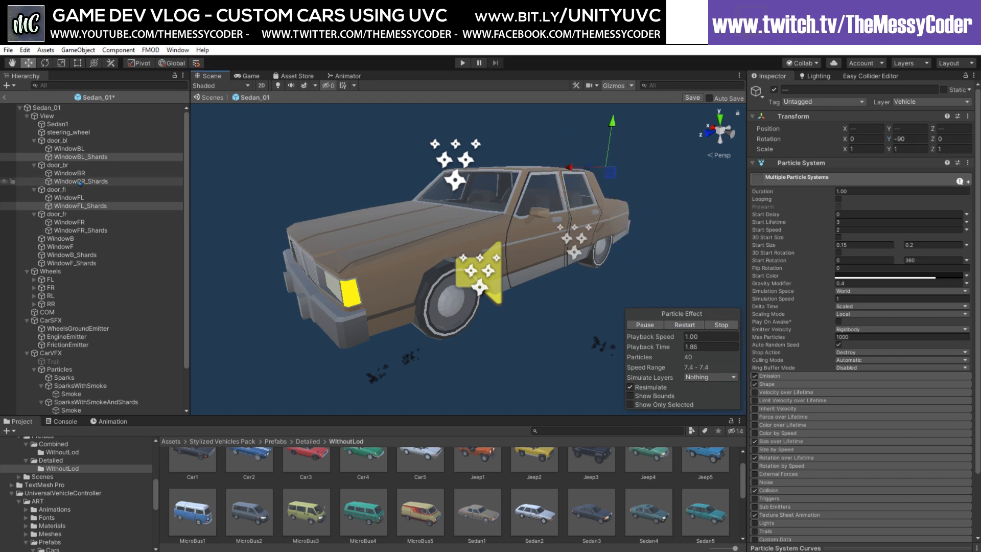
left_click(80, 230)
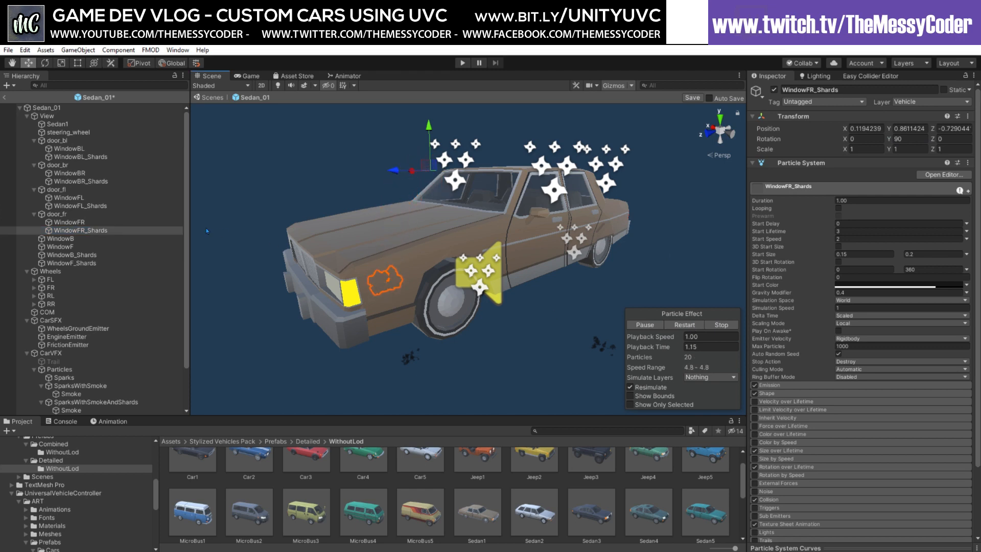
left_click(70, 262)
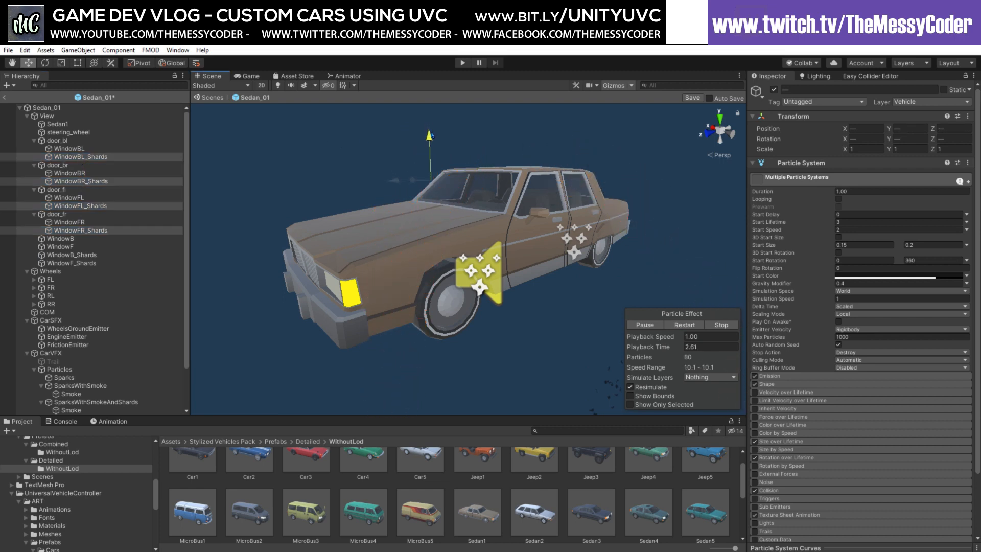
left_click(685, 325)
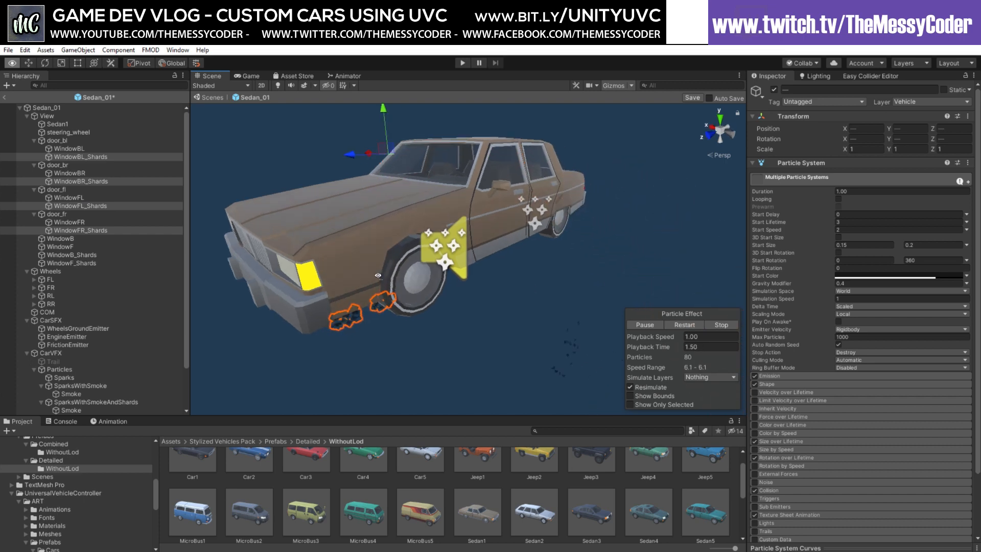
left_click(51, 140)
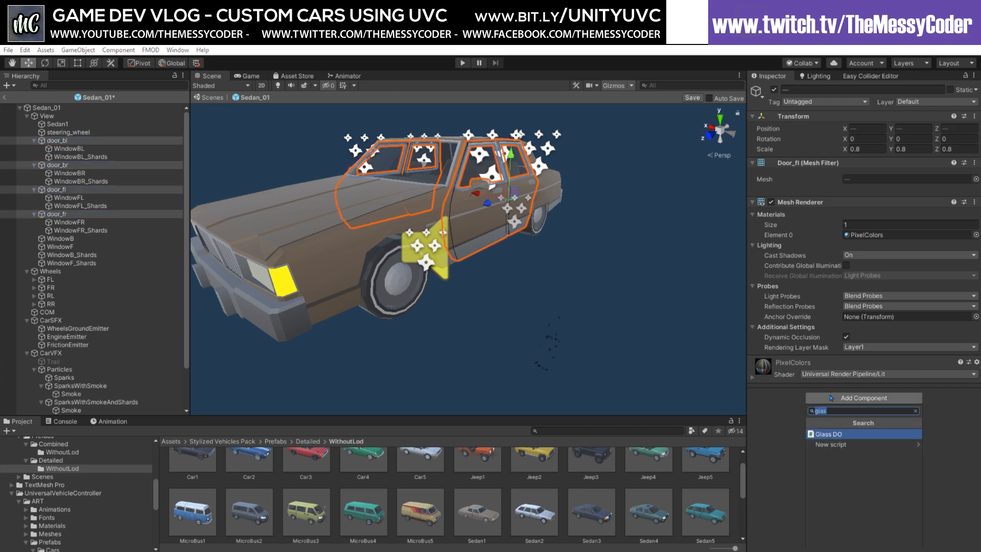
Give the four doors door_bl, door_br, door_fl, door_fr convex Mesh Colliders
type("mesh")
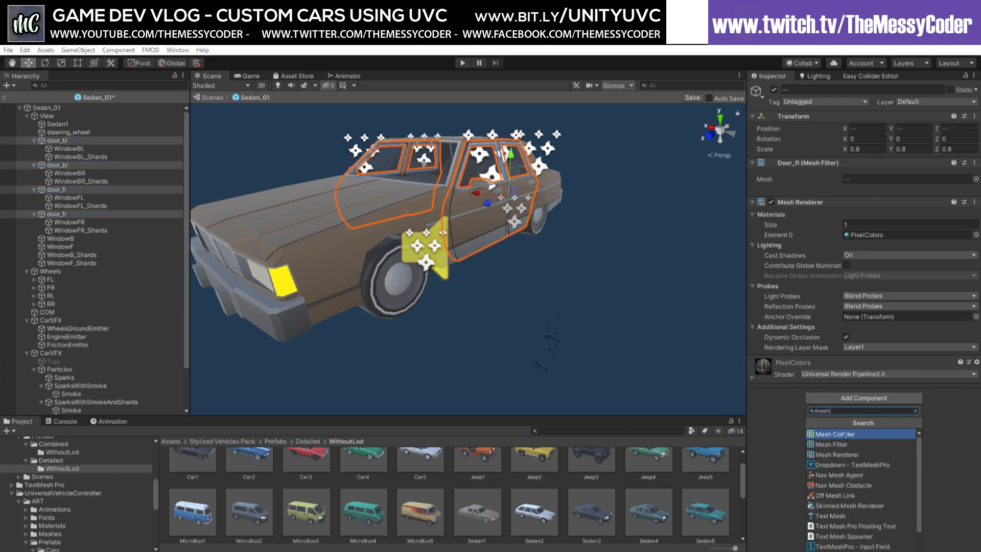
left_click(834, 434)
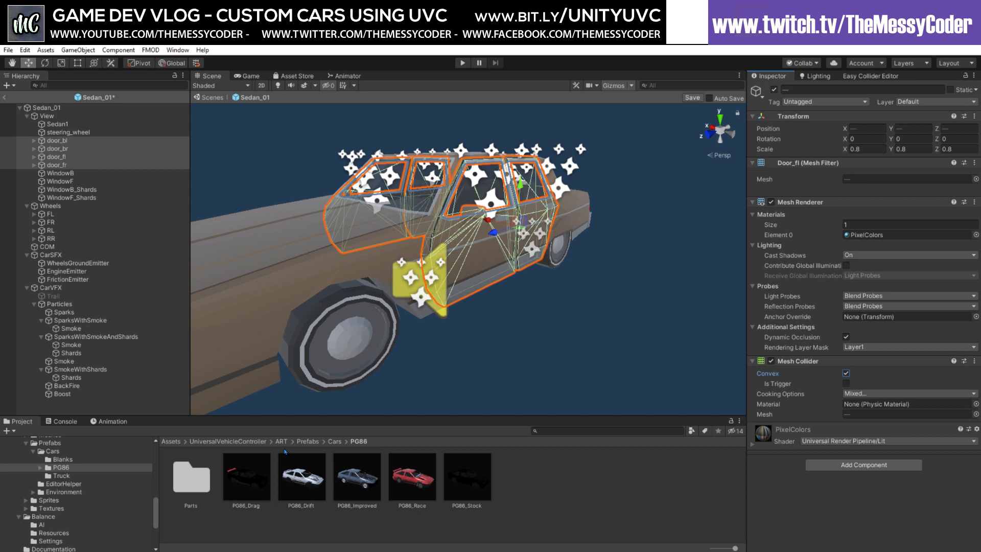
mouse_move(424, 480)
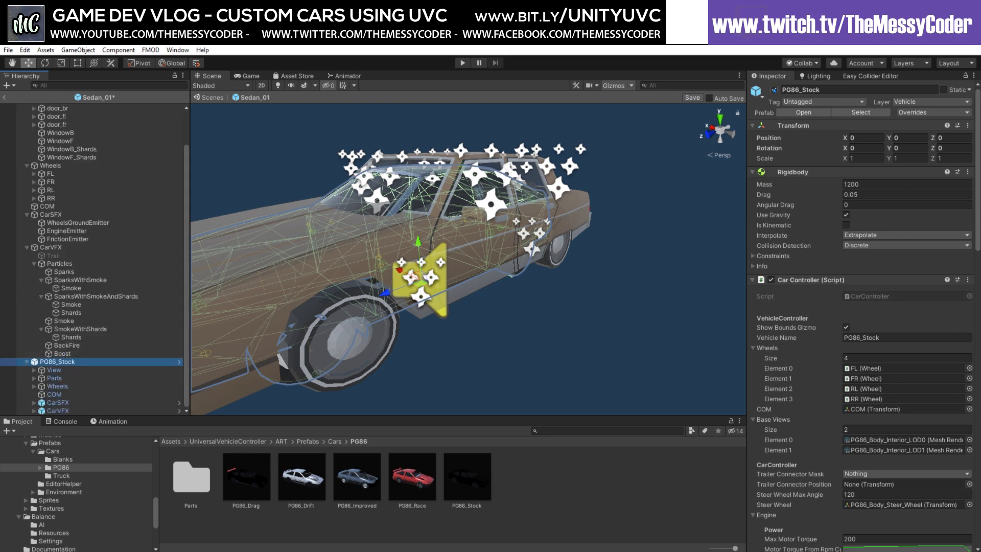
Inspect the PG86_Stock reference car's front-left door Detachable Object settings
left_click(31, 378)
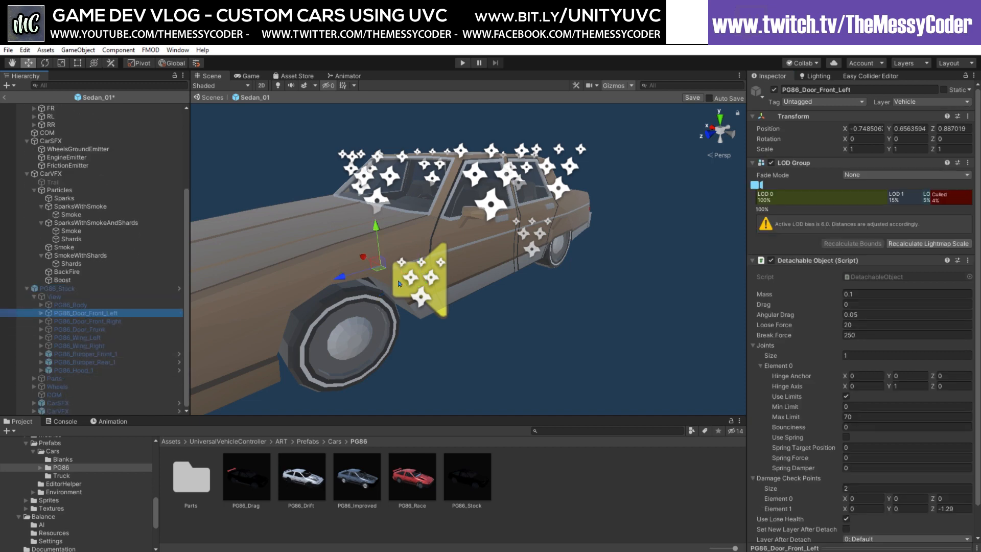
left_click(966, 261)
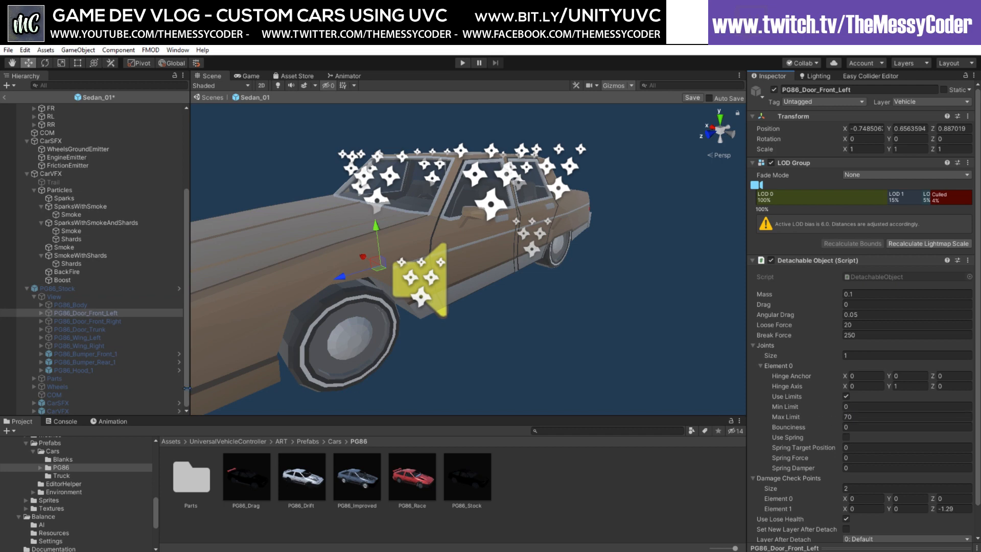
left_click(88, 321)
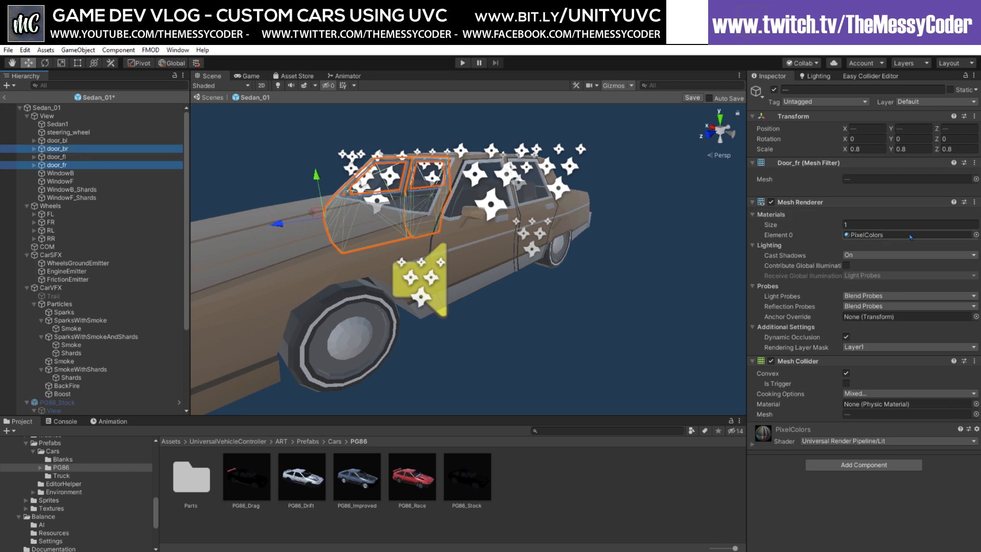
Paste PG86's Detachable Object onto the doors and set the front doors' hinge Max Limit 70
right_click(975, 201)
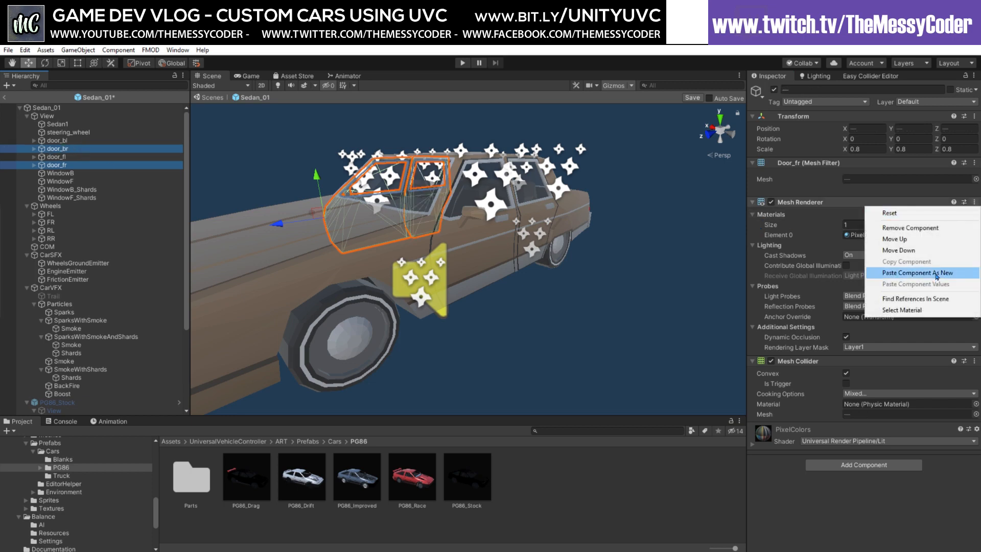
left_click(923, 272)
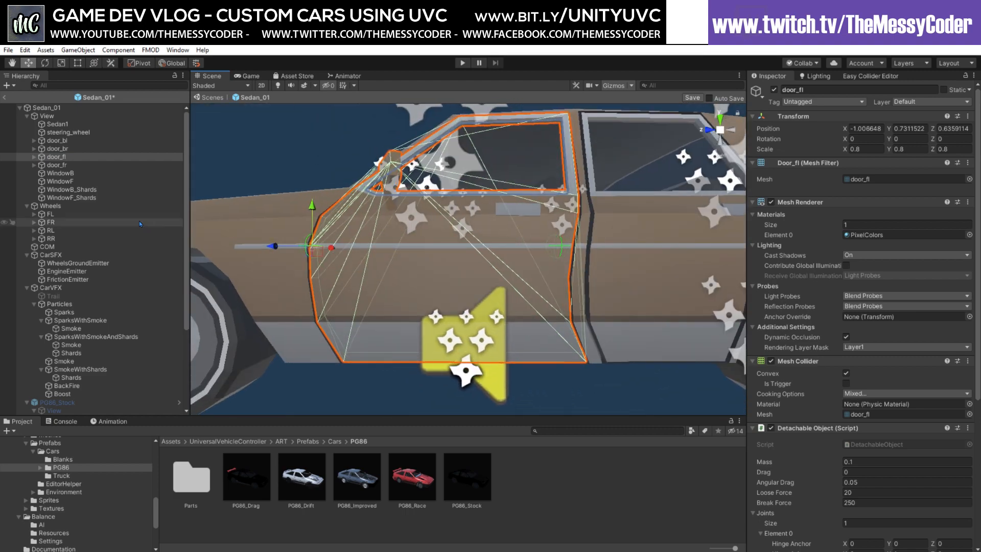
left_click(56, 165)
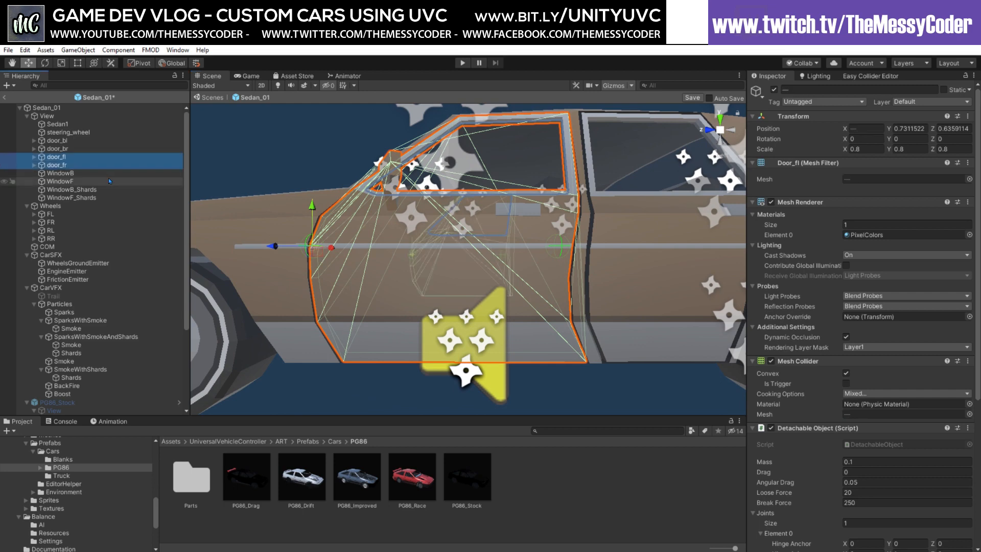
scroll("down", 3)
type("-1.35")
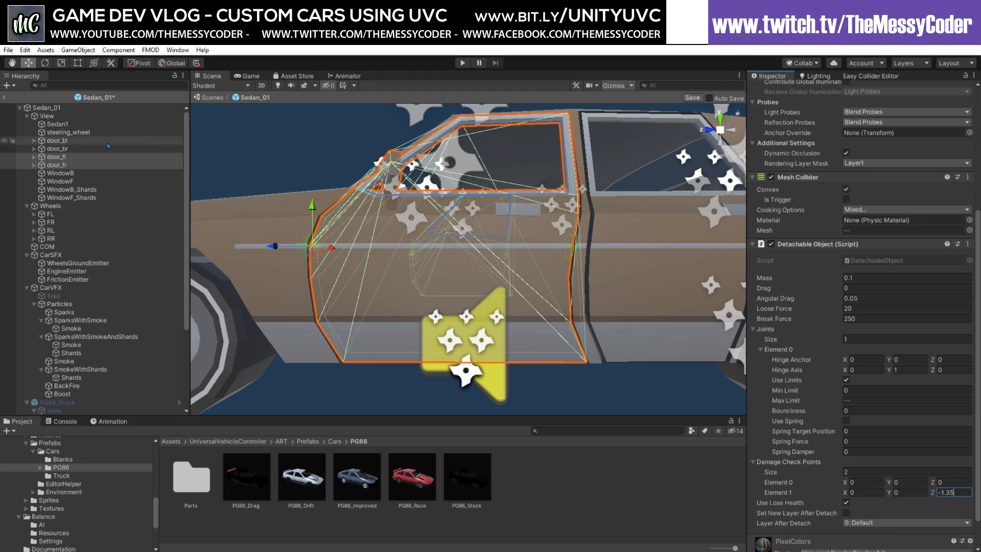
Tune the rear doors' damage check point Element 1 Z near -1.35
left_click(57, 140)
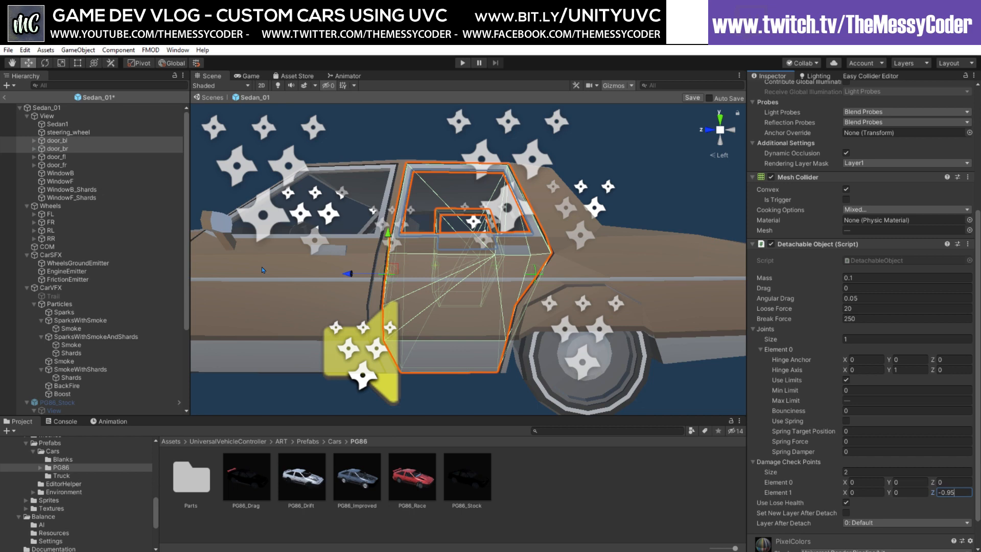
left_click(53, 164)
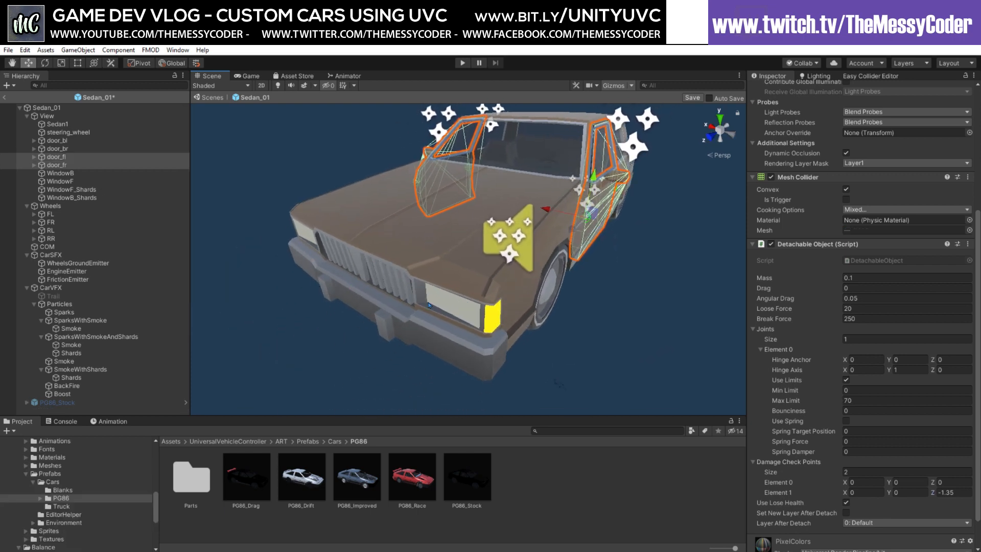
Create an empty child Lights under View and position it at Y 0.645, Z 2.06
left_click(44, 115)
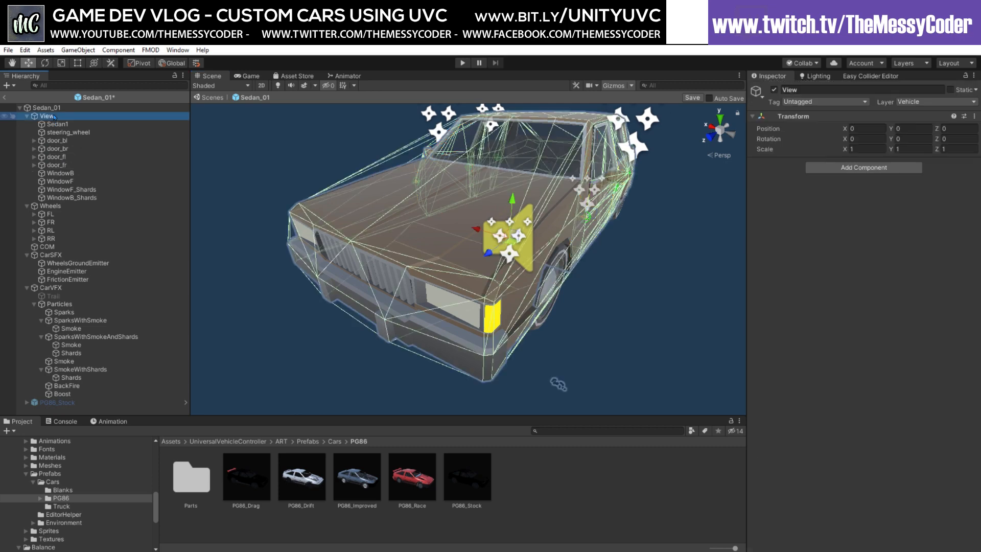
right_click(40, 116)
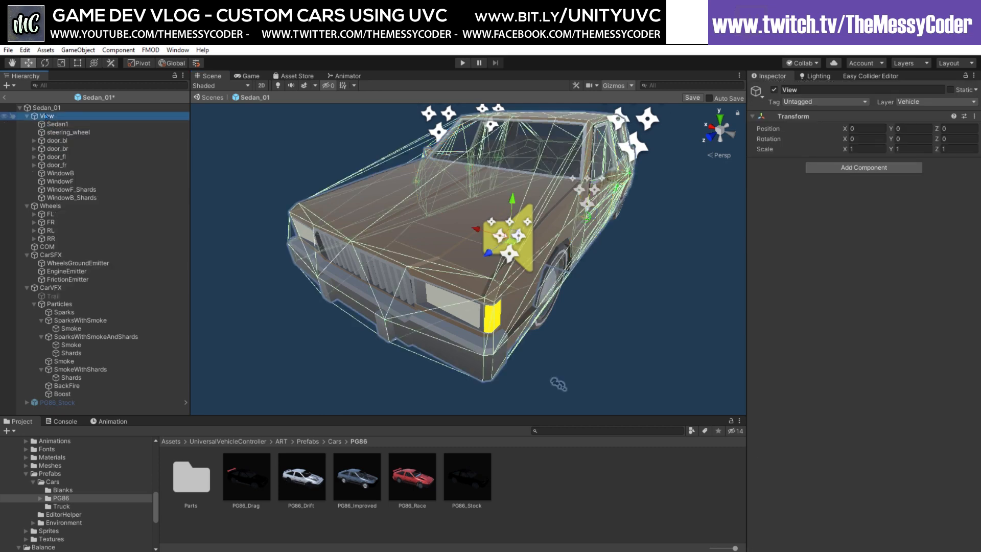
right_click(39, 115)
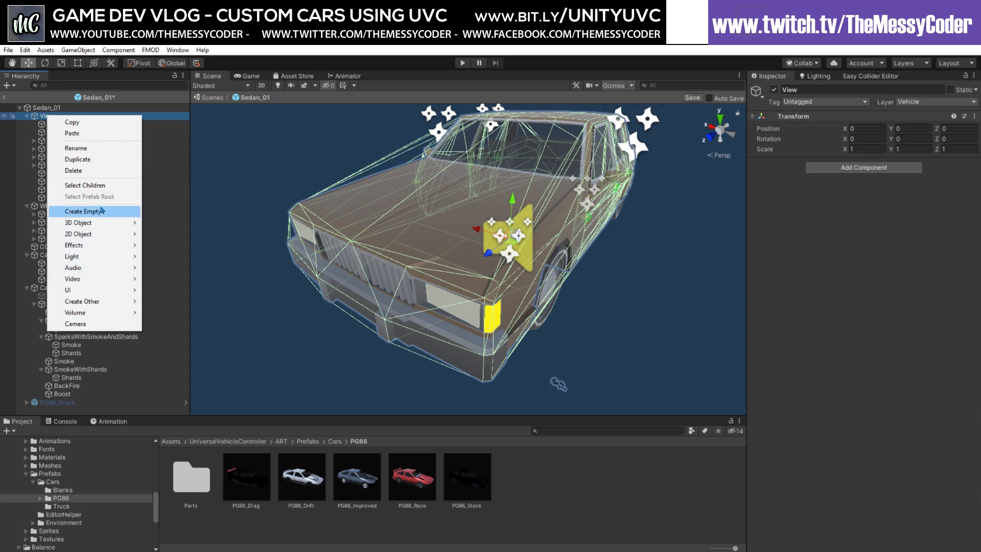
left_click(77, 211)
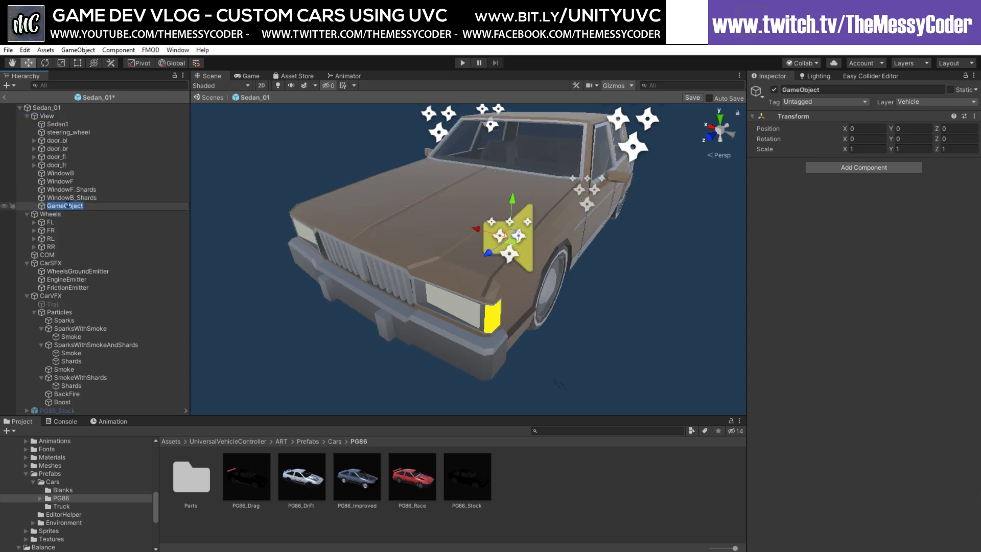
left_click(59, 206)
type("Lights")
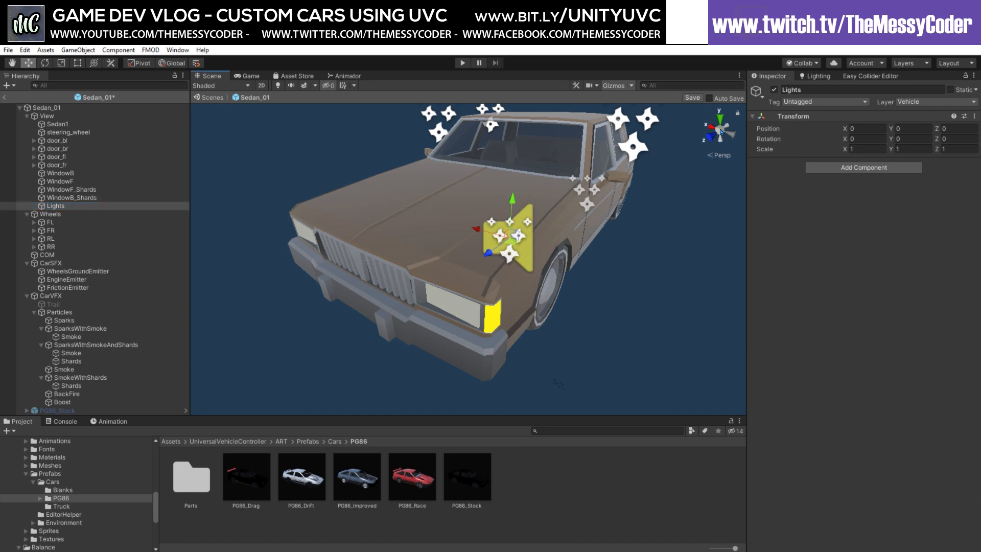
left_click(718, 118)
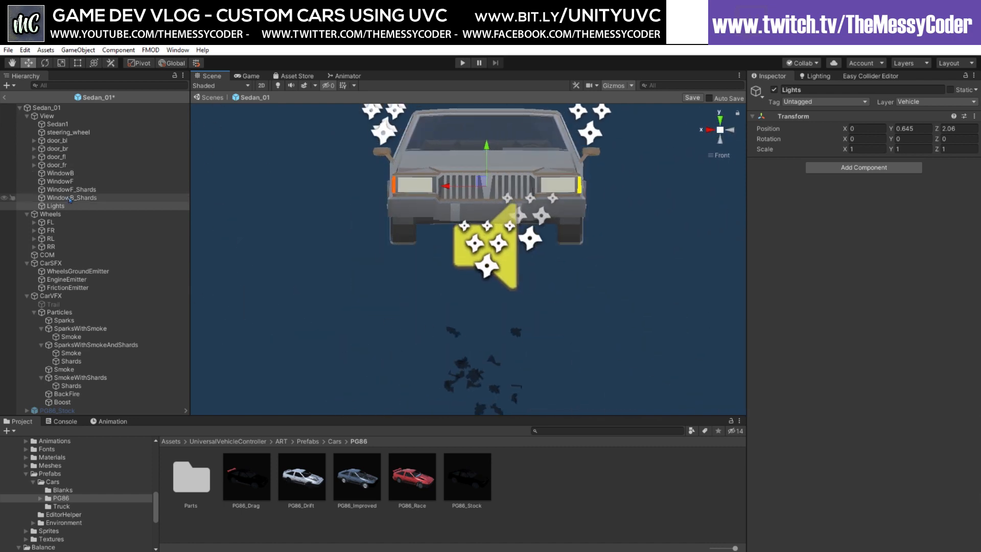
Add a Headlights object under Lights holding a Plane rotated 90 on X with no mesh collider
right_click(55, 205)
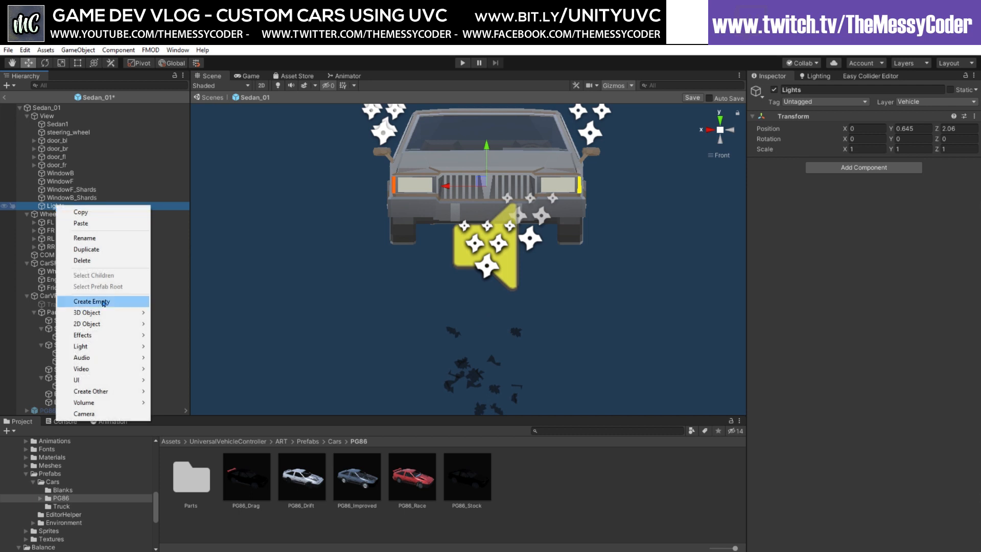
left_click(92, 301)
type("Headligh")
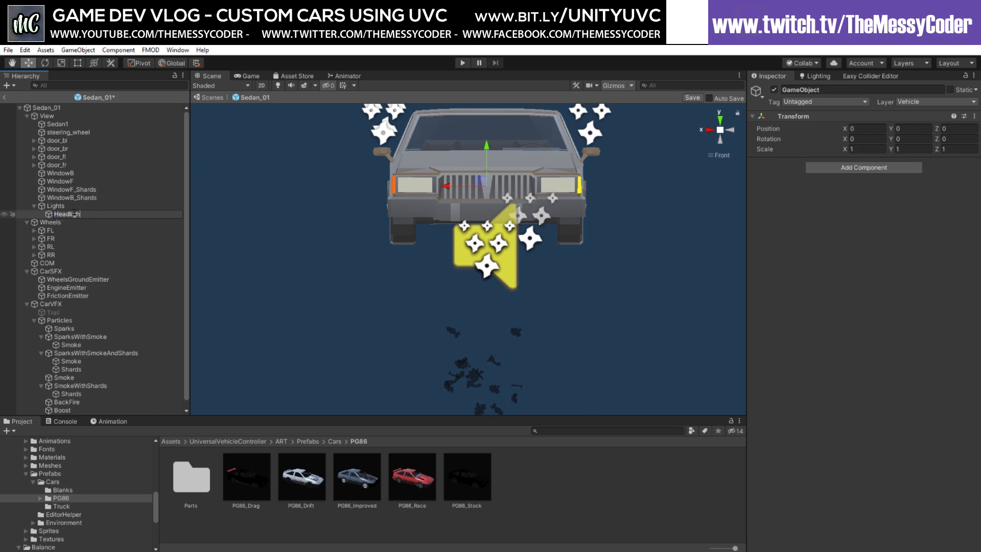
right_click(68, 214)
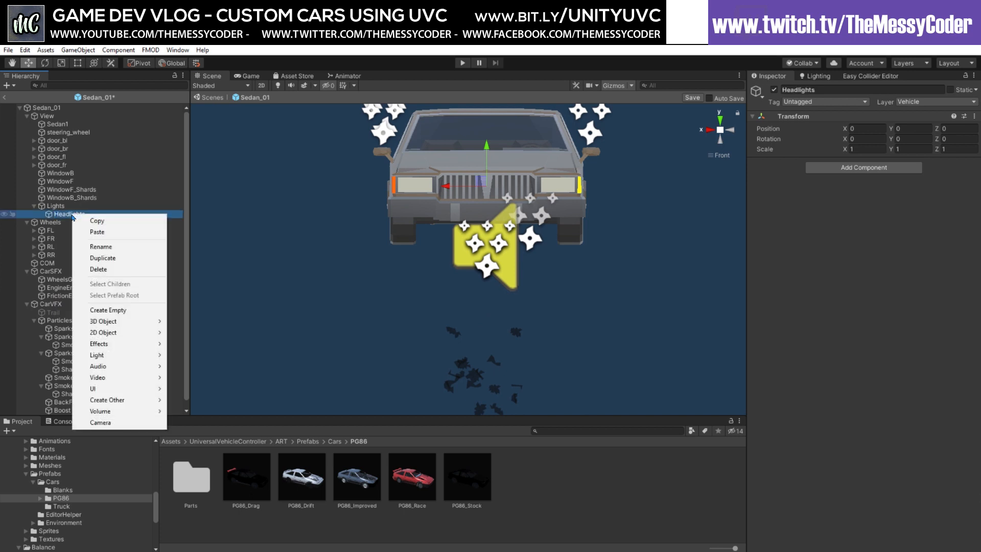
mouse_move(132, 320)
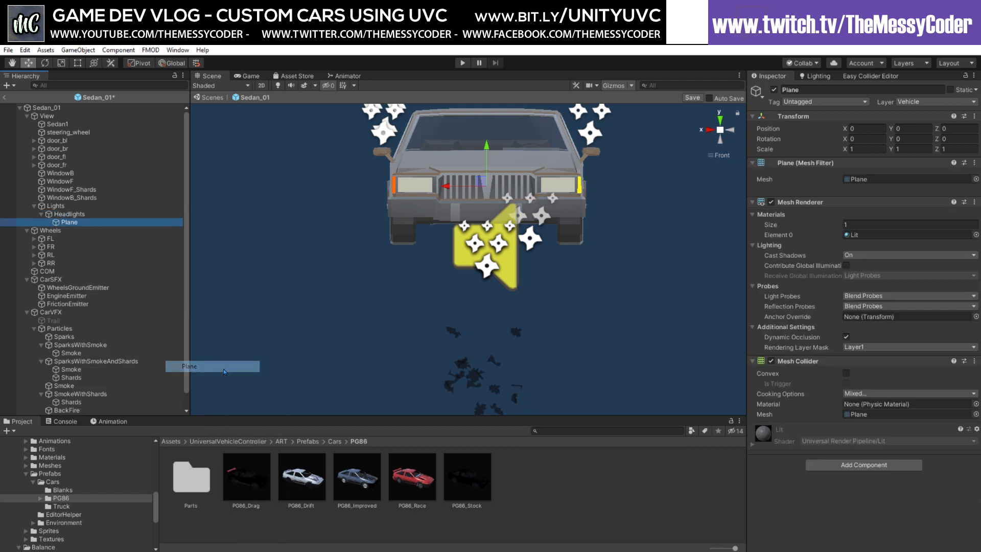
mouse_move(619, 158)
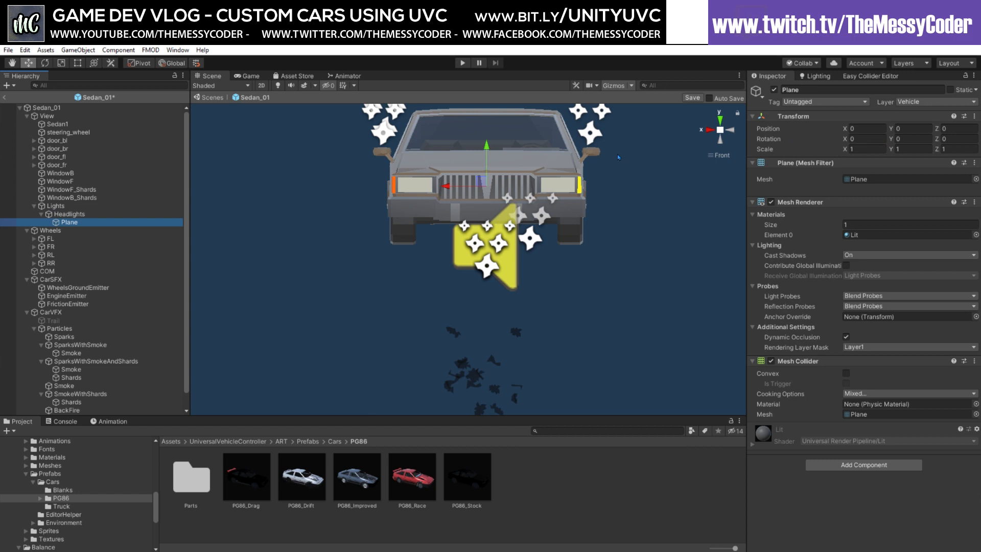
left_click(858, 139)
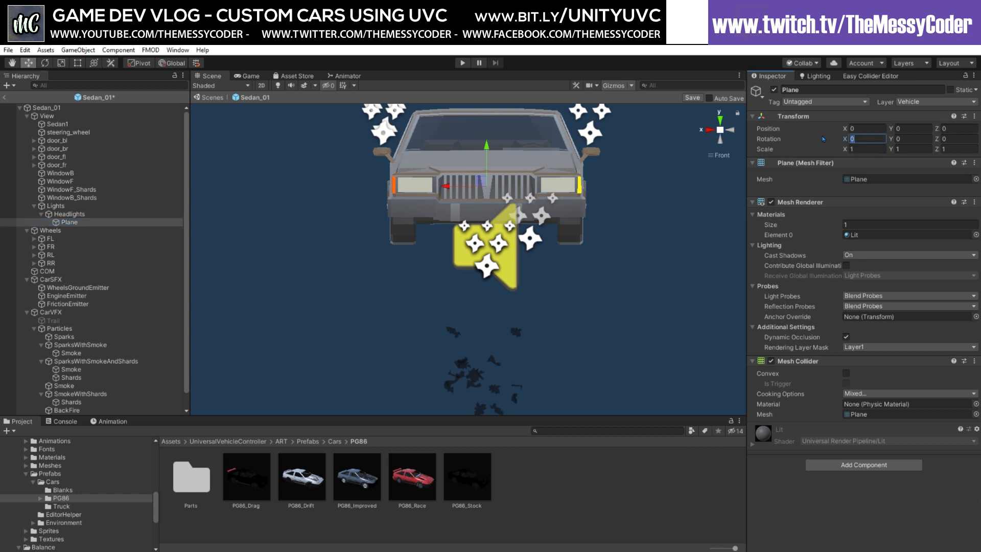
type("90")
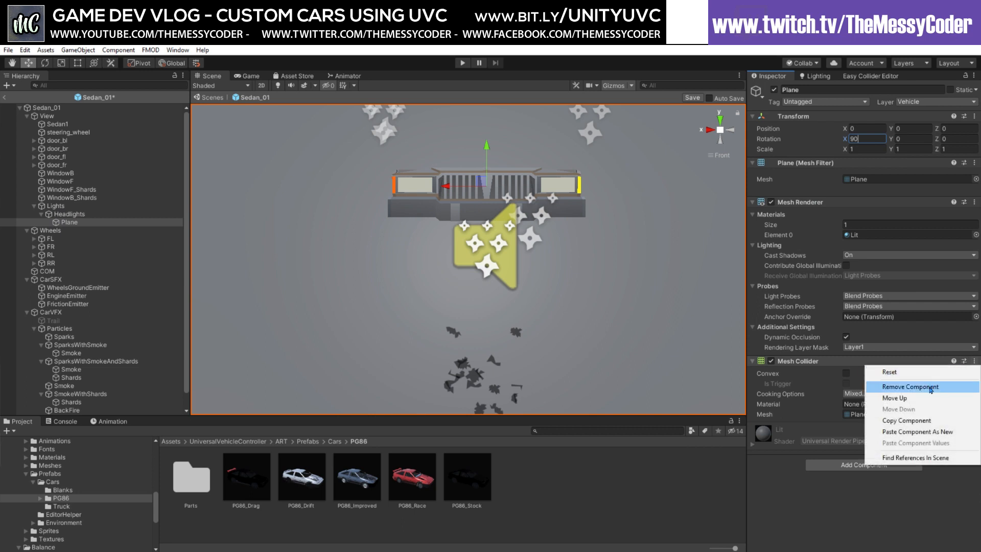
left_click(910, 386)
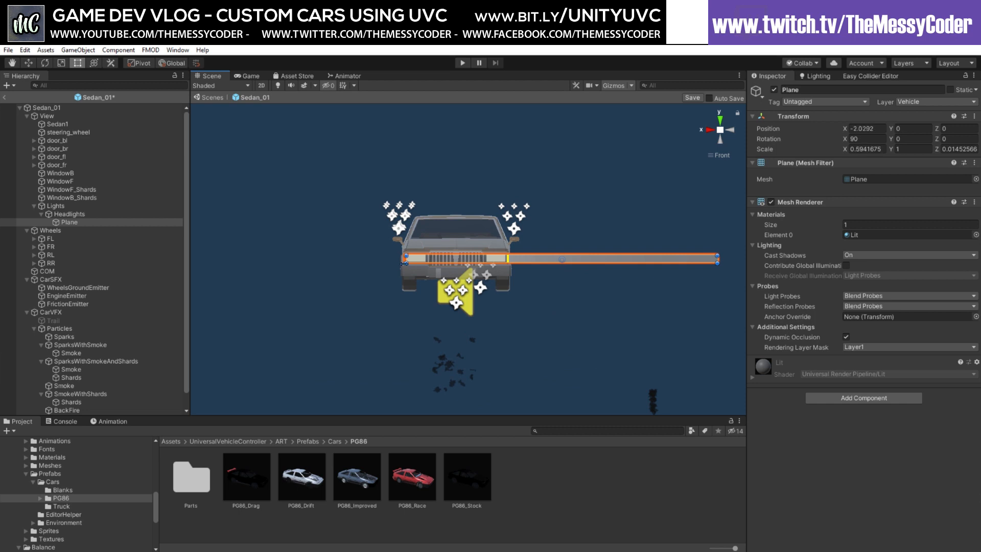
Shrink the plane into a thin strip across the front at headlight height
left_click_drag(717, 258, 513, 258)
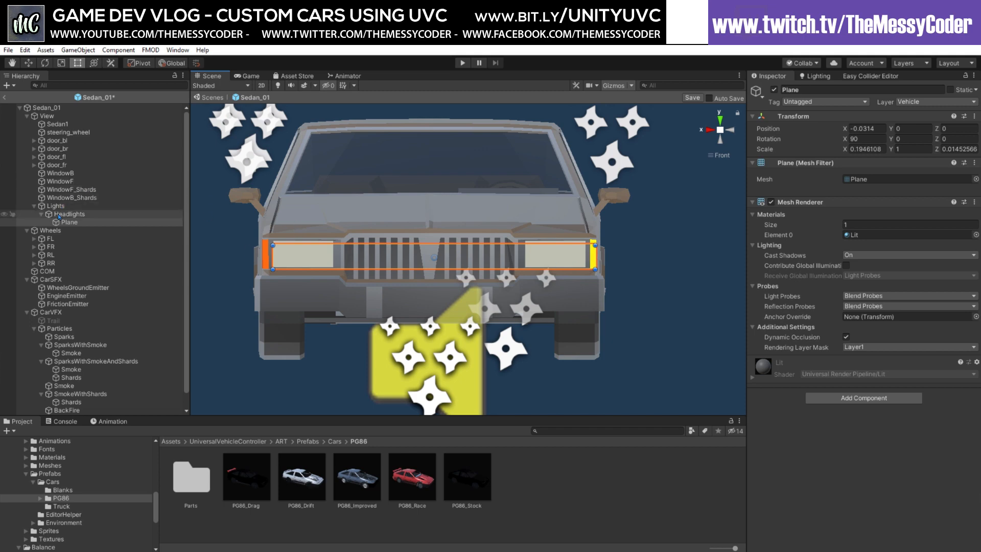
left_click(68, 222)
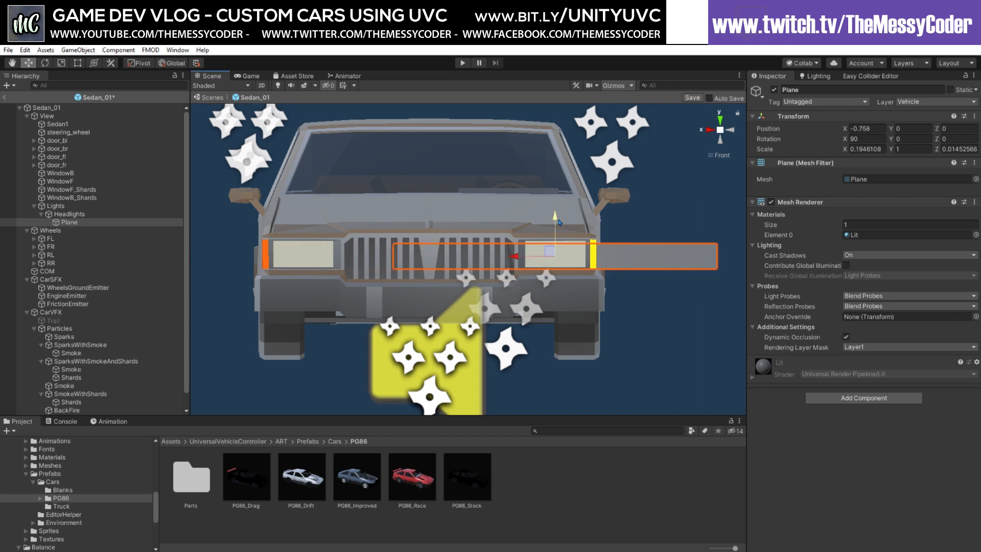
left_click_drag(556, 220, 556, 216)
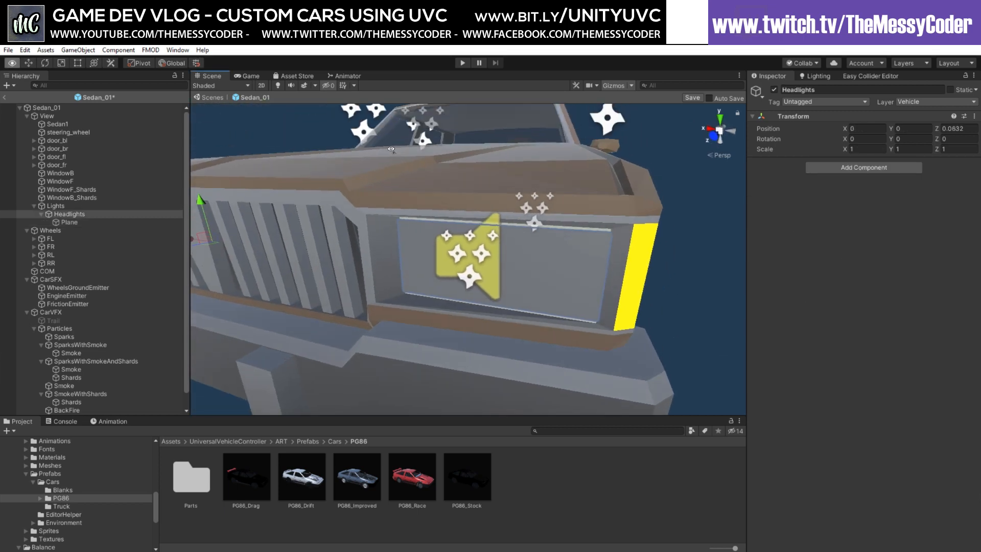
Fit the plane to the left headlight, name it Left and give it the Headlights material
left_click(69, 222)
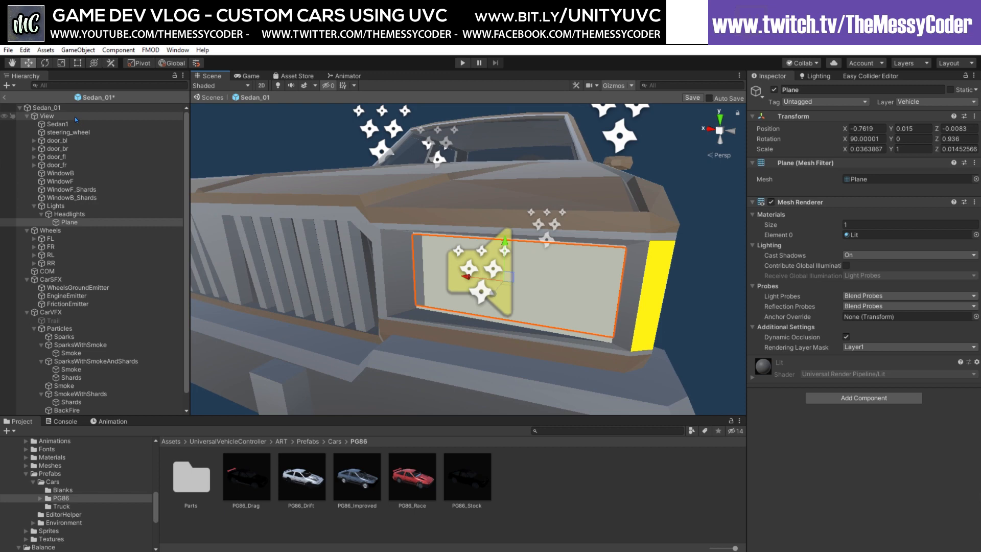
left_click(56, 124)
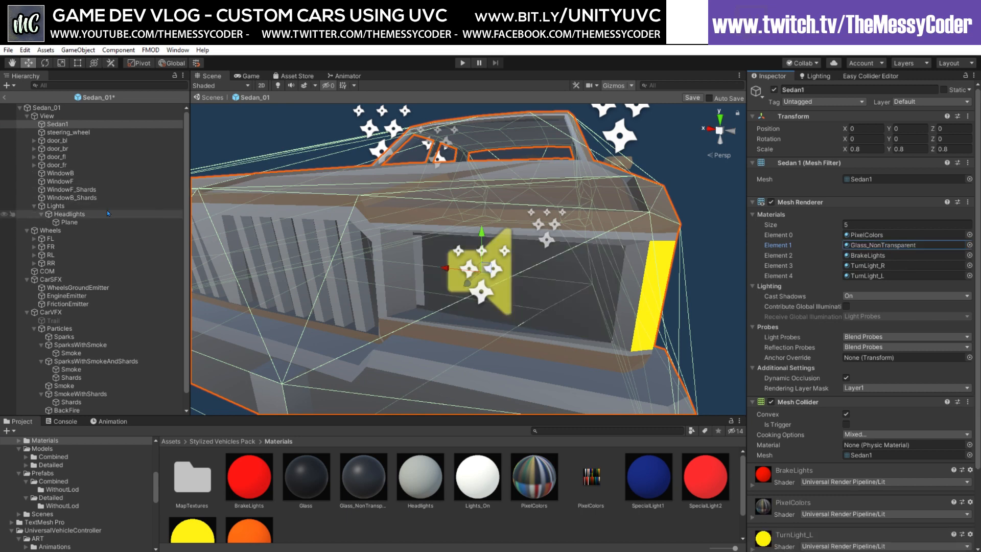
left_click(67, 223)
type("Left")
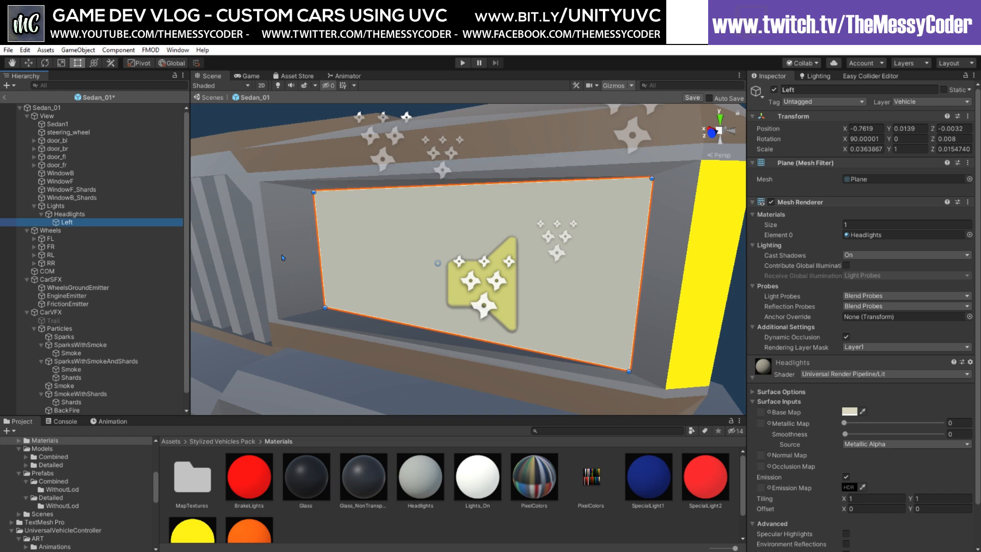
mouse_move(146, 233)
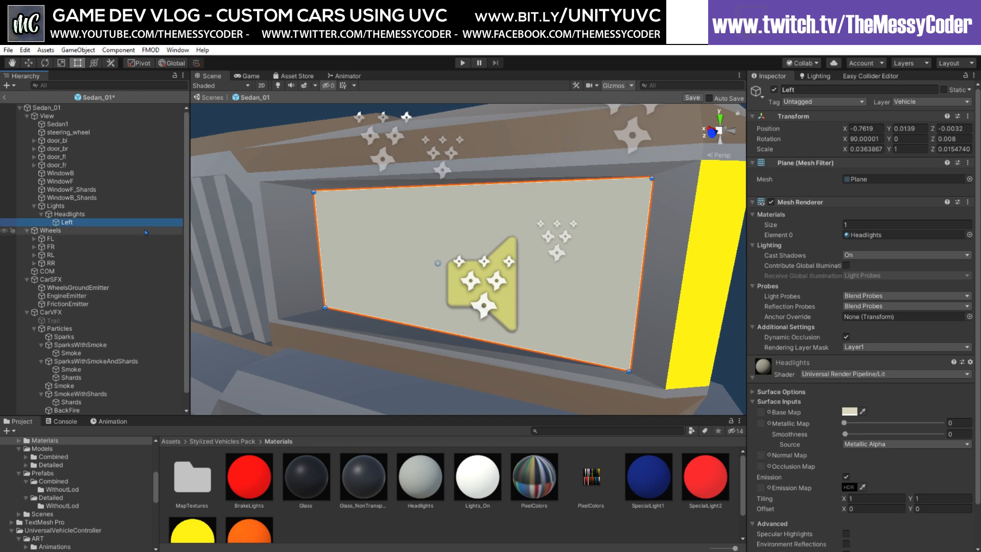
Add a Light Object script to Left with Health 5, Crashes/Glass_Shards sound and Lights_On lit material
scroll("down", 3)
type("light")
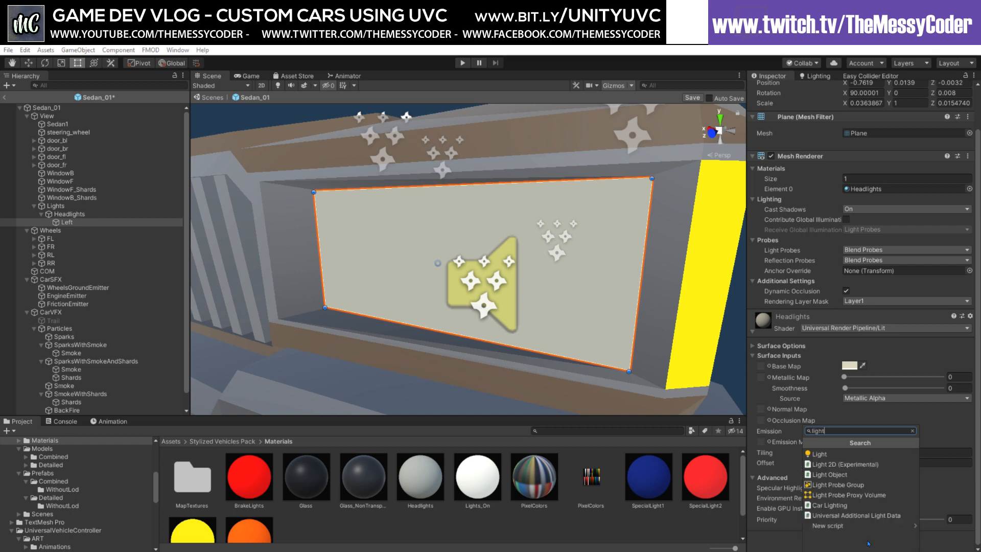
left_click(826, 474)
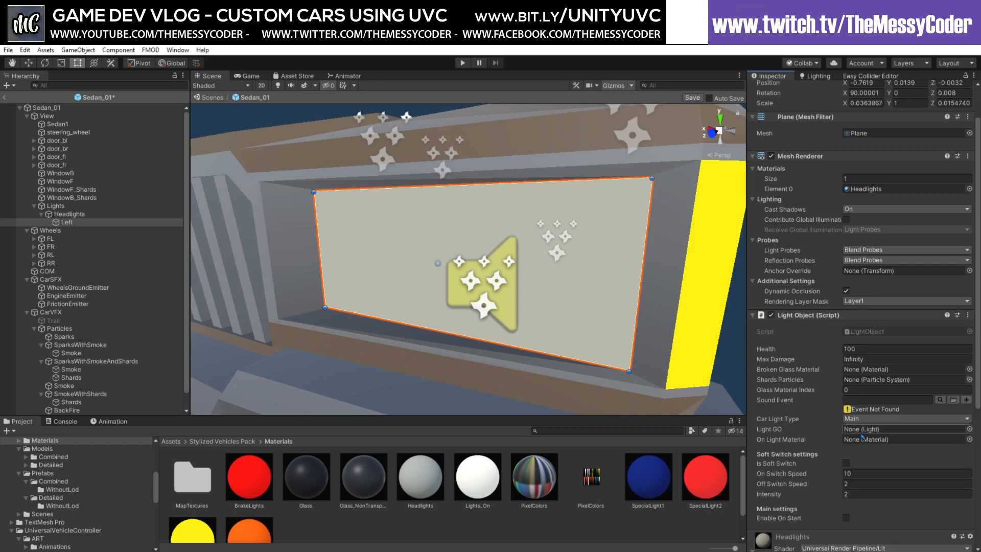
left_click(944, 399)
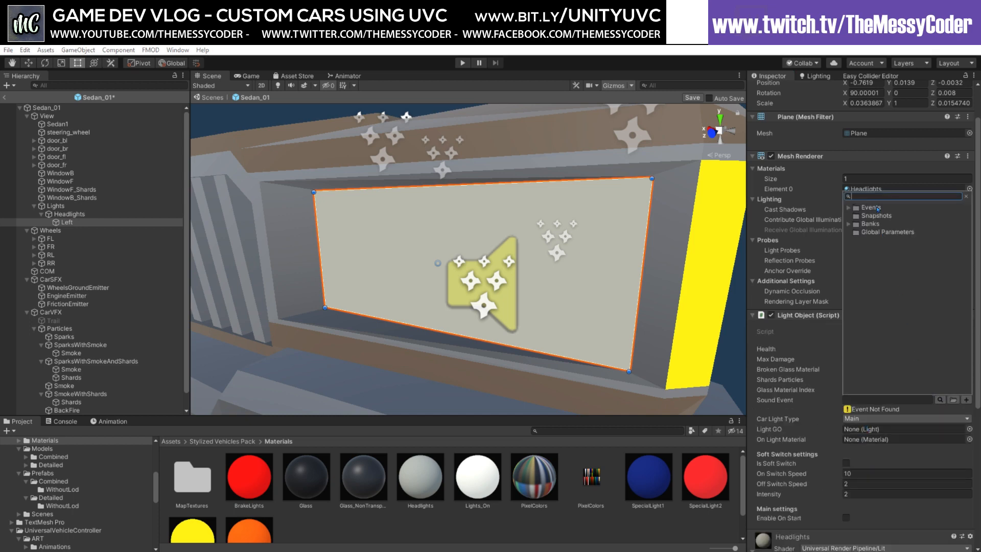
left_click(849, 207)
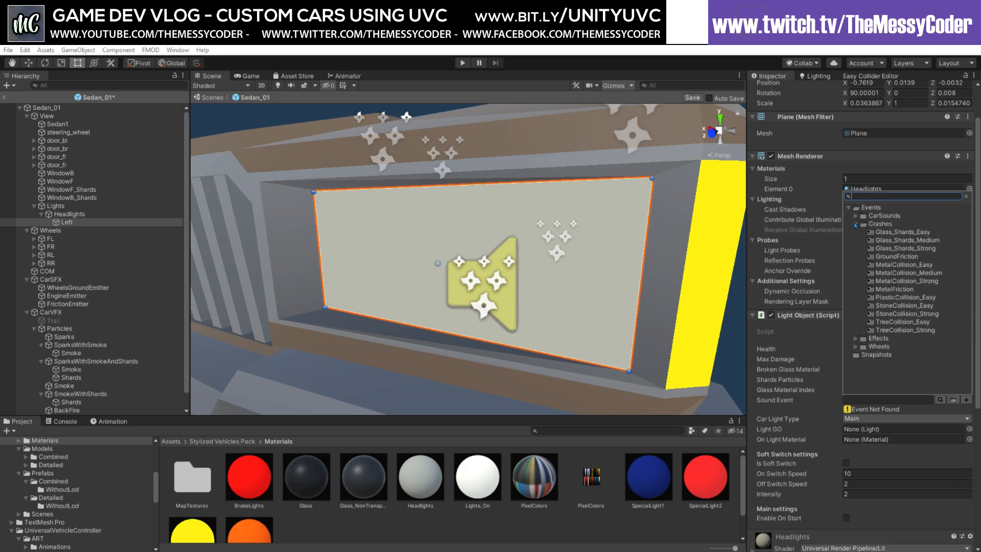
left_click(902, 231)
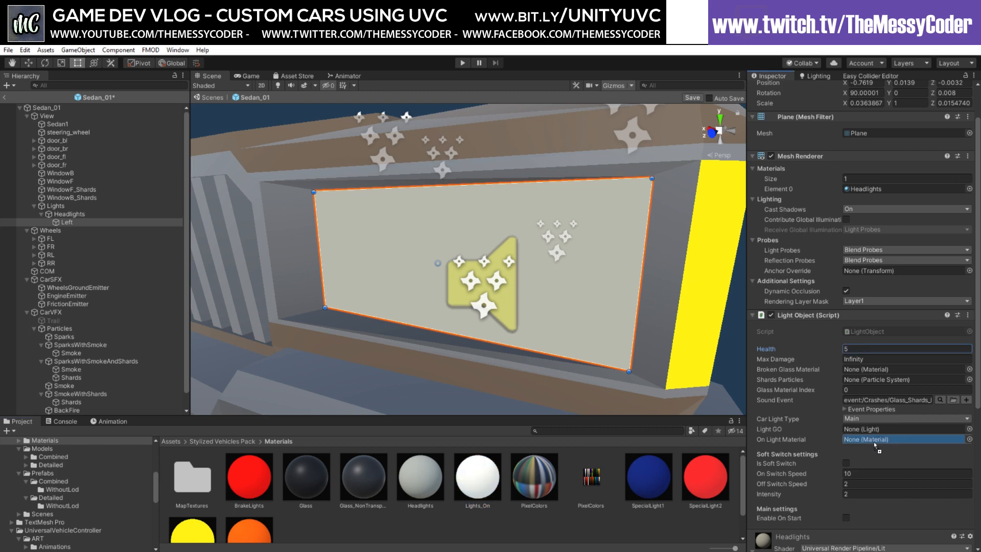
left_click(903, 440)
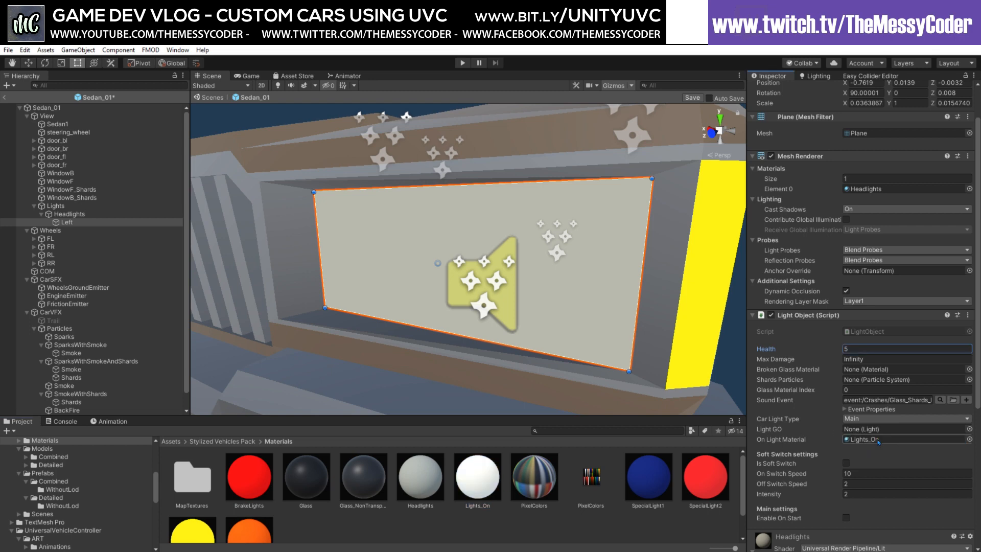
left_click(66, 223)
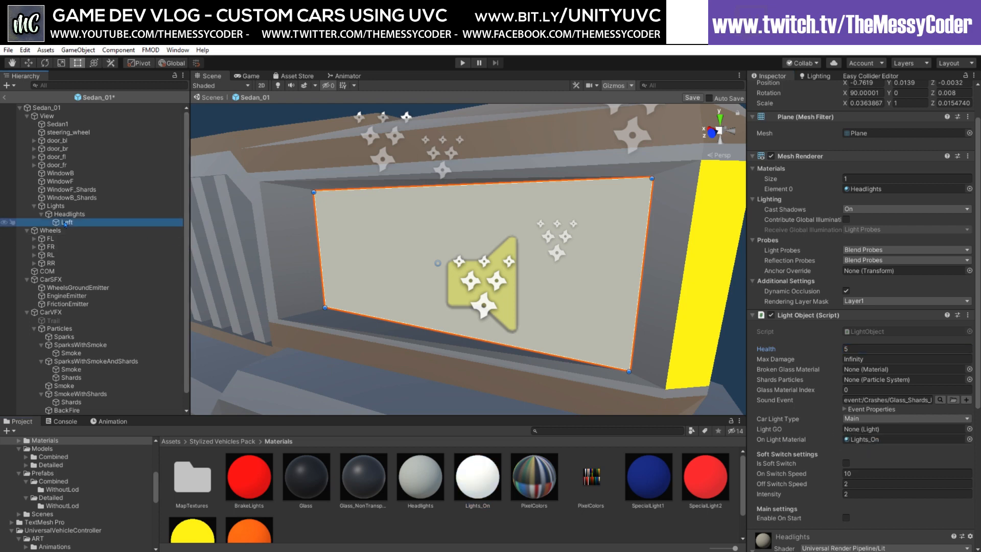
Create a Left_Shards particle system under Headlights and assign it as Left's shards particles
right_click(67, 223)
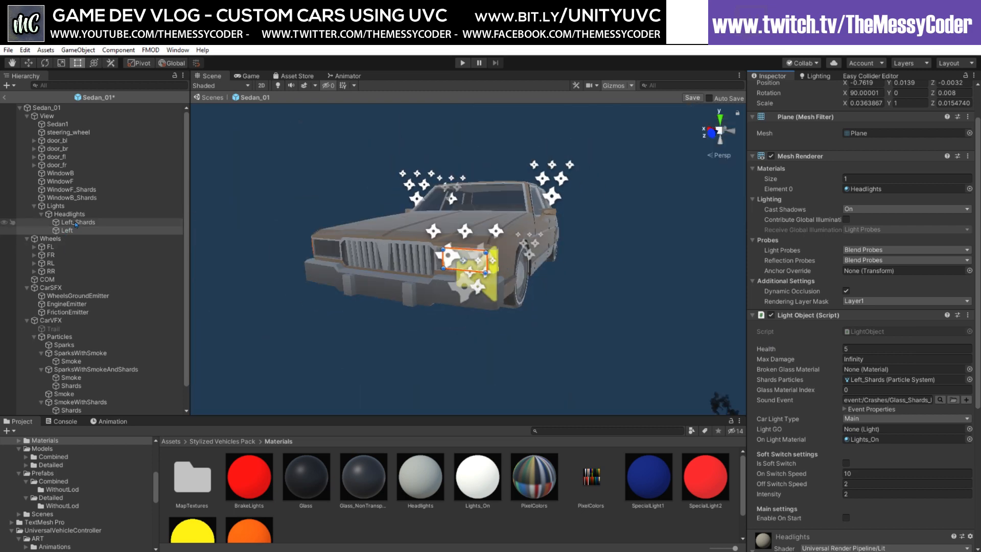
left_click(65, 230)
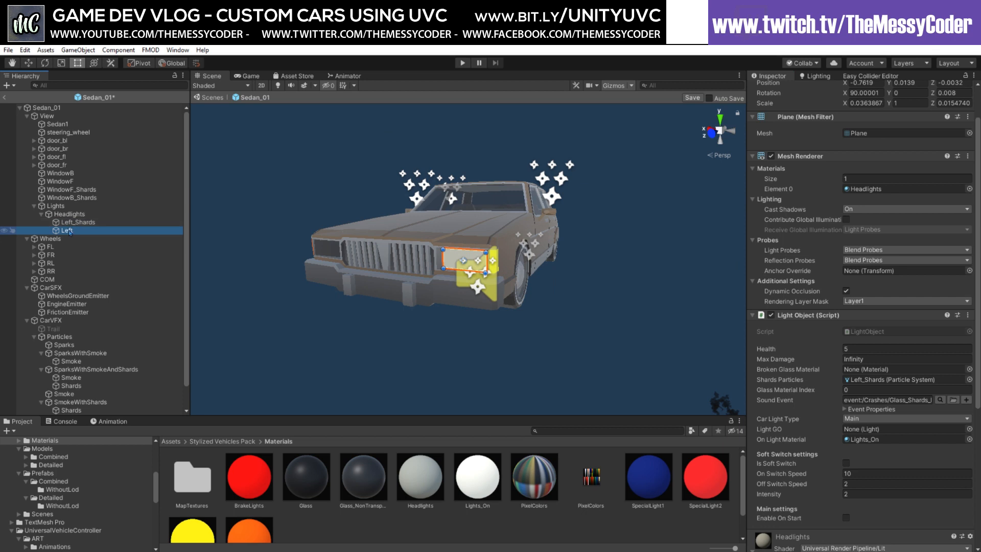
right_click(67, 231)
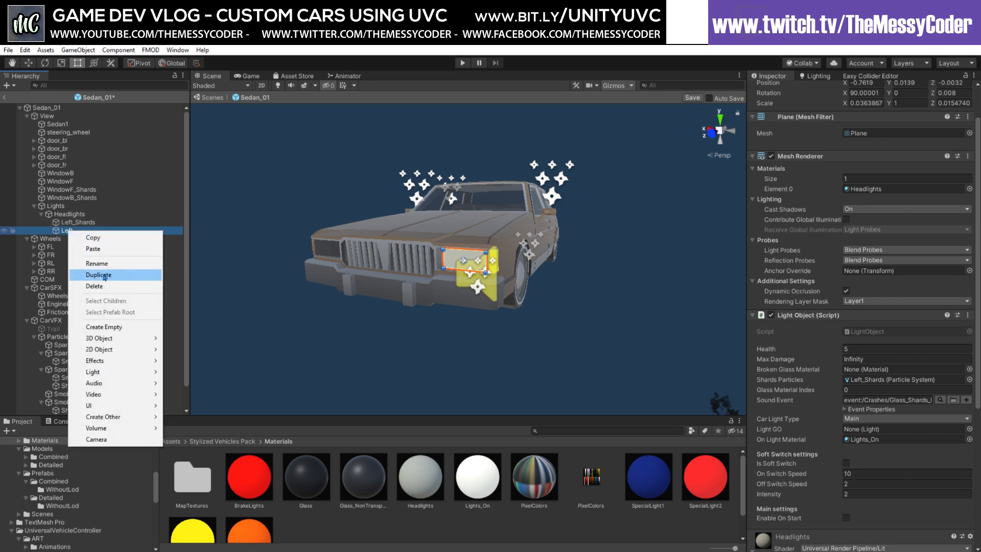
mouse_move(115, 395)
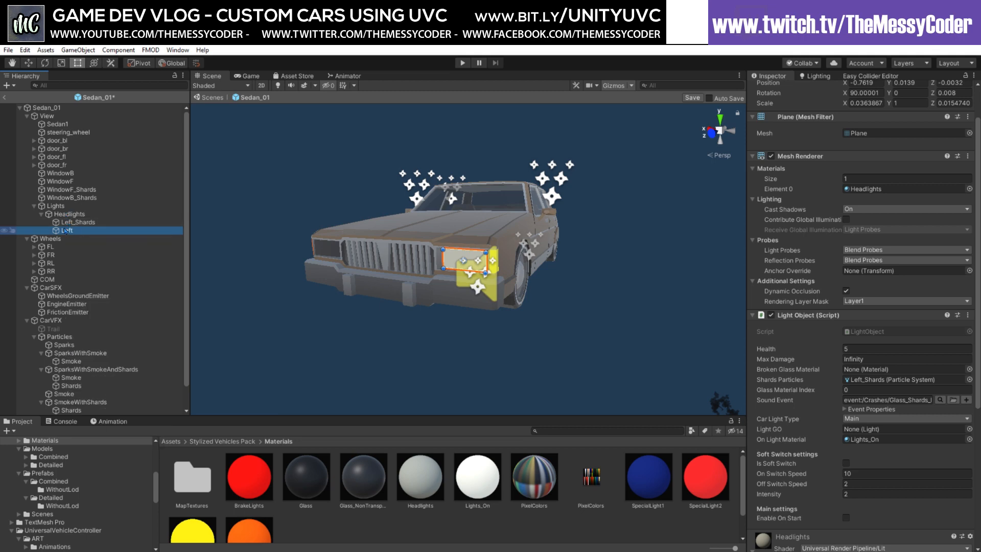
left_click(79, 222)
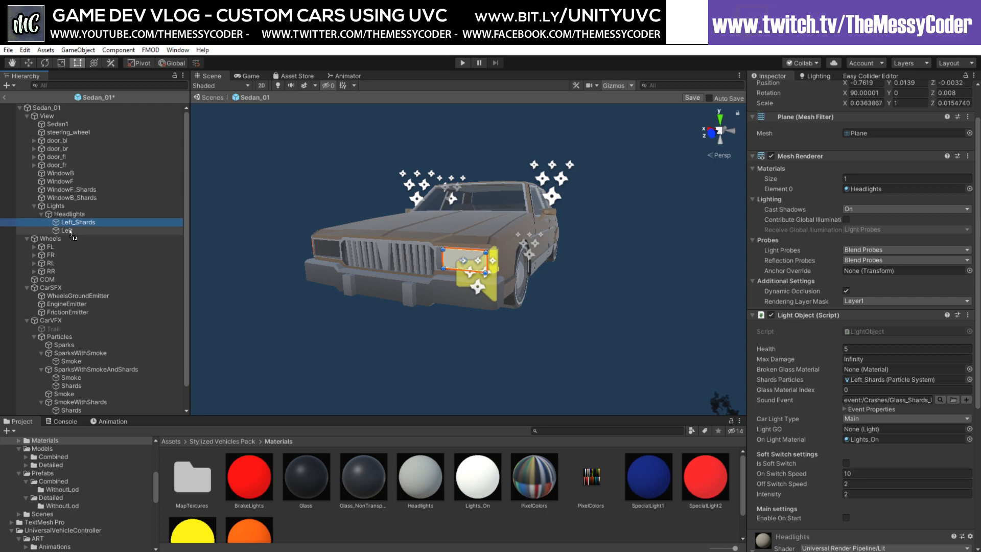
Add a new empty child object under the Left headlight
left_click(84, 230)
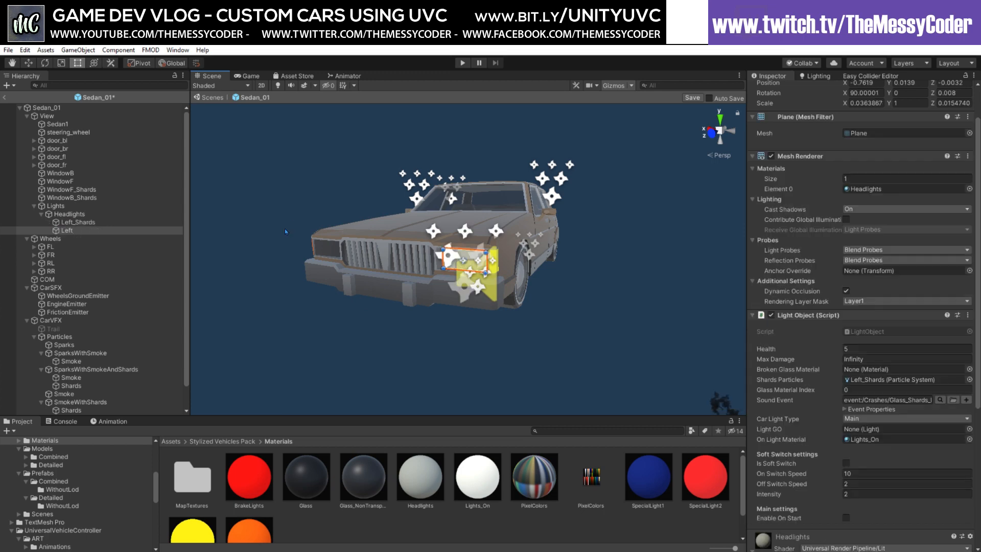
right_click(66, 230)
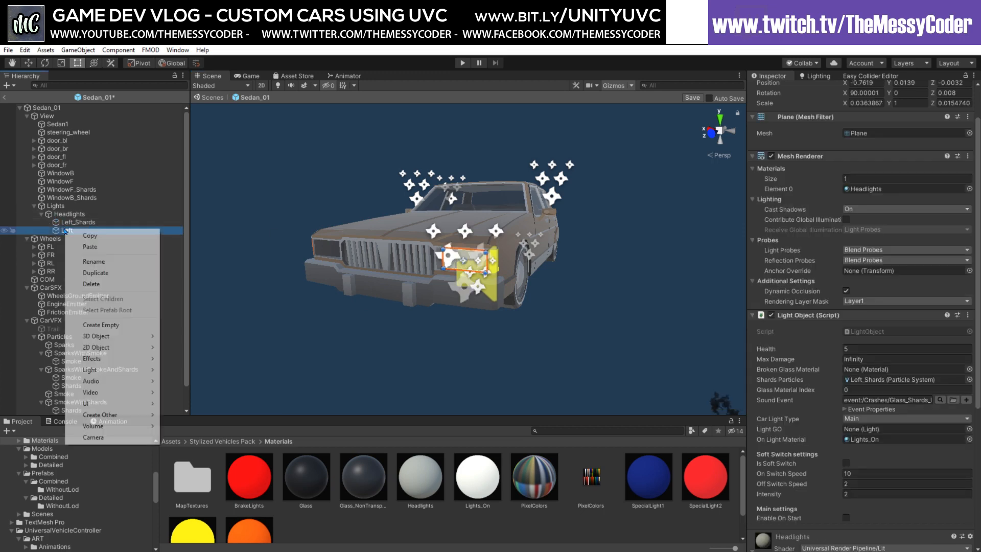
left_click(101, 325)
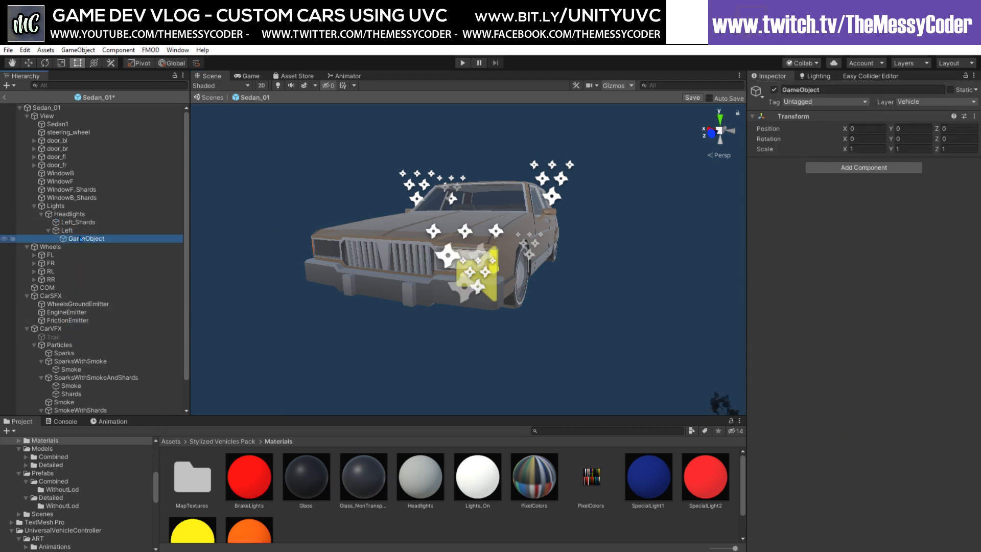
Name the empty object Left, move Left_Shards and the plane into it, and rename the plane Light
double_click(86, 239)
type("Left")
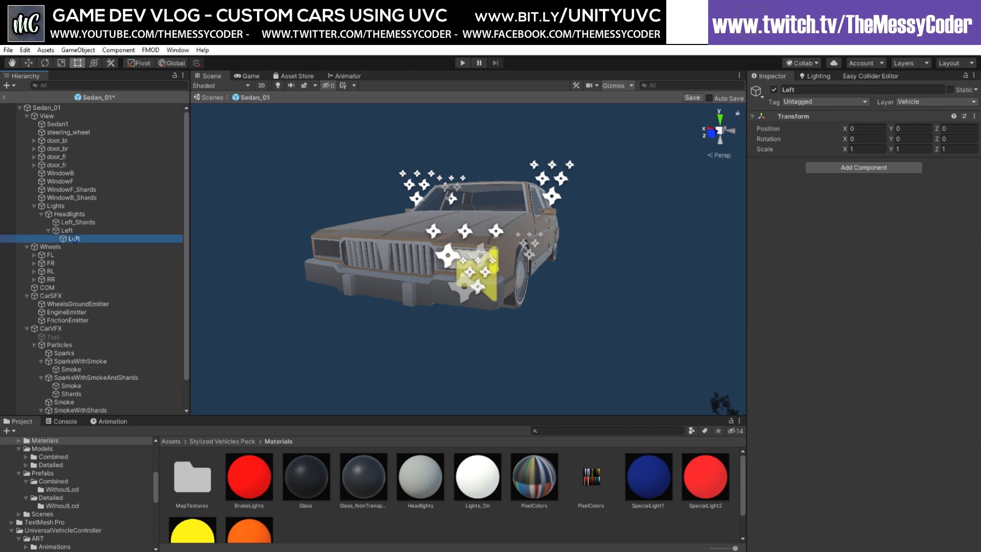
left_click(66, 222)
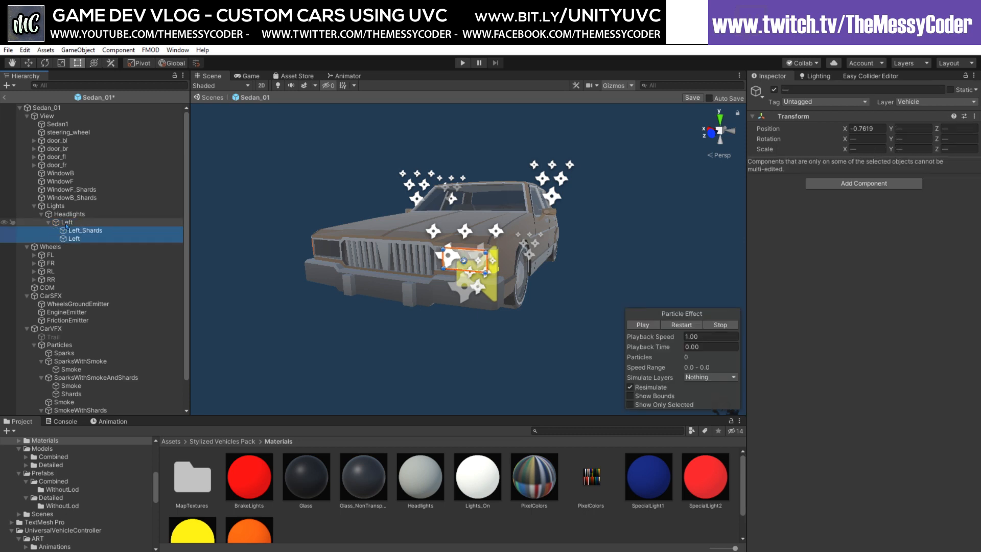
left_click(65, 223)
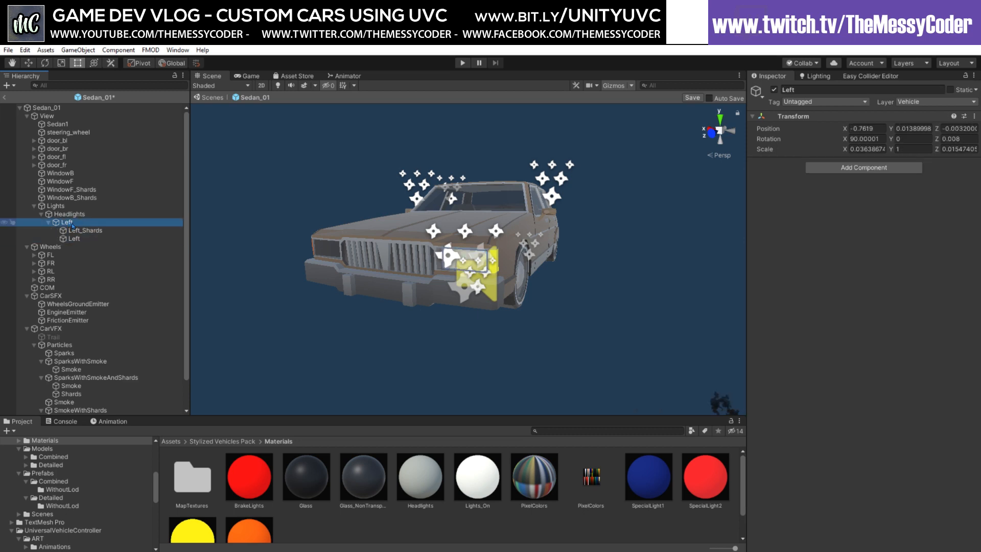
left_click(74, 238)
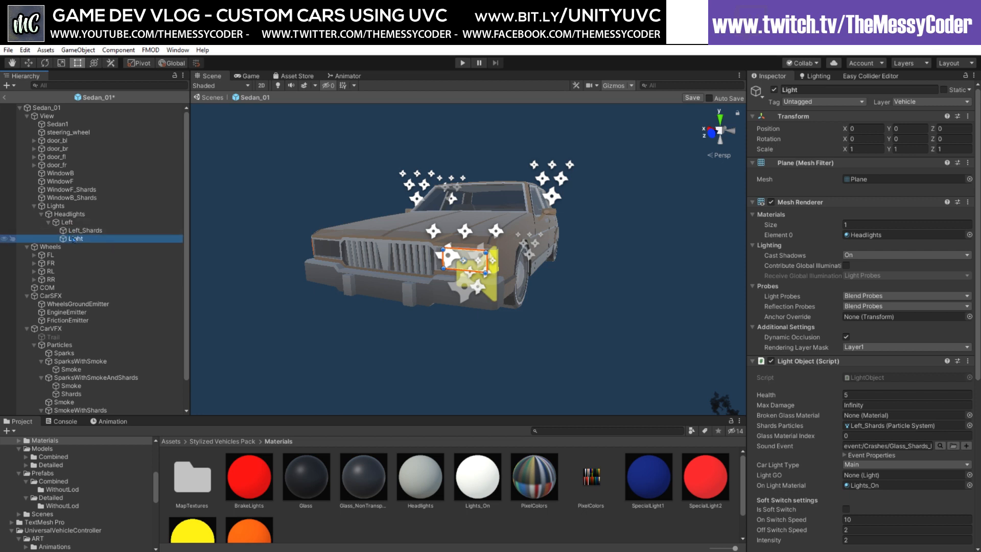
Add a Spot Light under Light rotated -90 on X so its beam shines forward
right_click(76, 239)
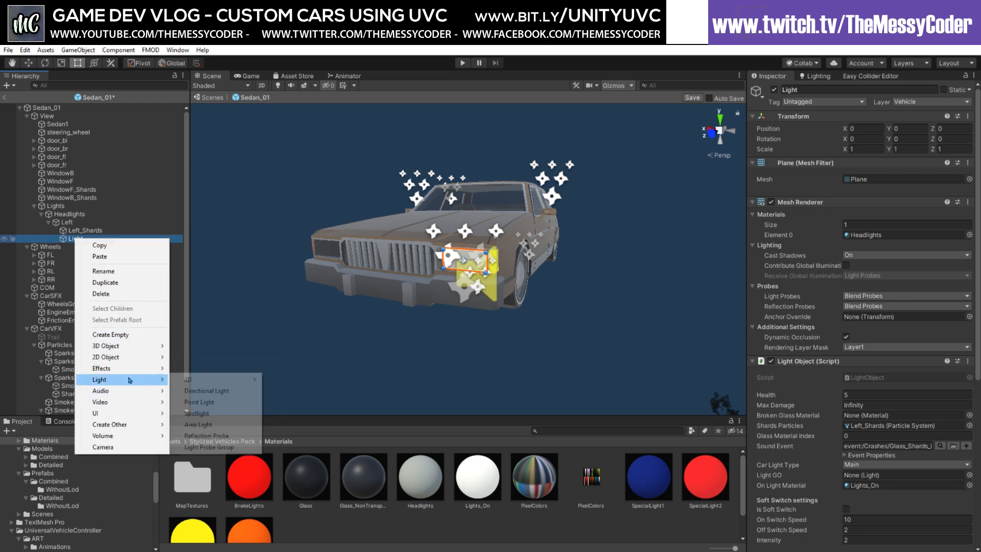
left_click(196, 413)
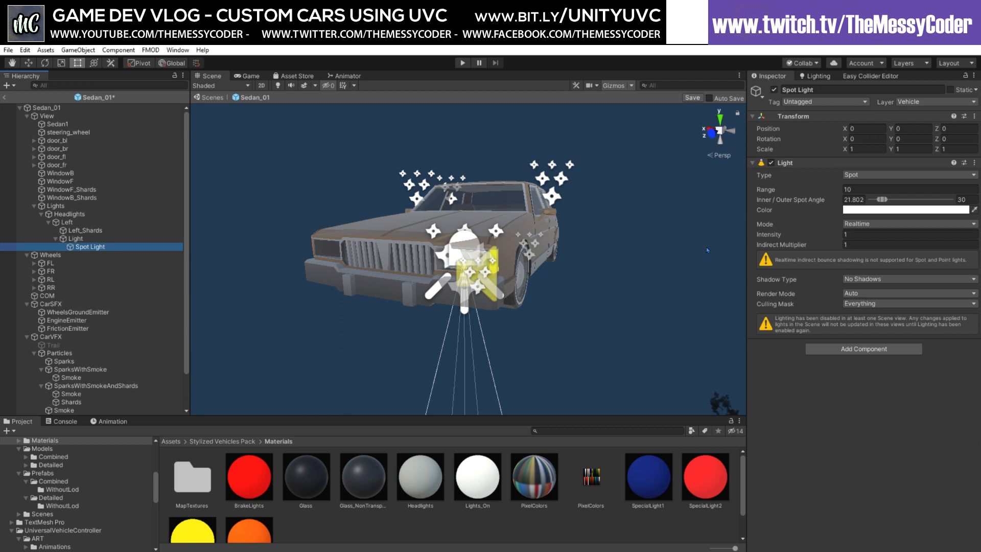
left_click(861, 139)
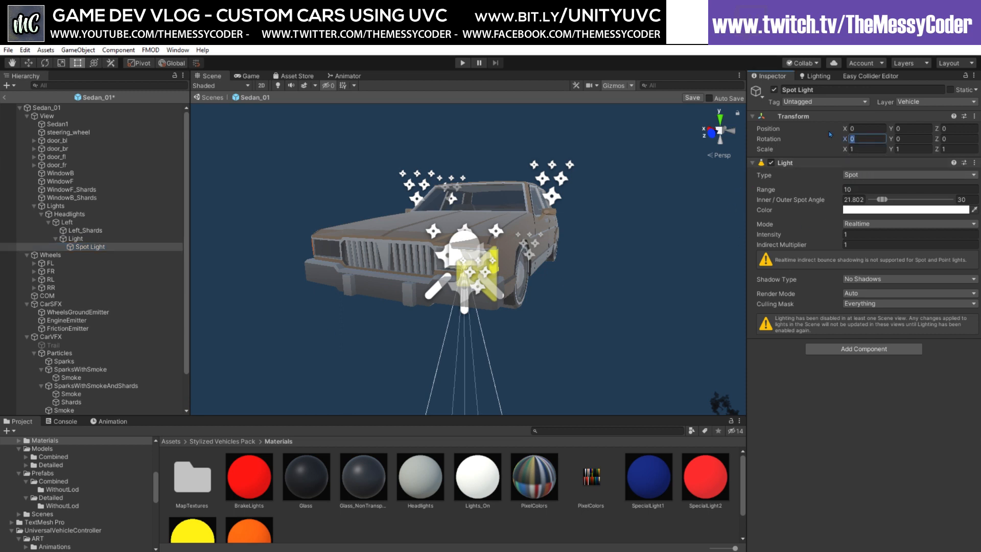
left_click_drag(439, 250, 476, 255)
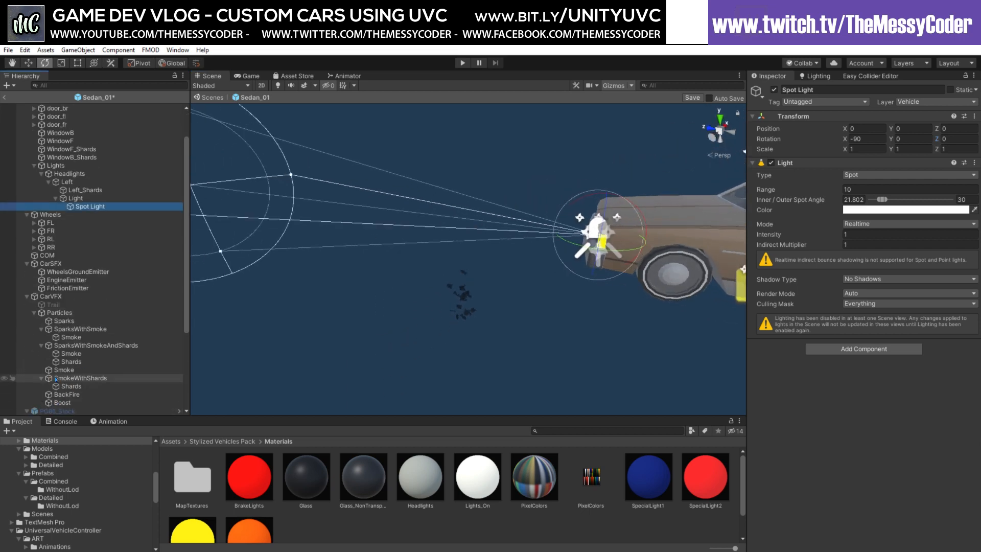
Give the left headlight Spot Light range 100, intensity 50 and soft shadows
scroll("down", 3)
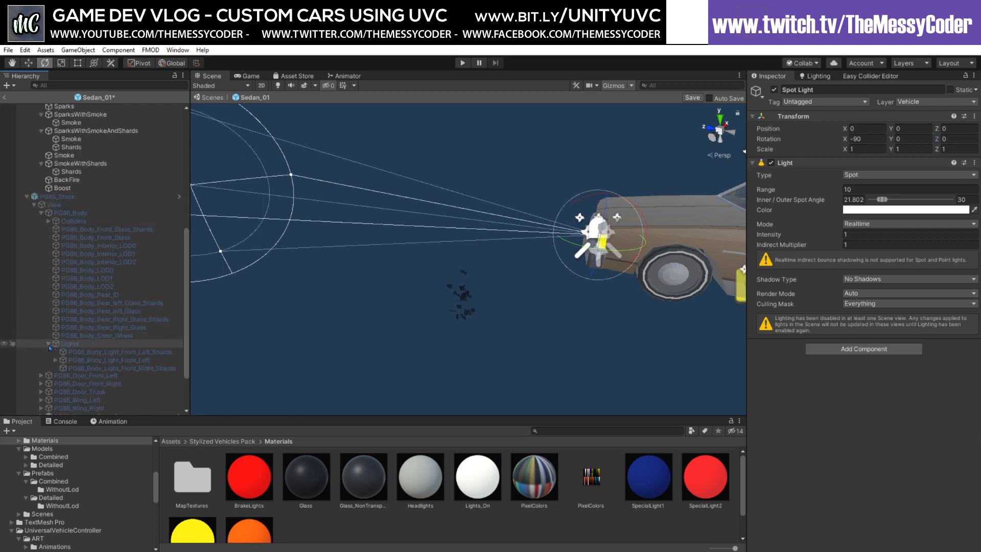
left_click(45, 343)
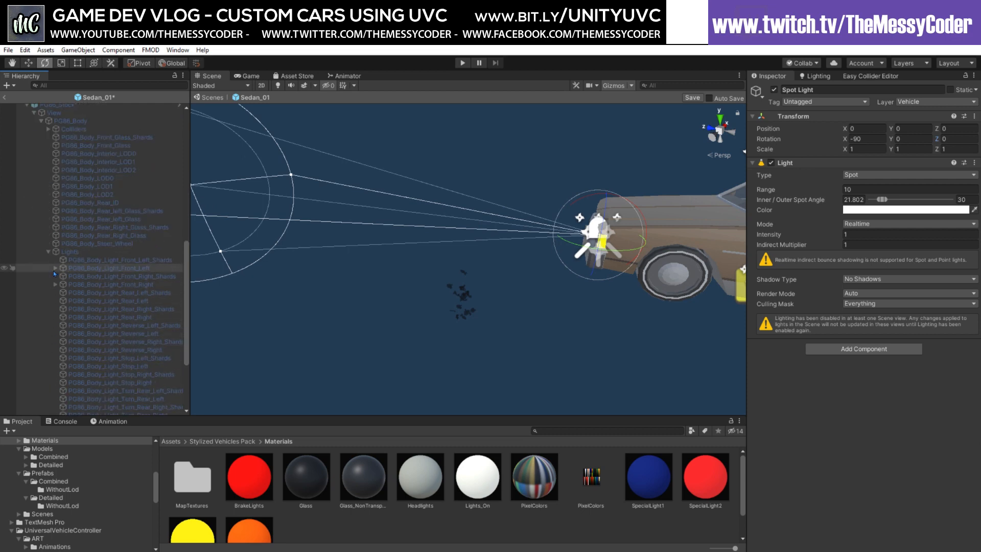
left_click(55, 268)
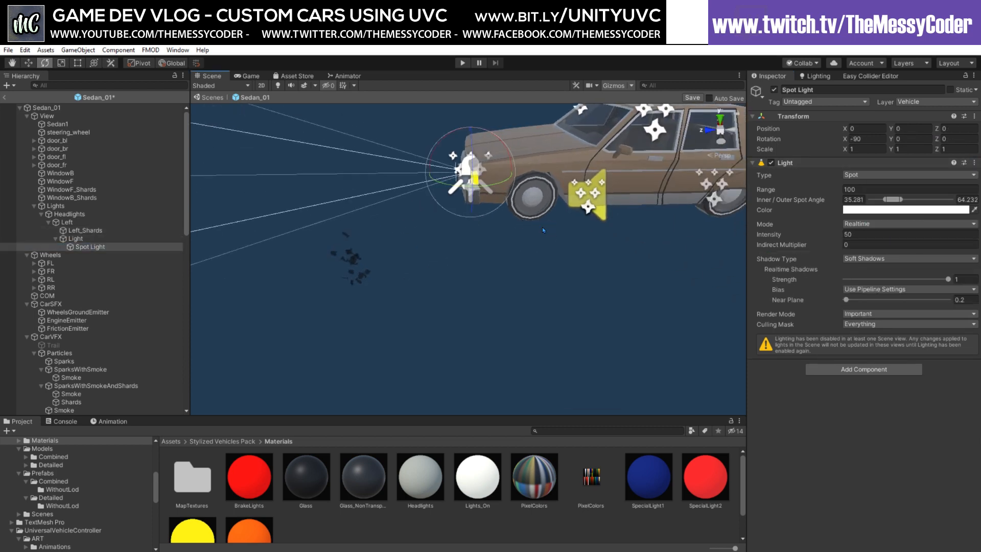
left_click(75, 239)
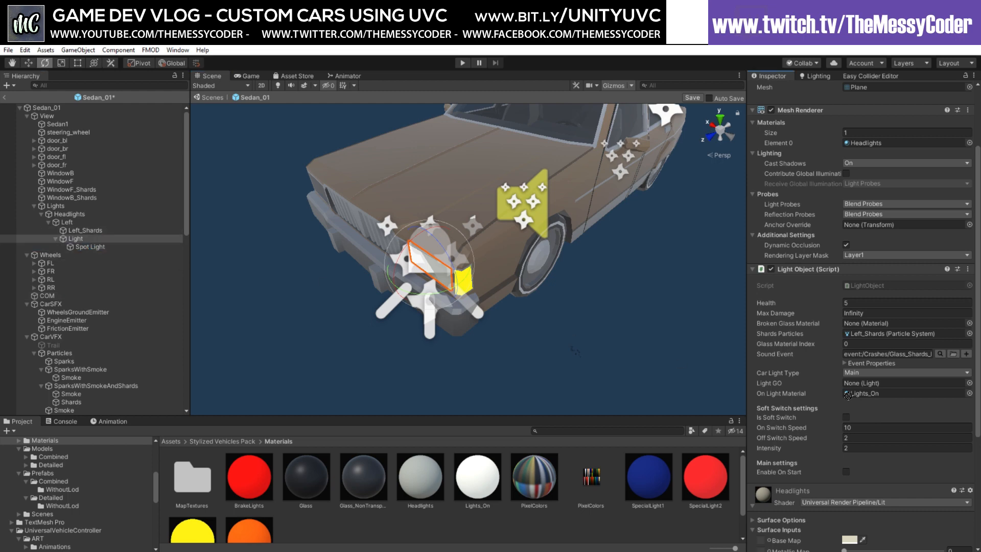
Set the Light script's light object to Spot Light and broken glass material to Glass
left_click(907, 383)
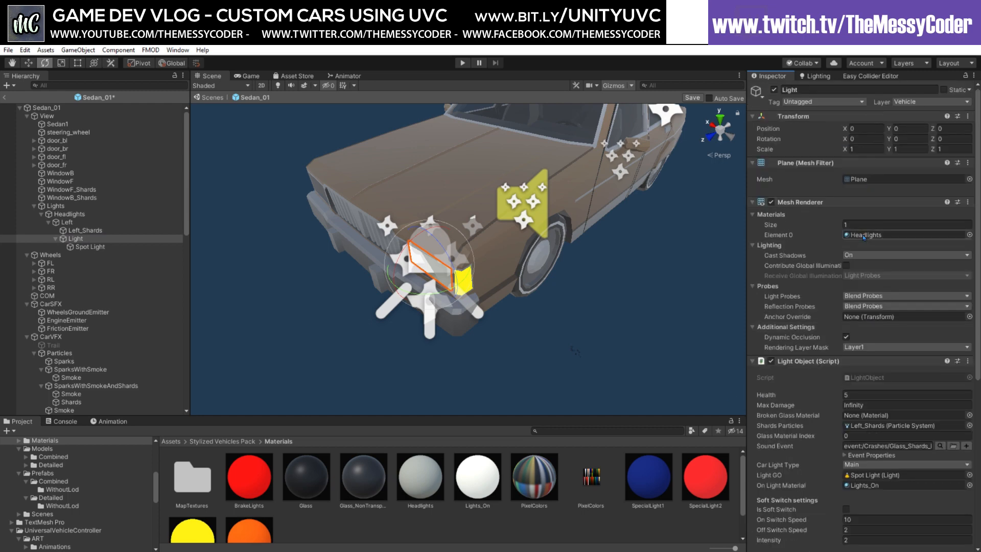
scroll("down", 3)
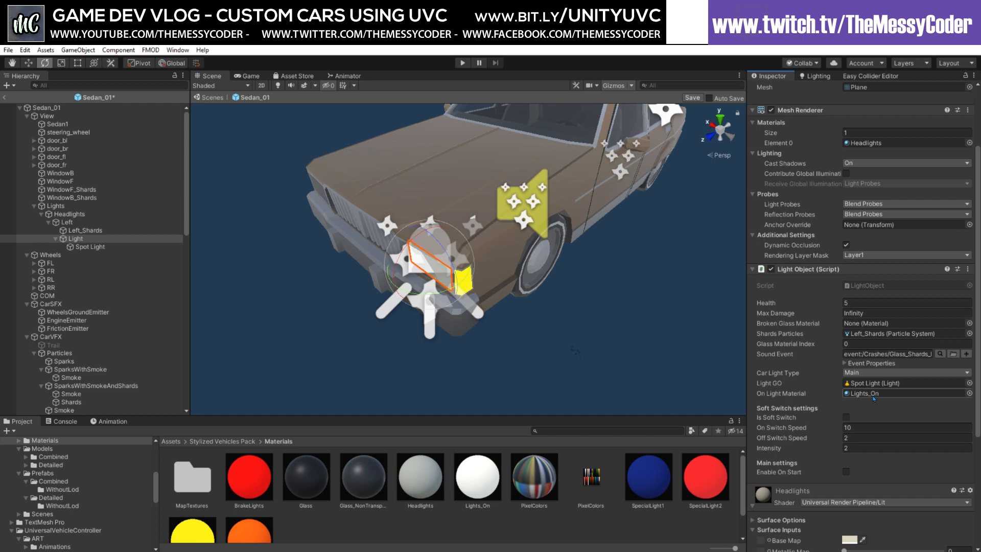
mouse_move(858, 398)
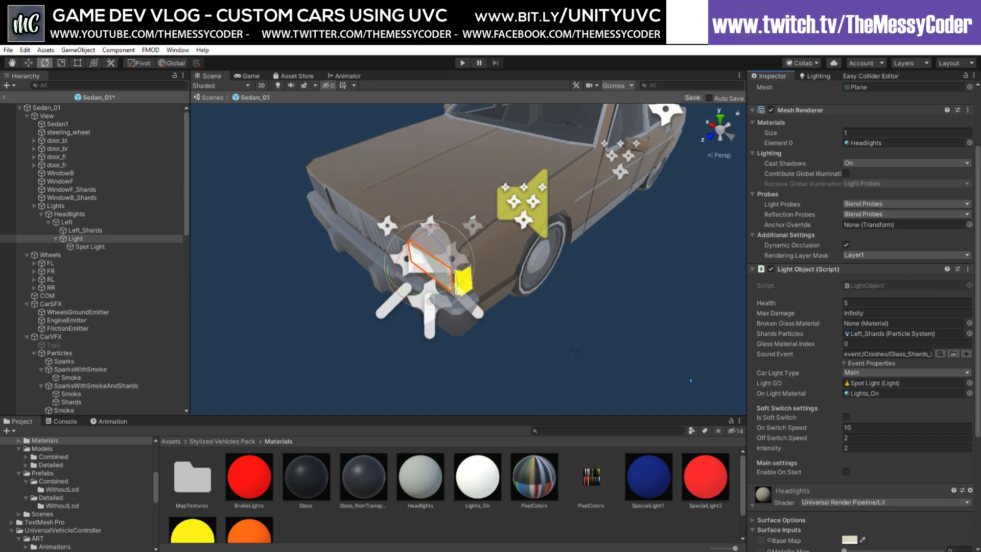
mouse_move(420, 278)
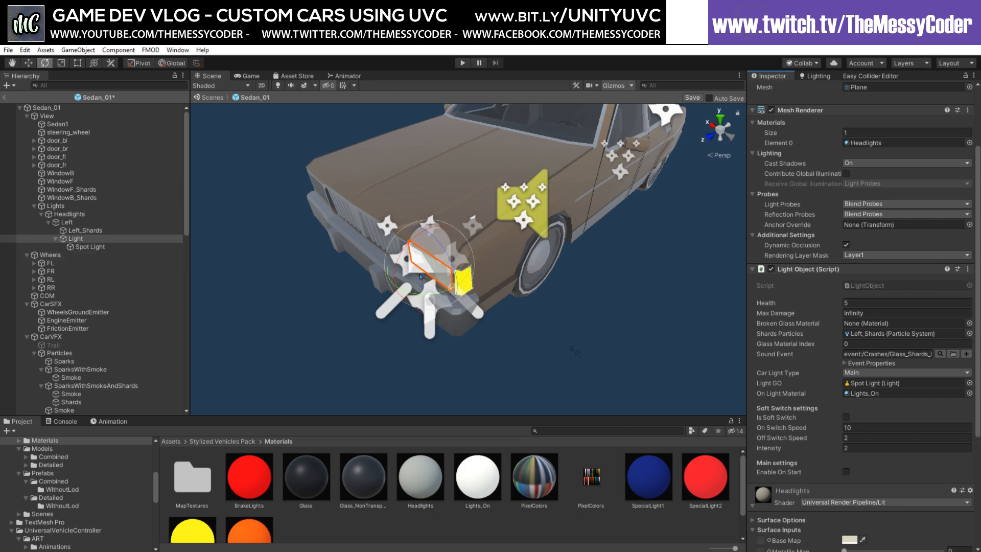
mouse_move(407, 455)
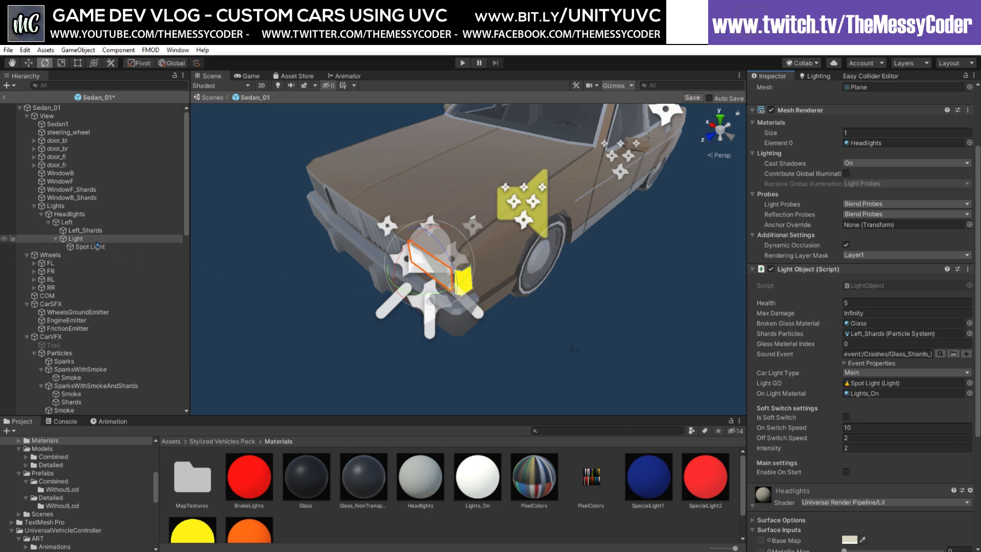
left_click(85, 230)
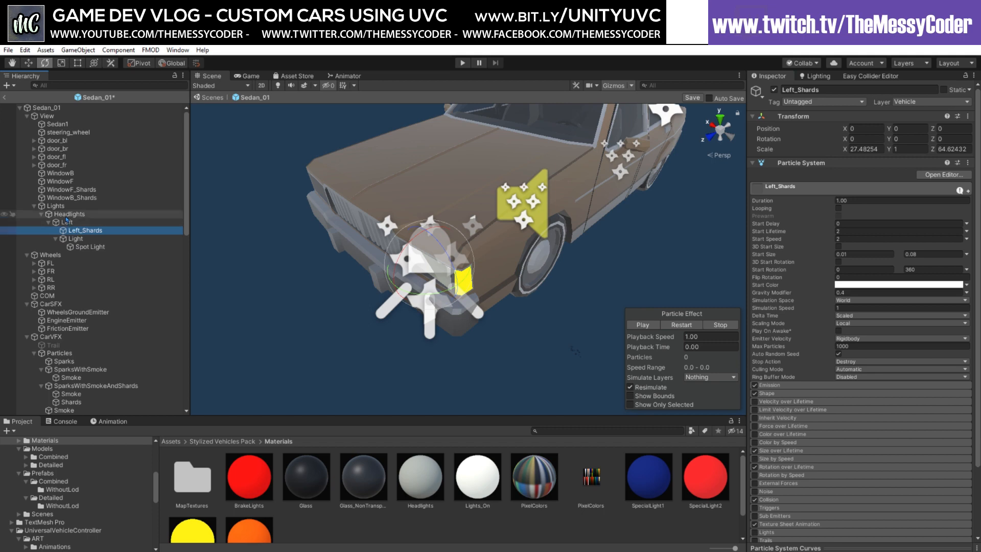
Duplicate Left as Right and move it to X 0.7619 on the opposite headlight
right_click(66, 222)
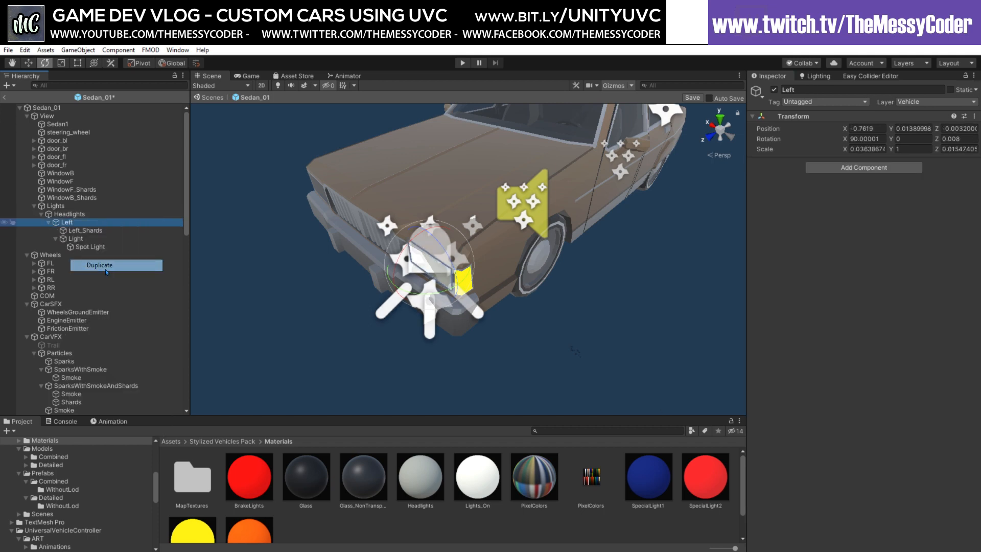
left_click(100, 265)
type("0.7619")
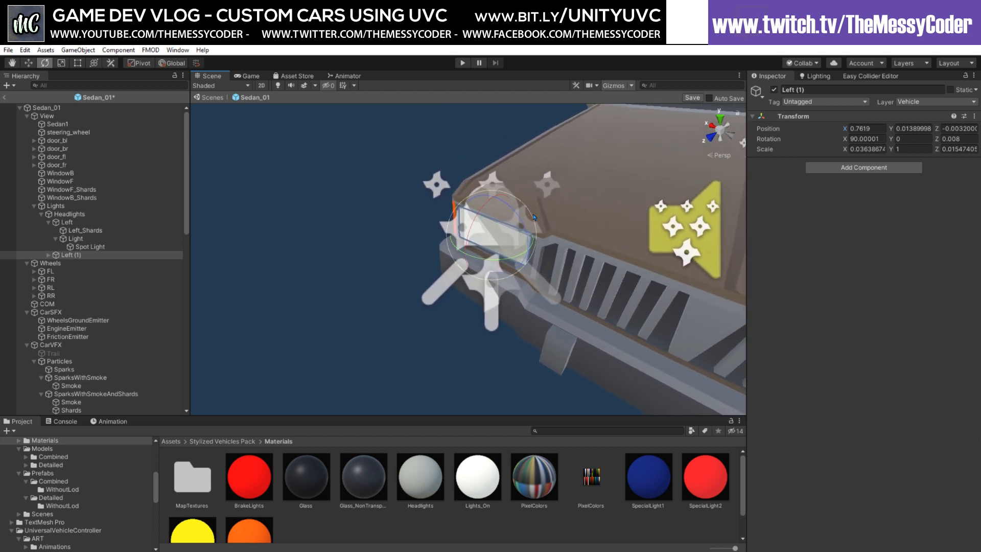
left_click(47, 255)
type("Right")
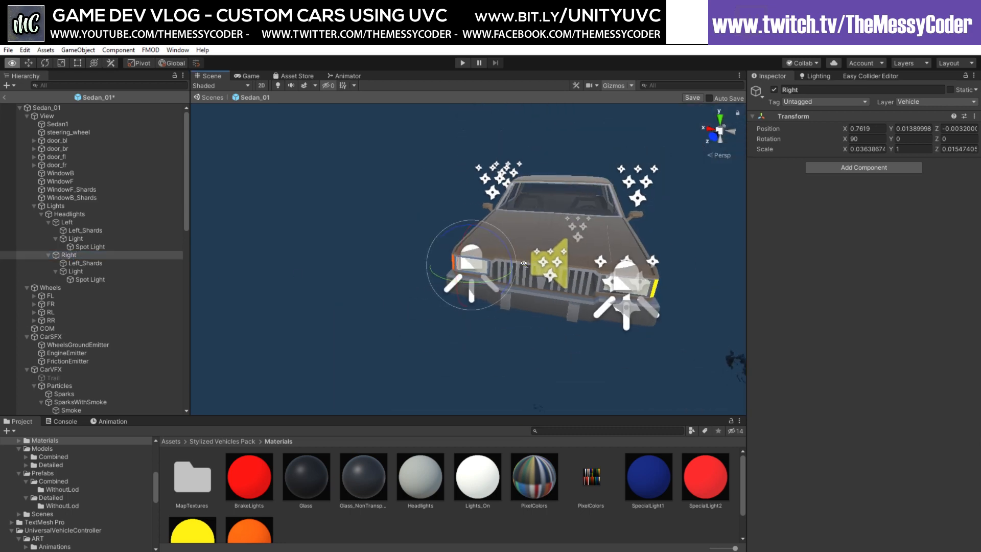
Save the sedan prefab after inspecting its front in the Scene view
left_click_drag(523, 262, 620, 280)
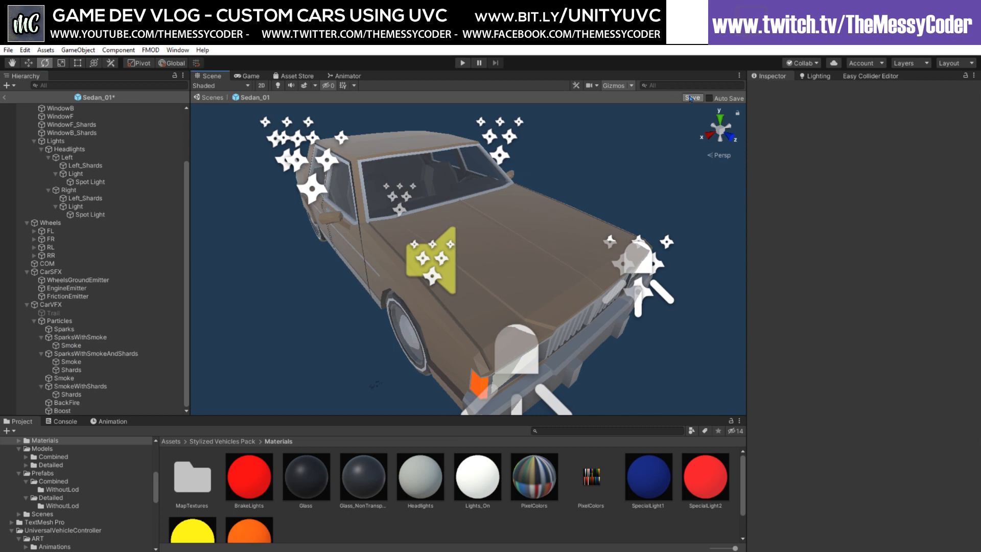
left_click(692, 99)
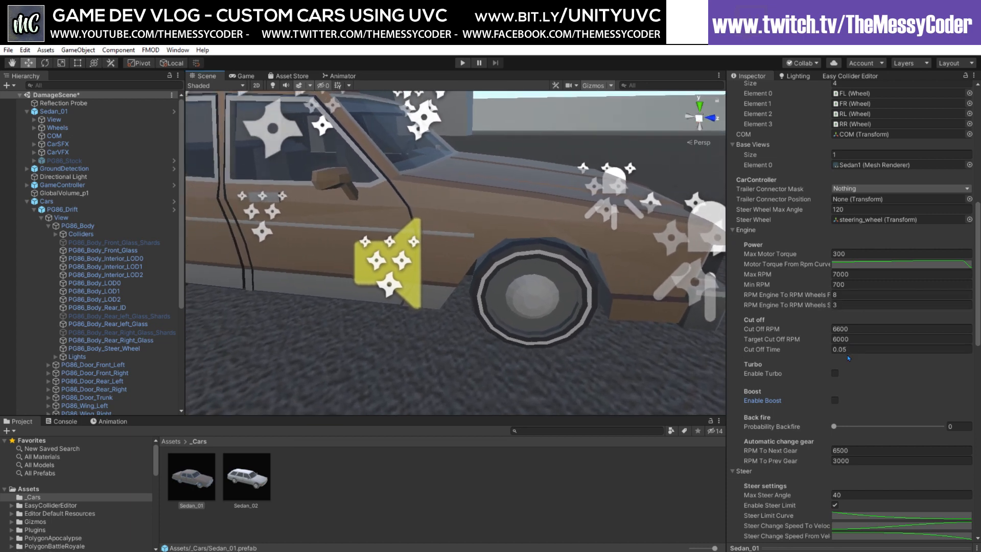
Enable Turbo and Enable Boost on Sedan_01's car controller engine
left_click(834, 373)
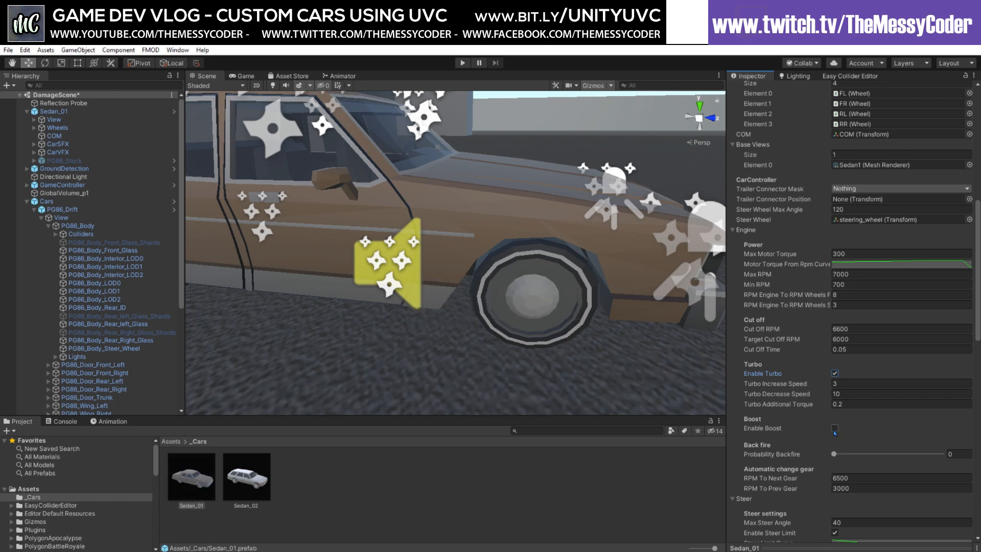
left_click(834, 428)
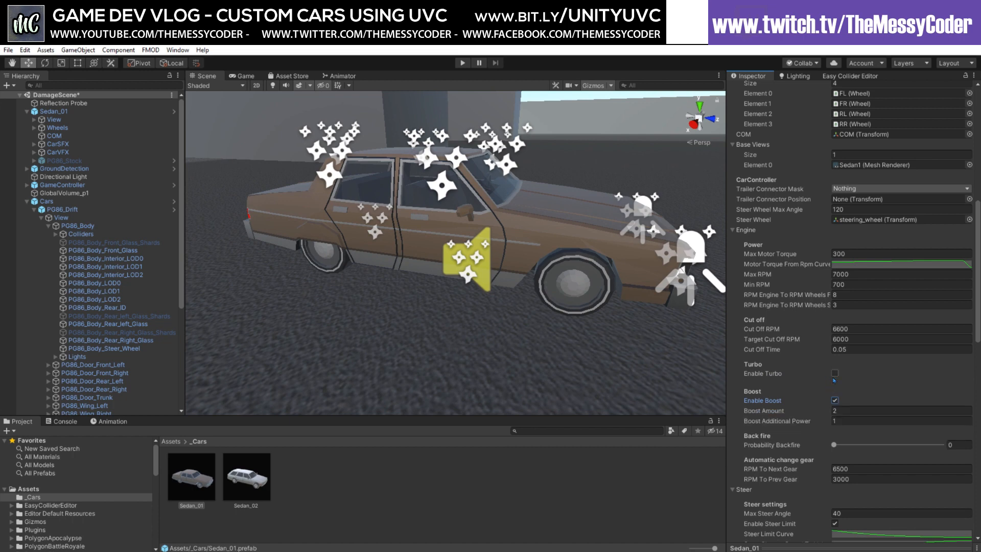
left_click(834, 373)
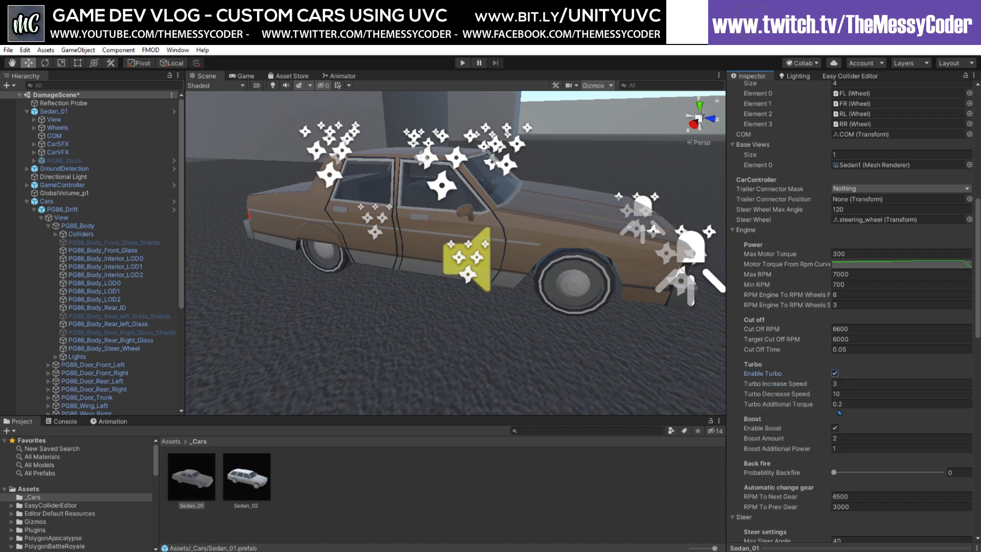
scroll("down", 3)
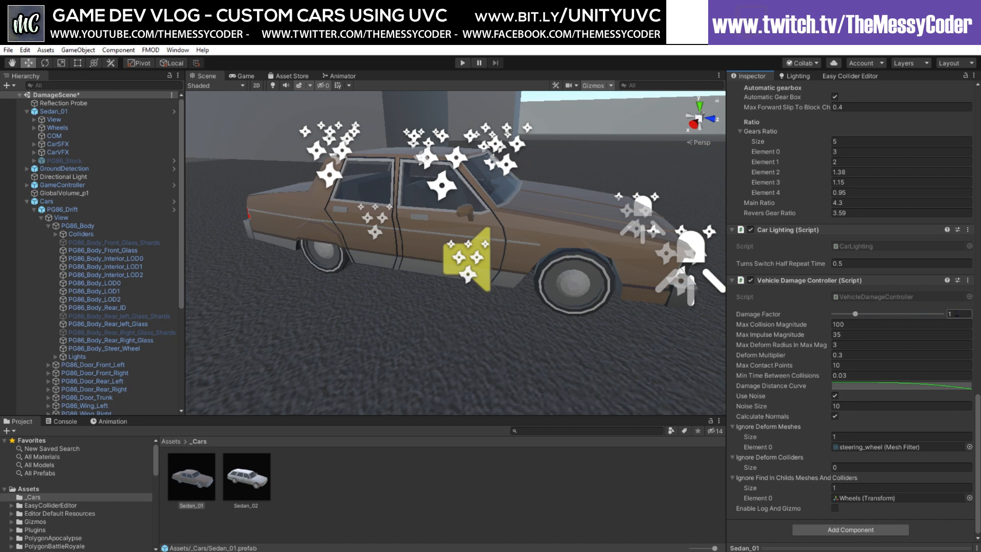
Set Damage Factor to 2, check Deform Multiplier, and run the DamageScene to drive the sedan
left_click(958, 314)
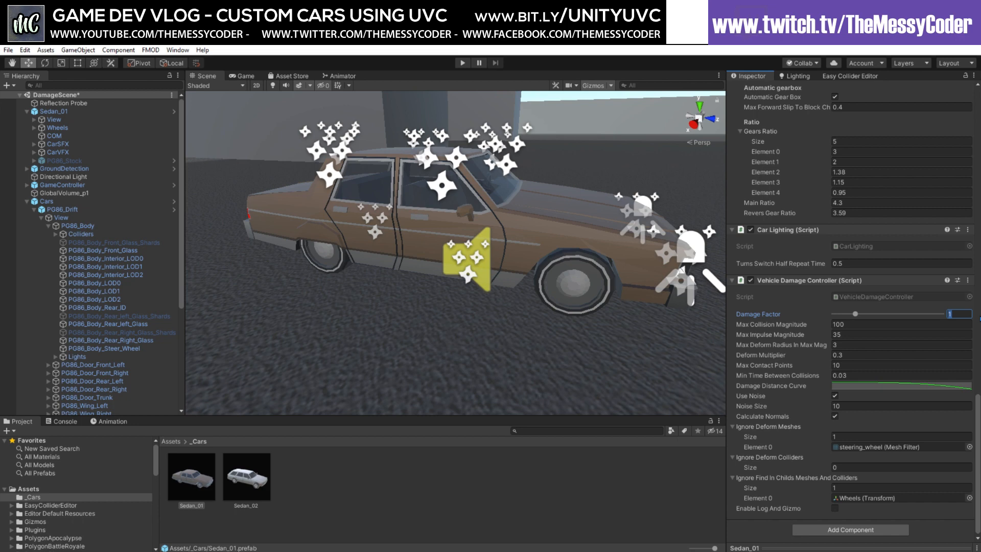
left_click_drag(865, 313, 882, 314)
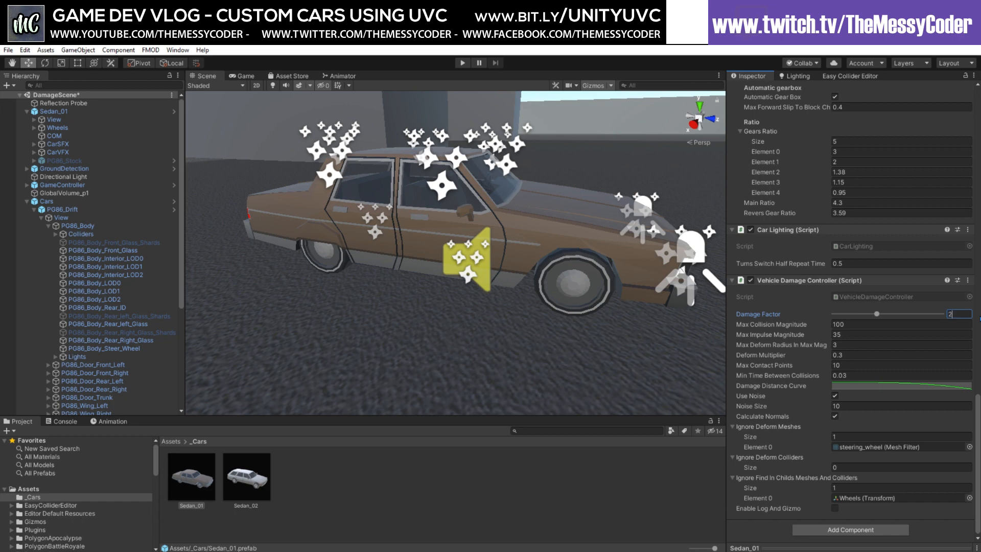
left_click(902, 355)
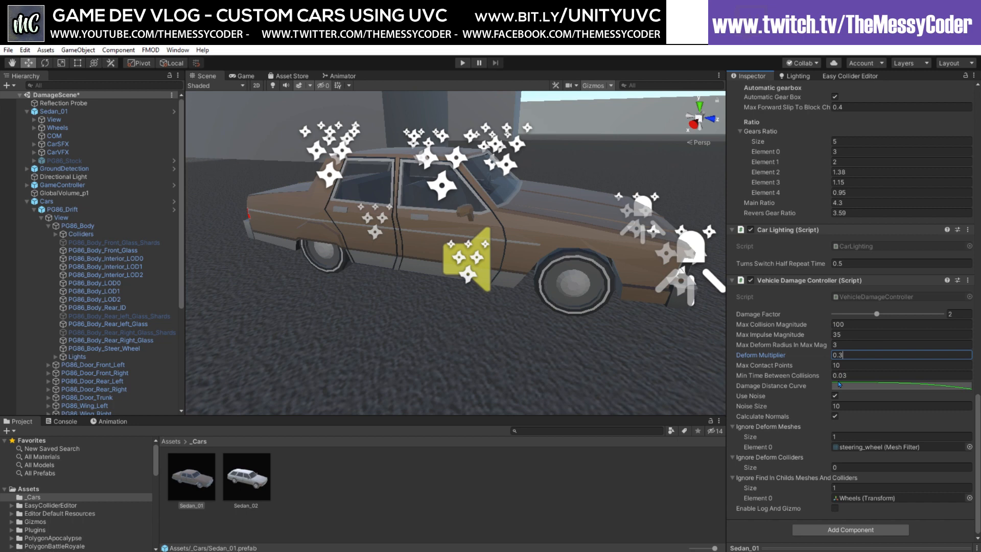
mouse_move(559, 350)
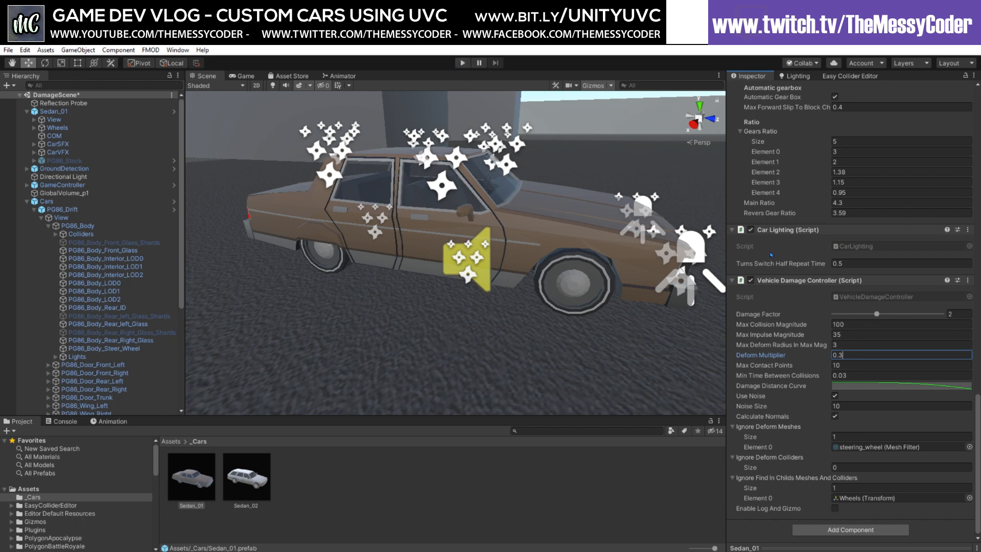
left_click(462, 62)
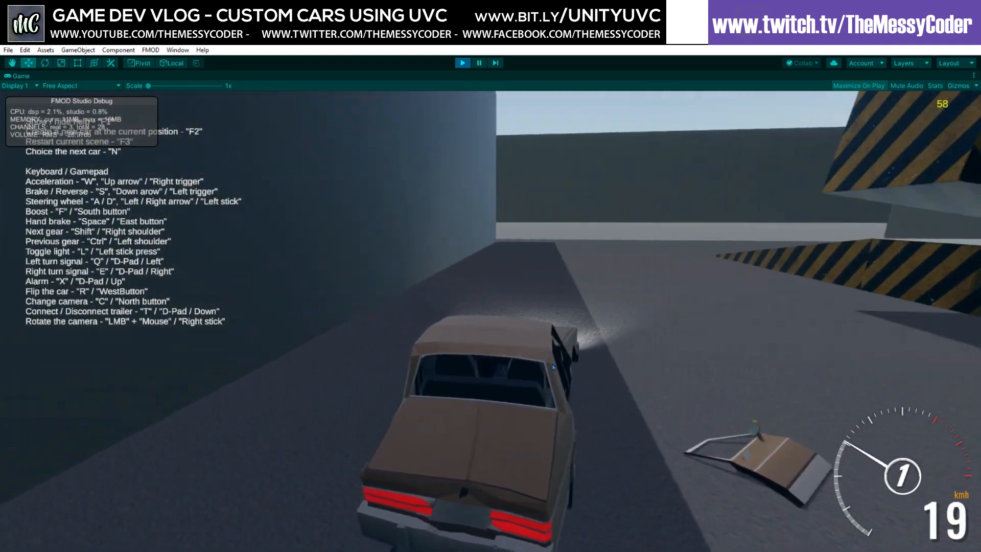
key("w")
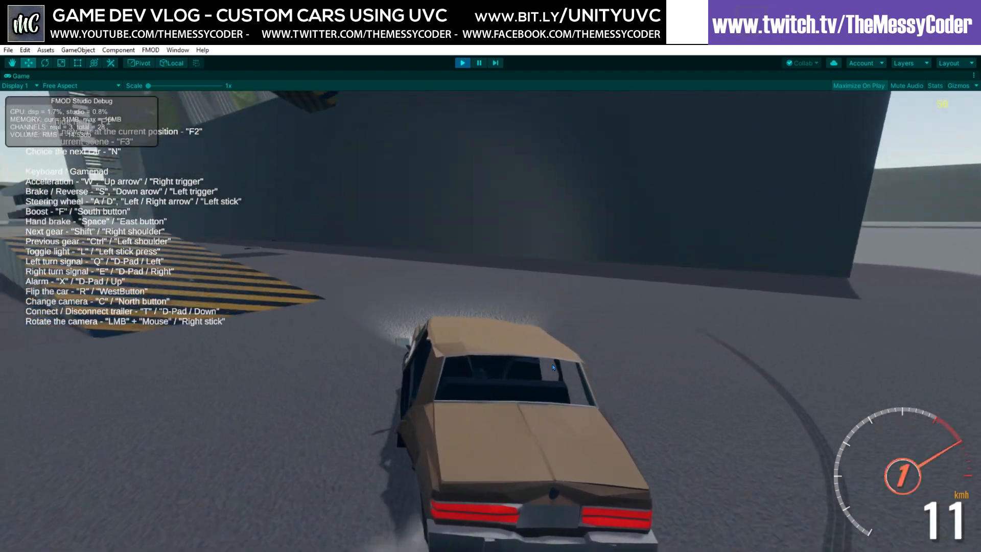
key("W")
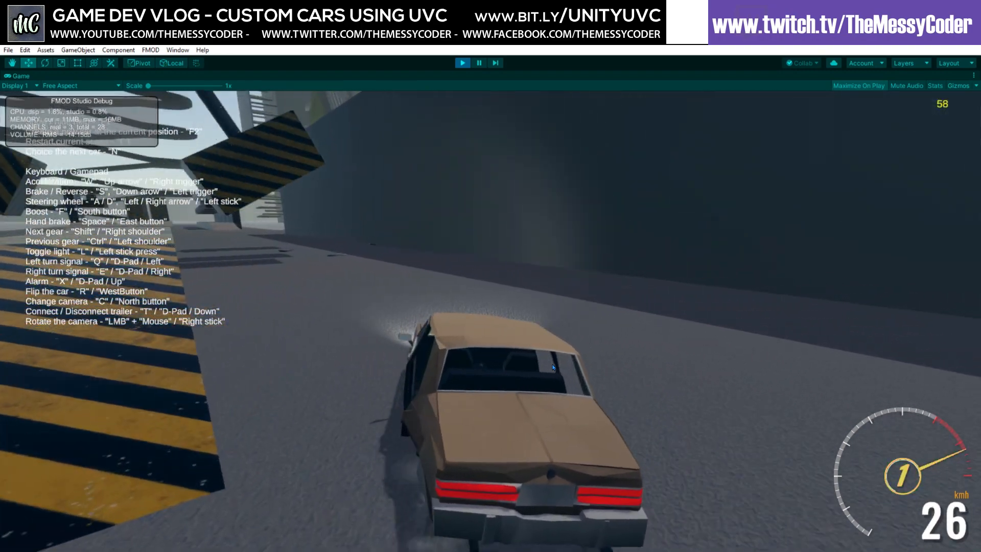